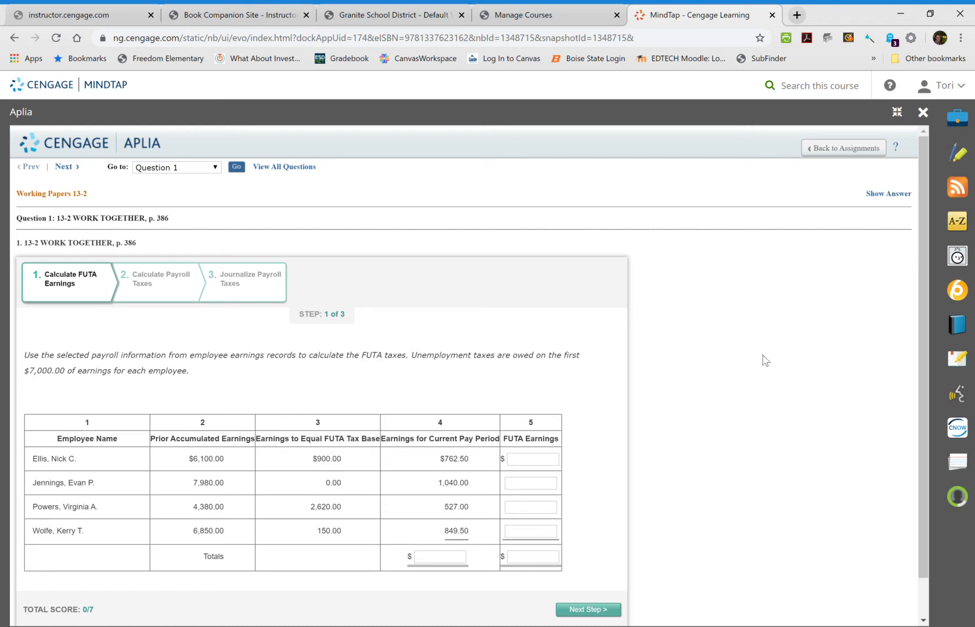
mouse_move(572, 443)
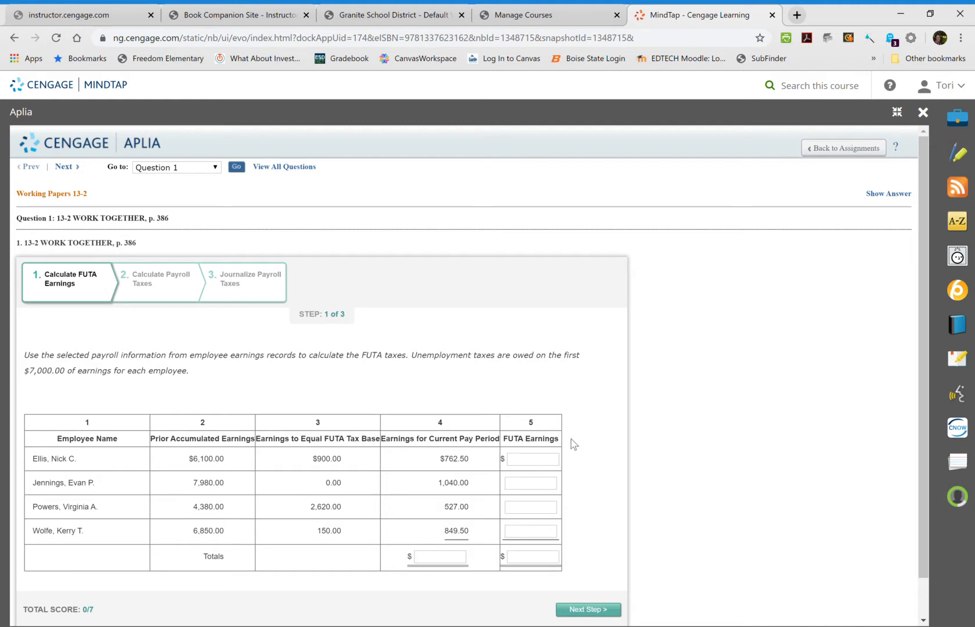
mouse_move(708, 416)
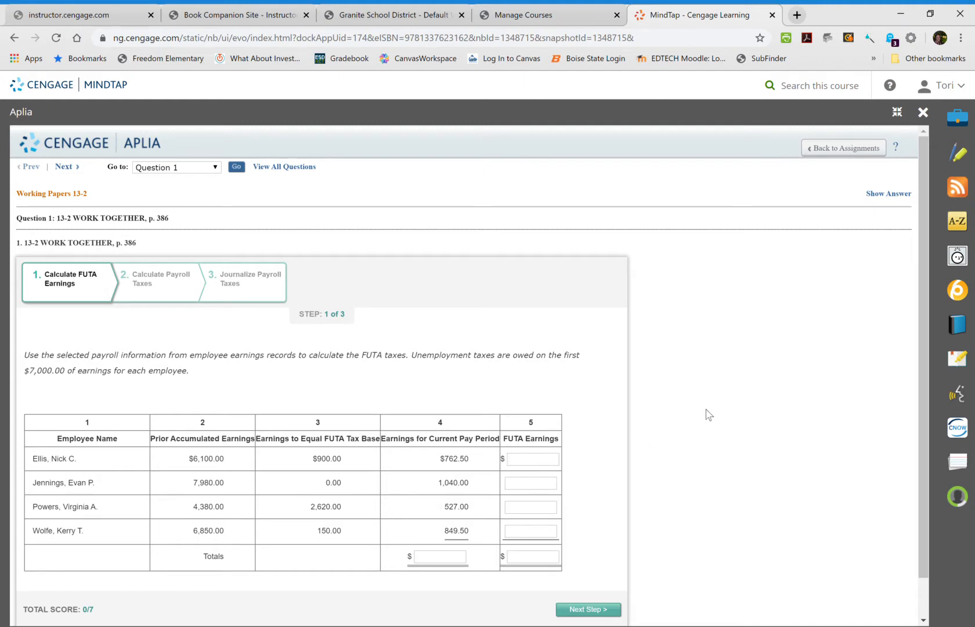
scroll(down, 3)
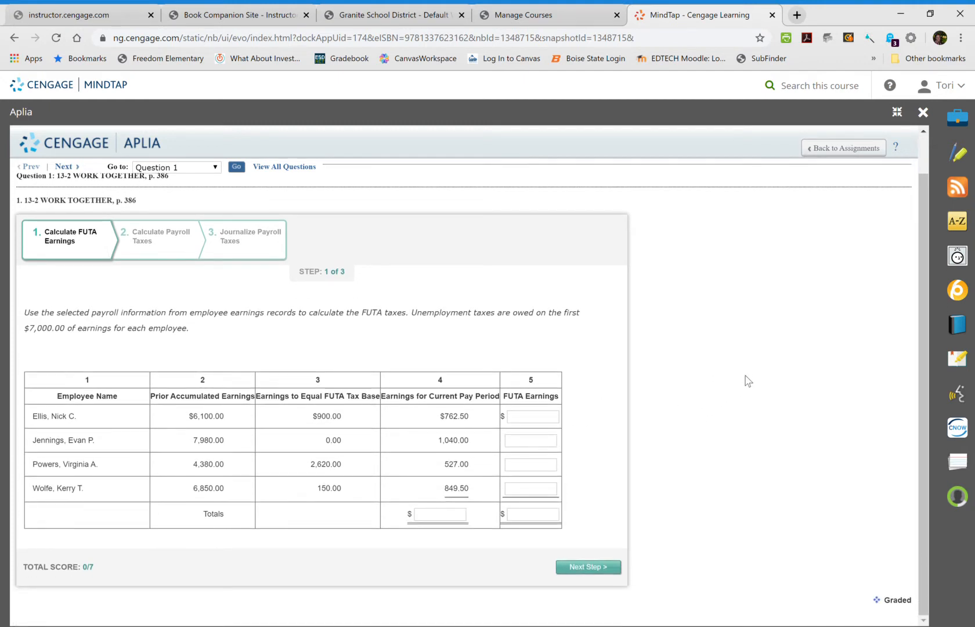
mouse_move(661, 353)
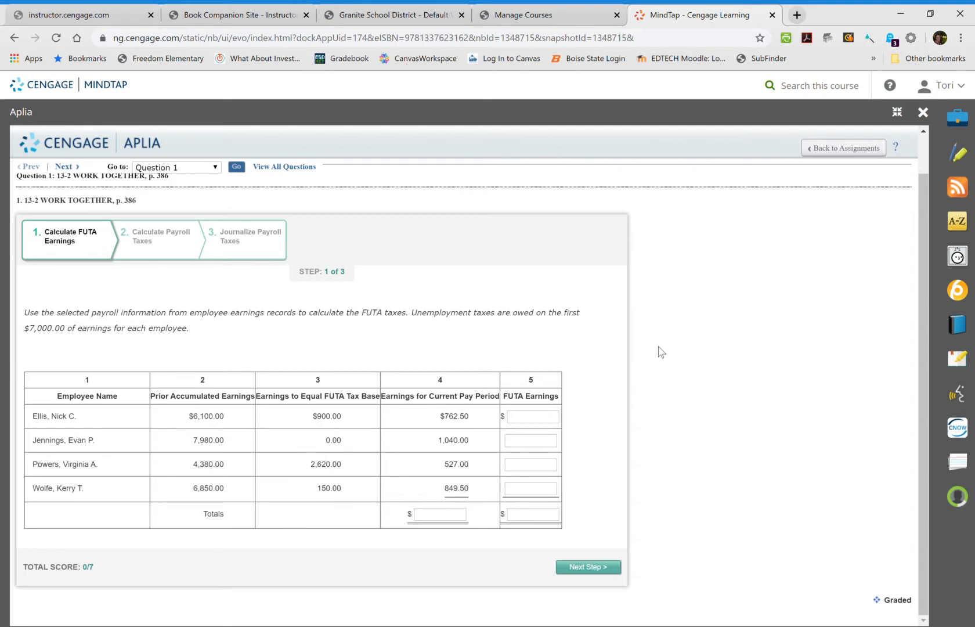
mouse_move(702, 398)
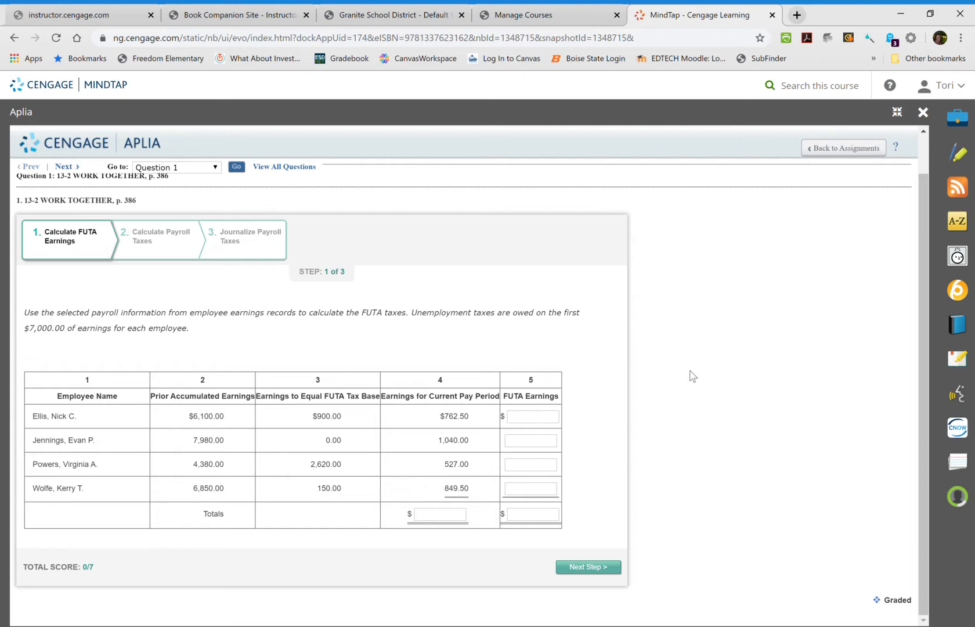
mouse_move(473, 449)
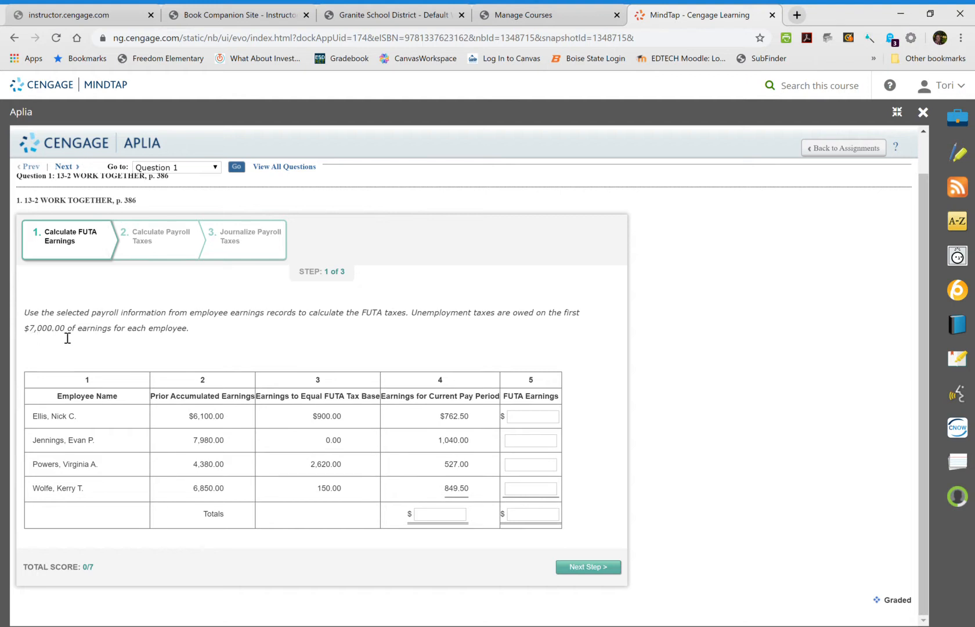
mouse_move(235, 432)
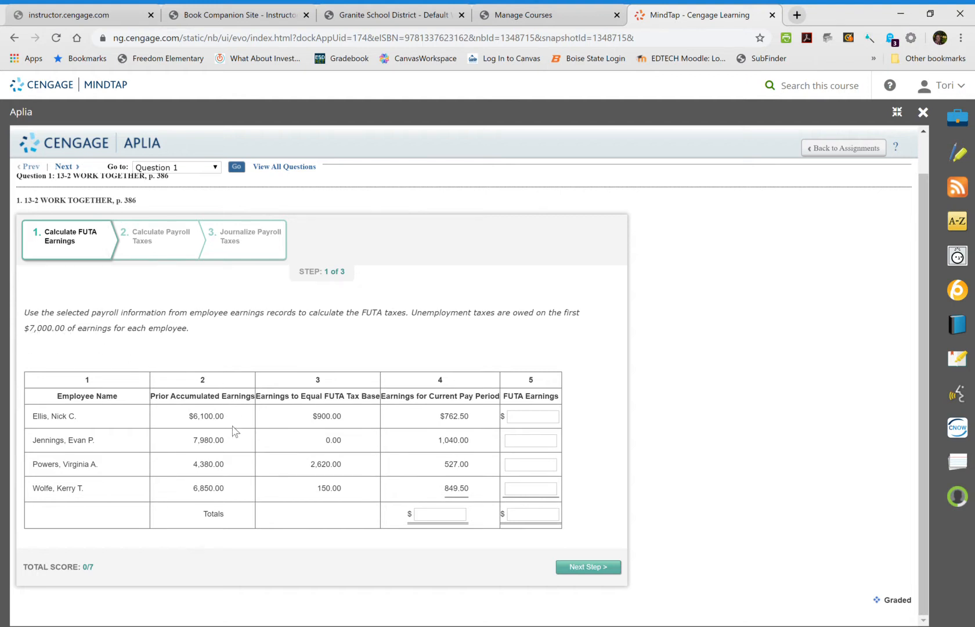
mouse_move(234, 421)
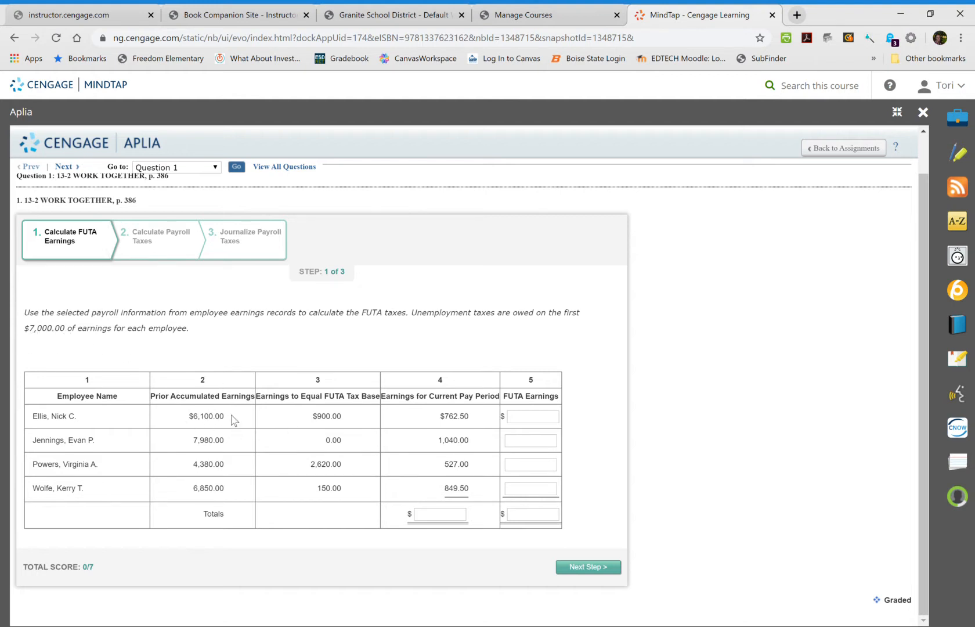
mouse_move(247, 426)
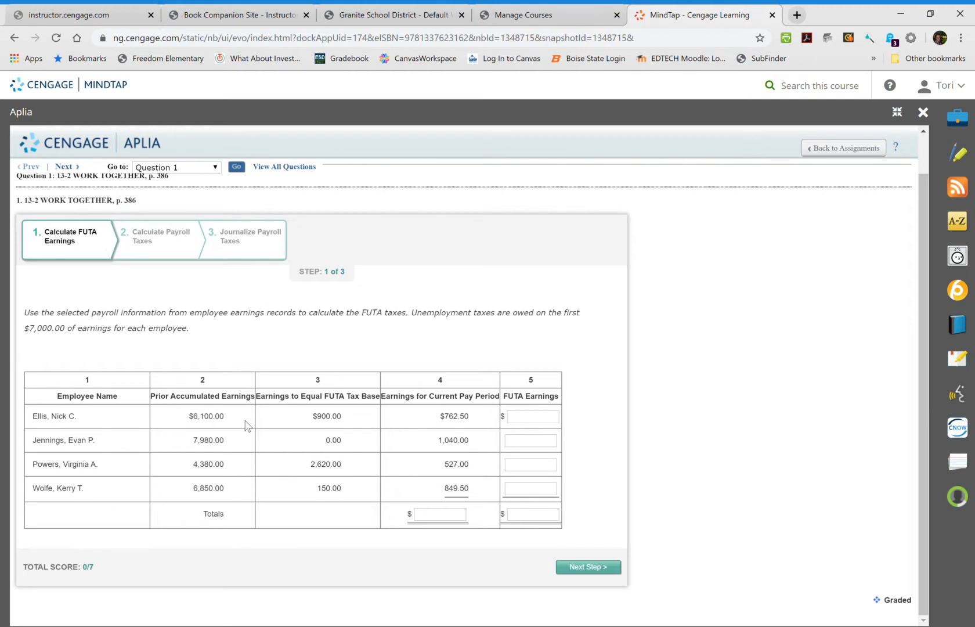
click(531, 415)
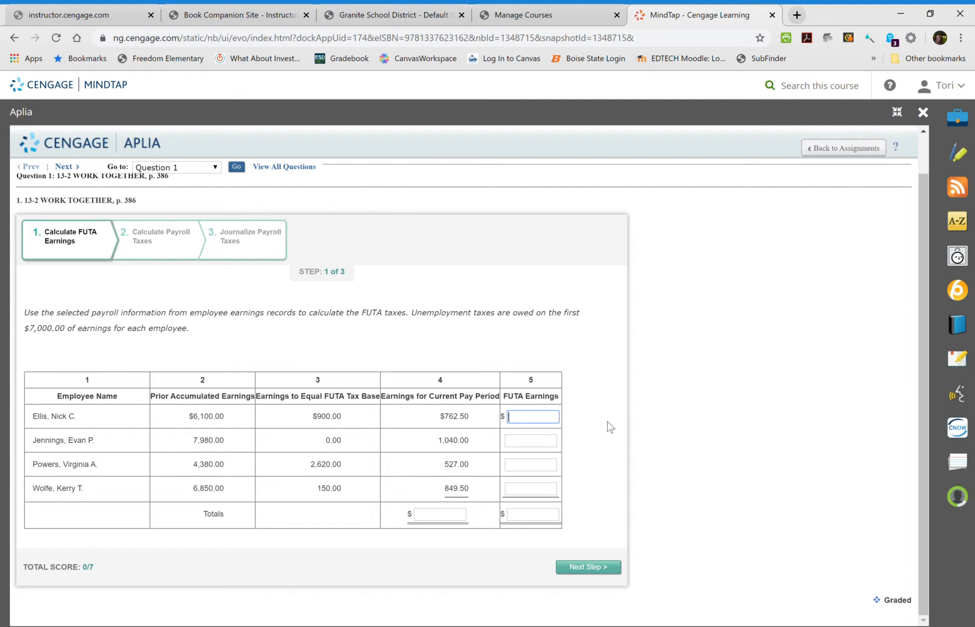
click(532, 415)
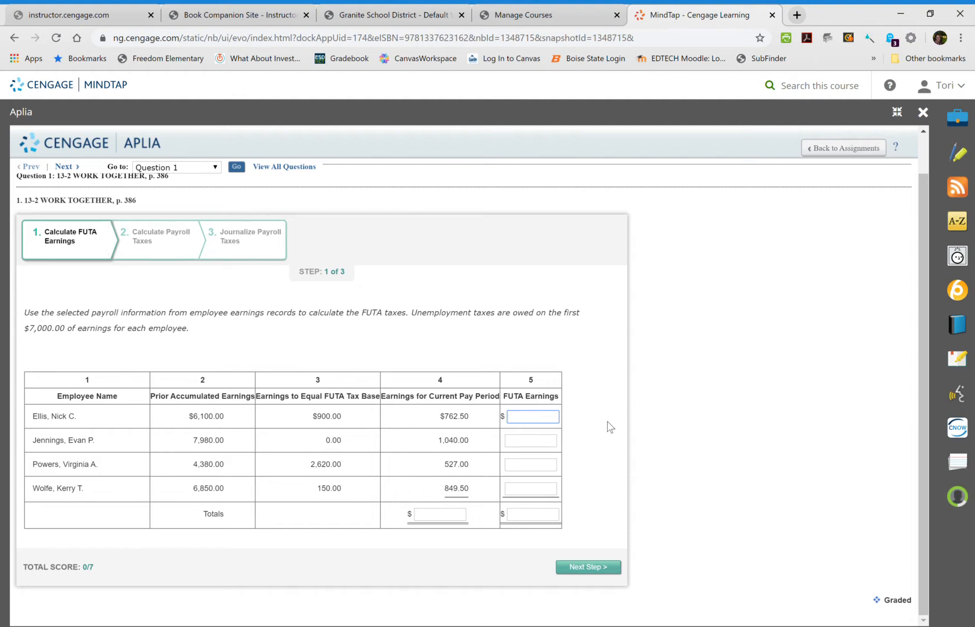
mouse_move(223, 428)
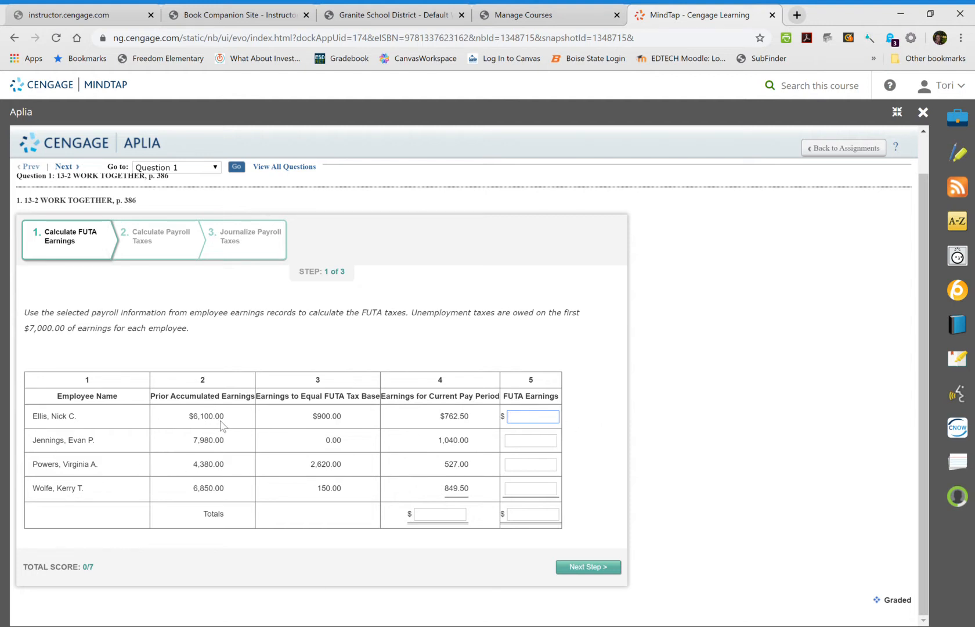
mouse_move(214, 425)
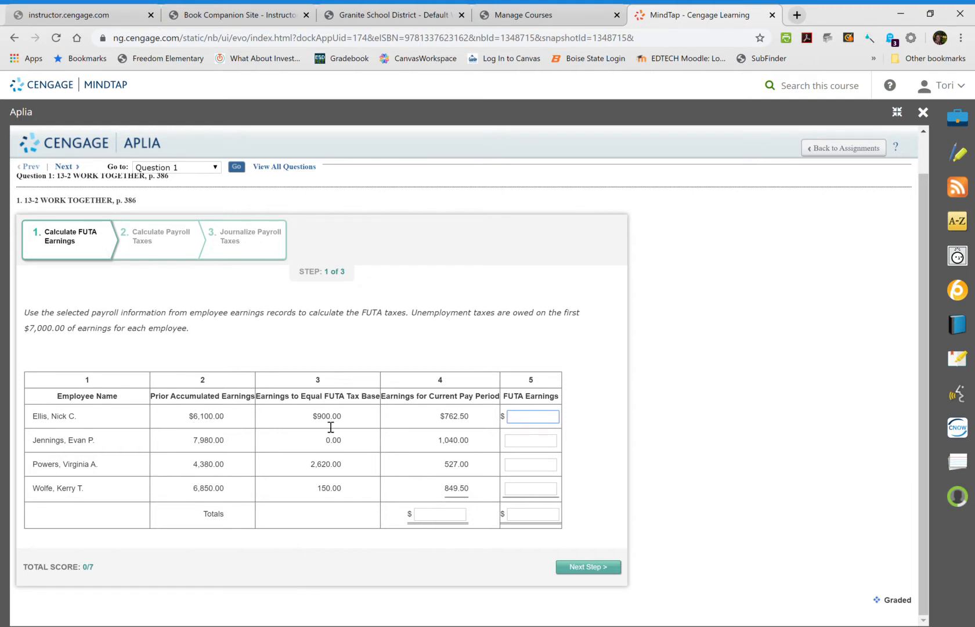
click(531, 415)
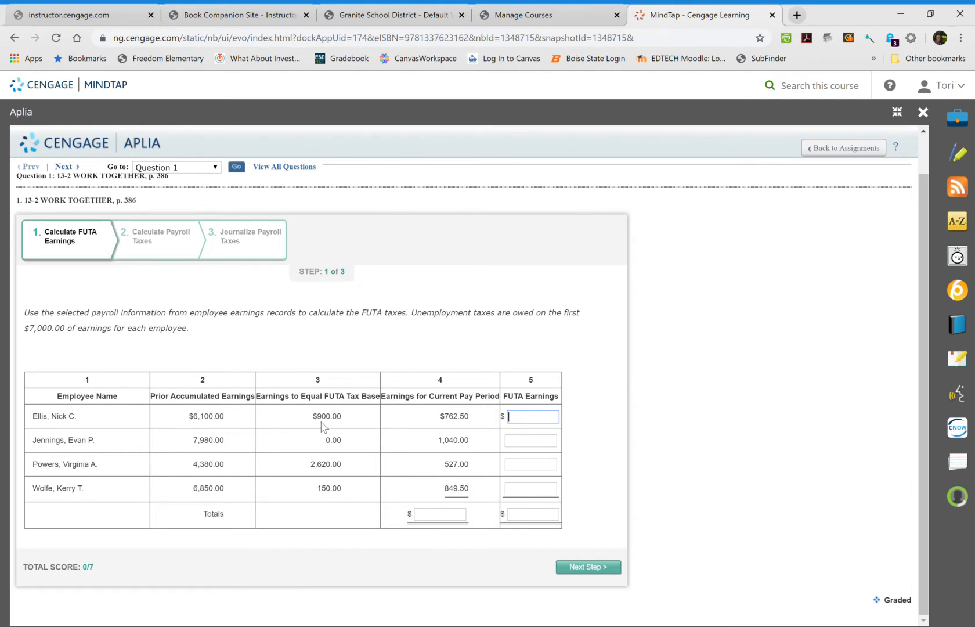
mouse_move(184, 387)
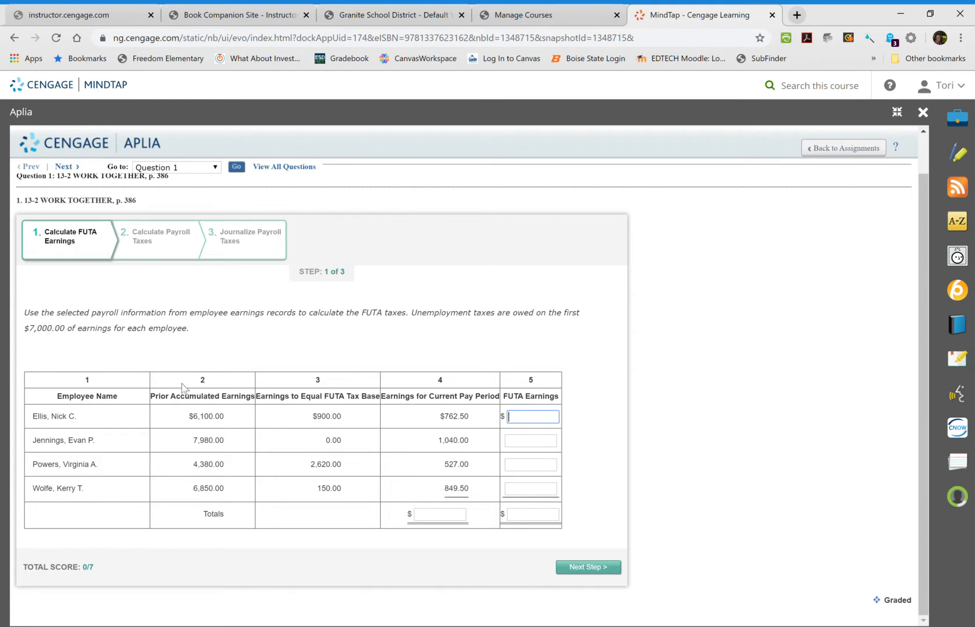
mouse_move(443, 427)
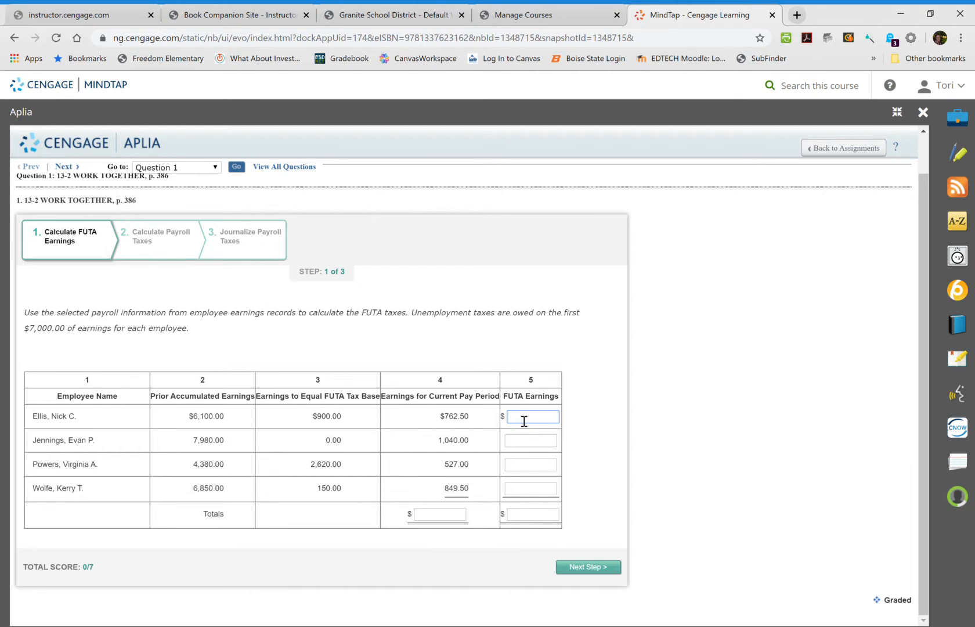
text(7)
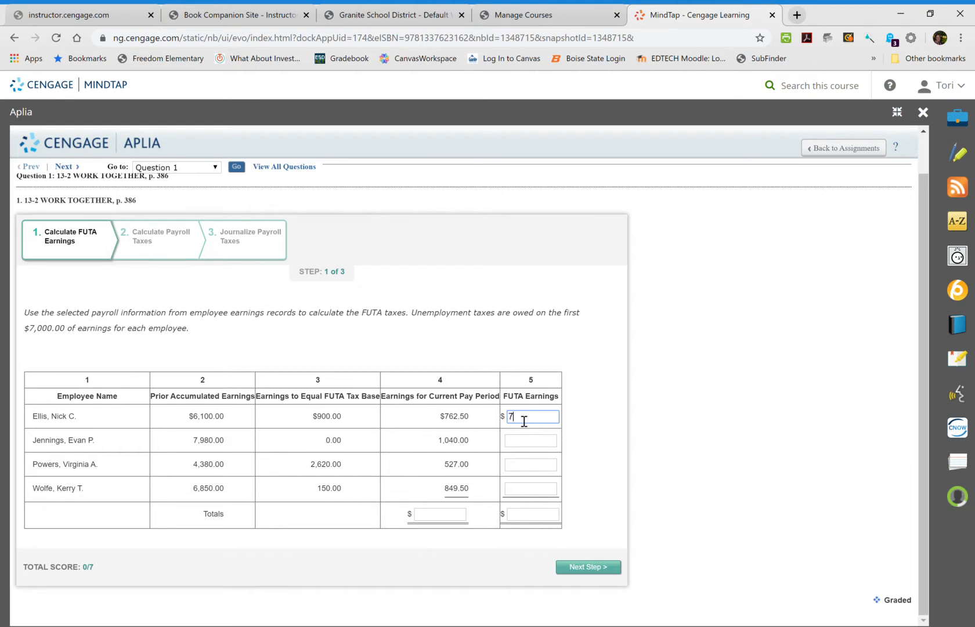
text(62.50)
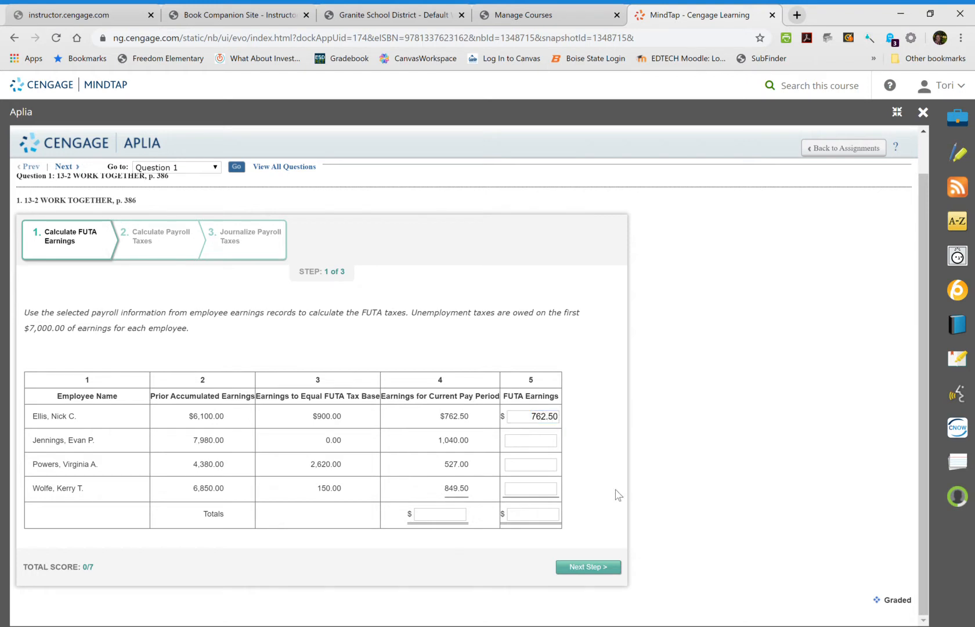
mouse_move(540, 458)
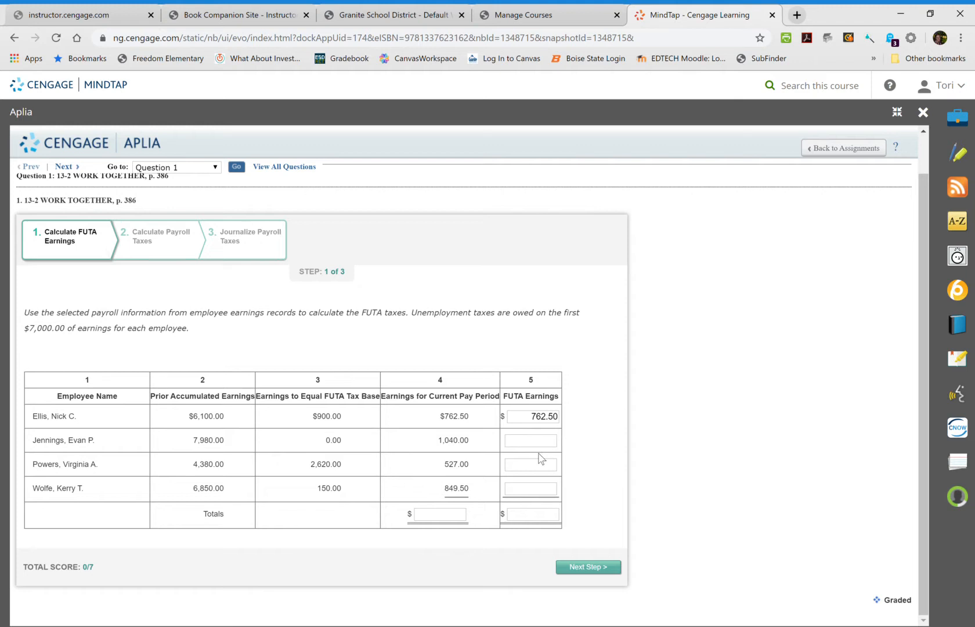
mouse_move(525, 454)
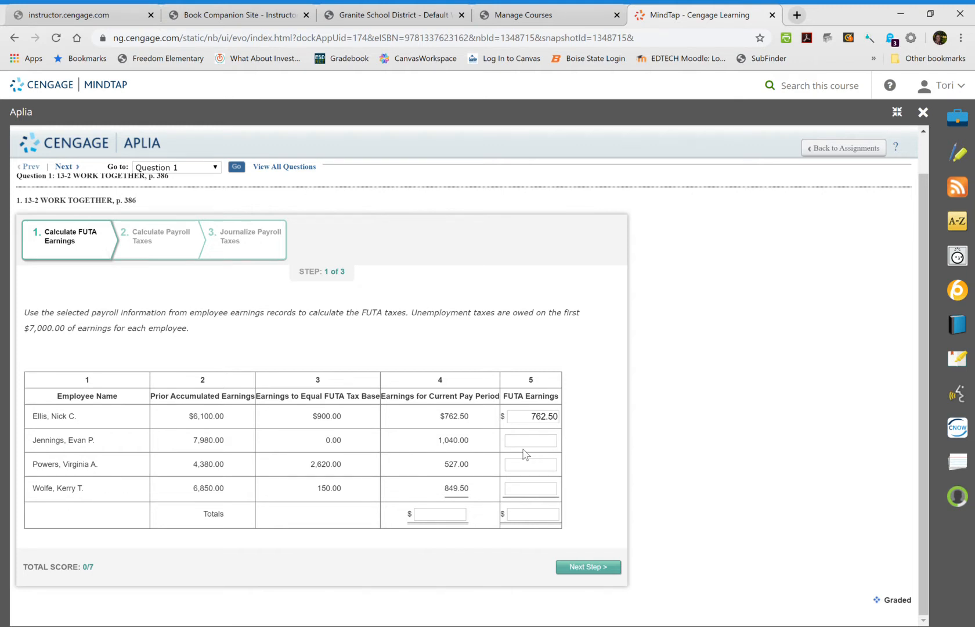
mouse_move(198, 452)
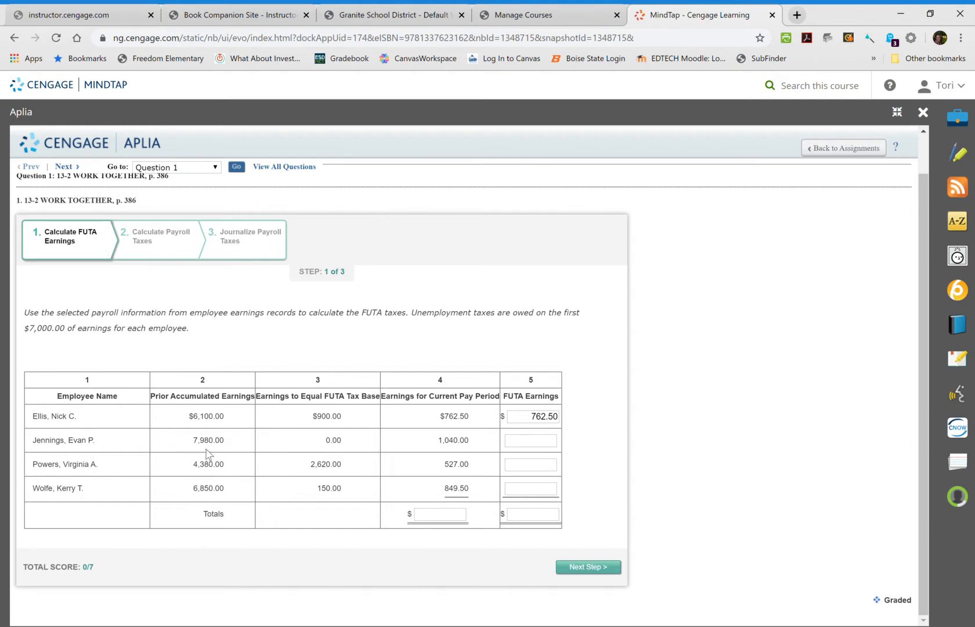
mouse_move(242, 450)
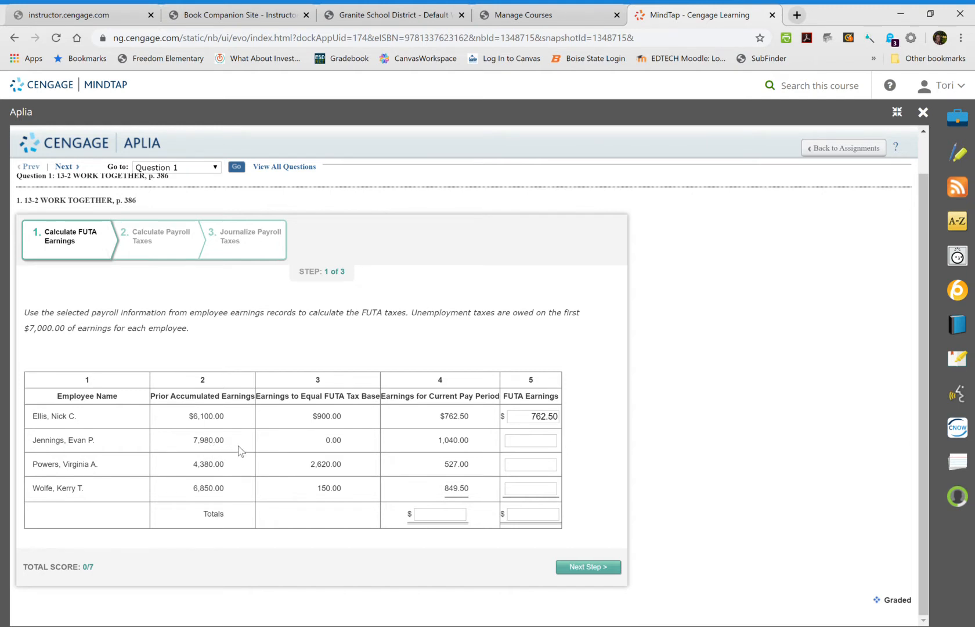
mouse_move(257, 459)
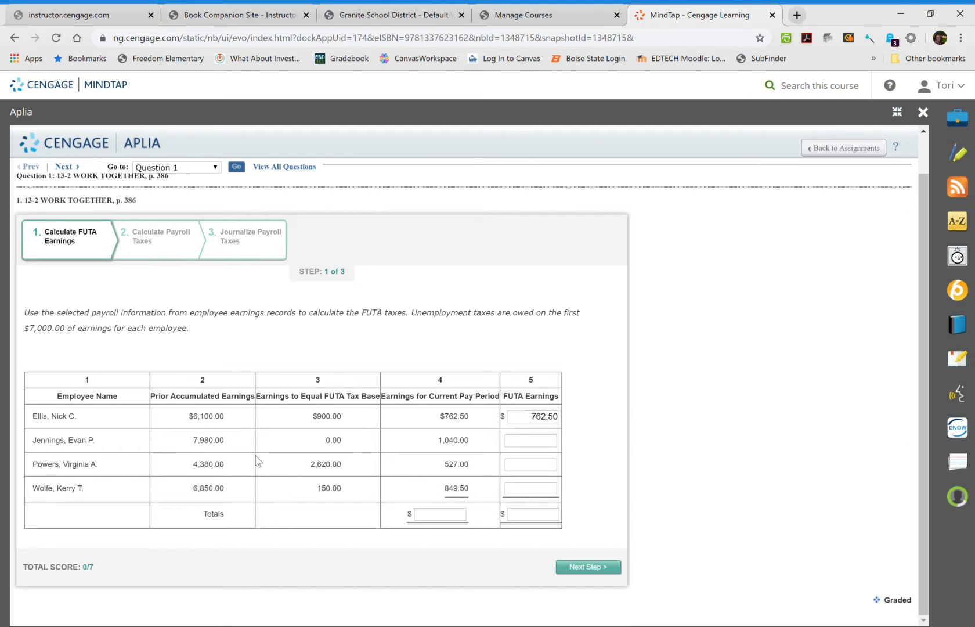
mouse_move(189, 440)
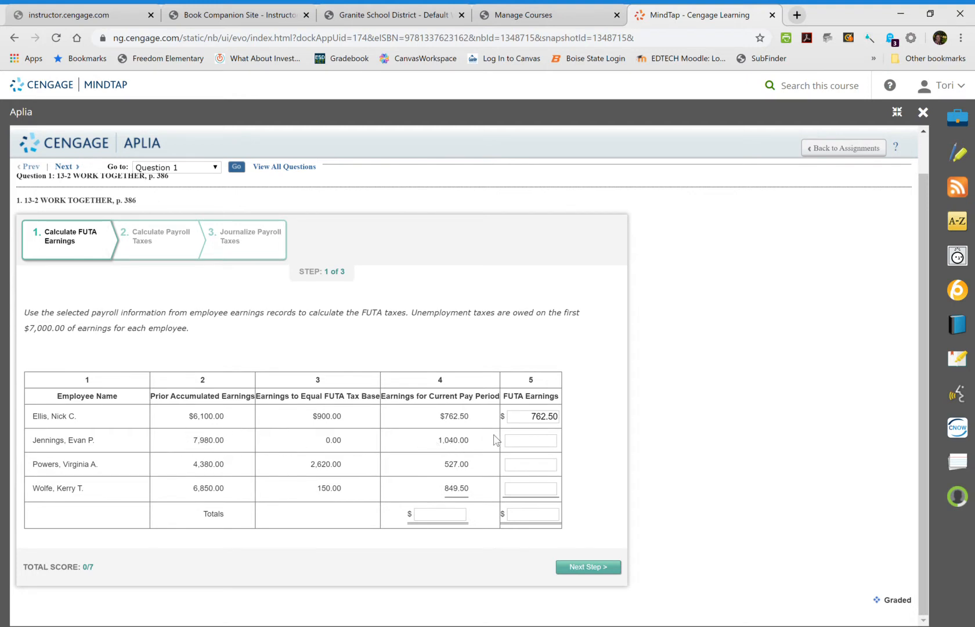
click(529, 440)
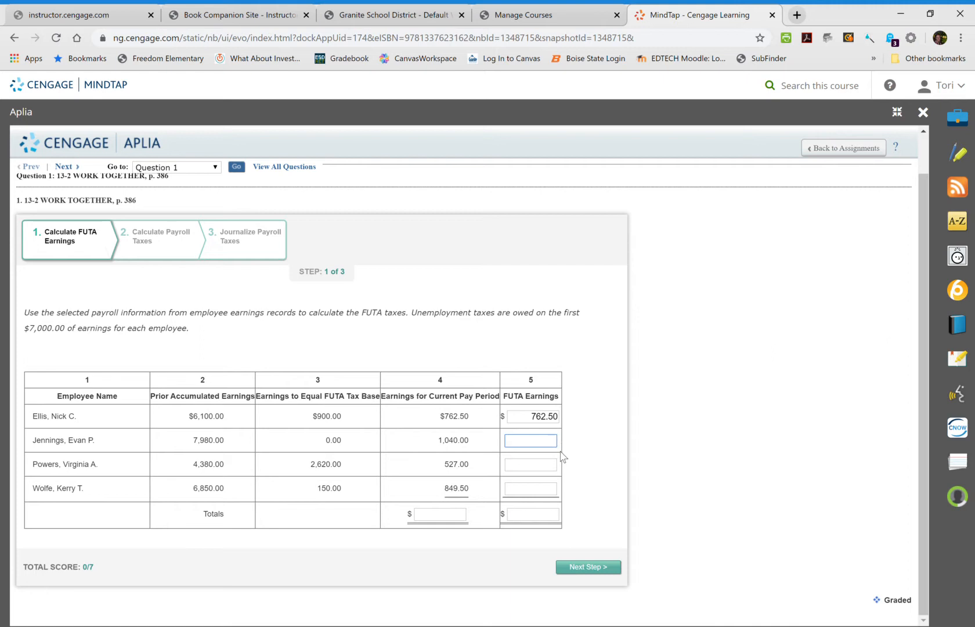
text(0.00)
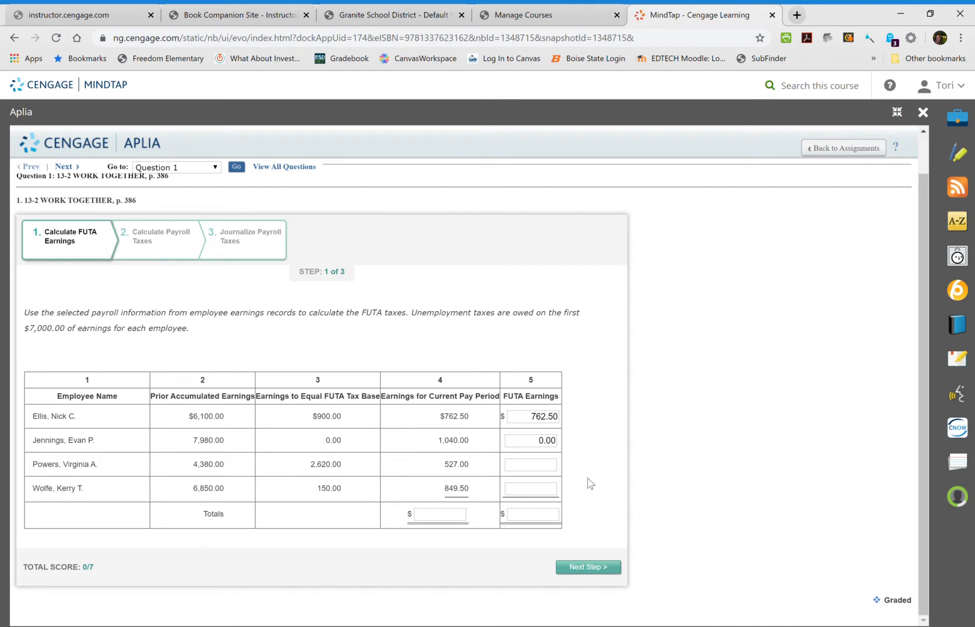
mouse_move(553, 484)
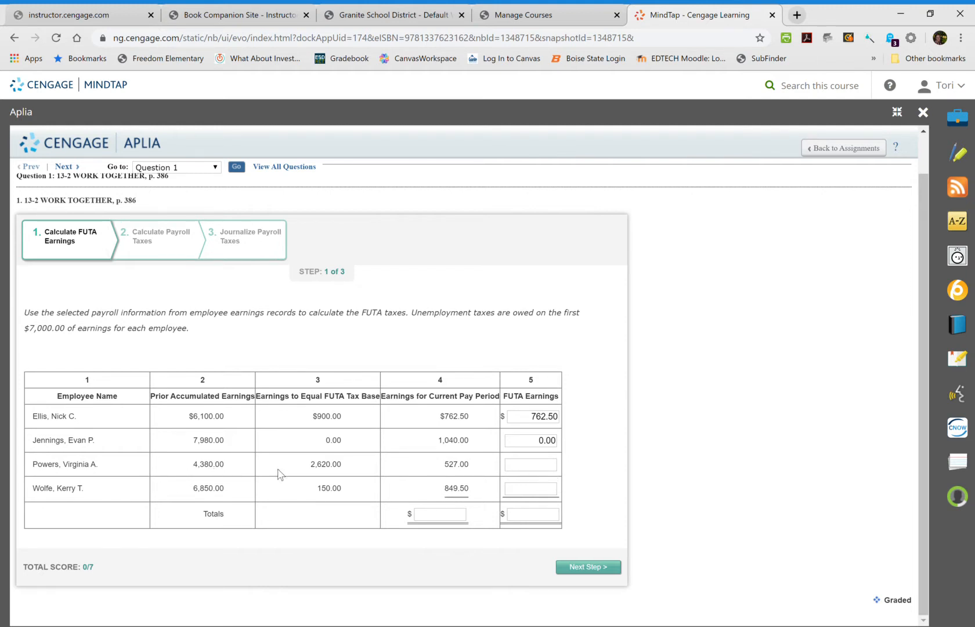
mouse_move(268, 476)
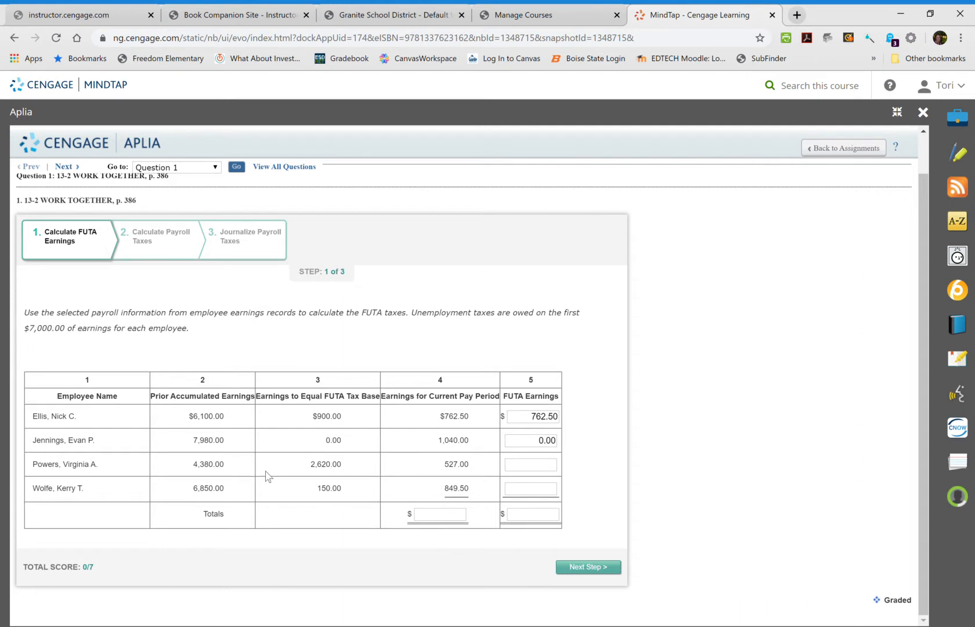
- Enter FUTA earnings of 527.00 for Powers and 150.00 for Wolfe
click(529, 464)
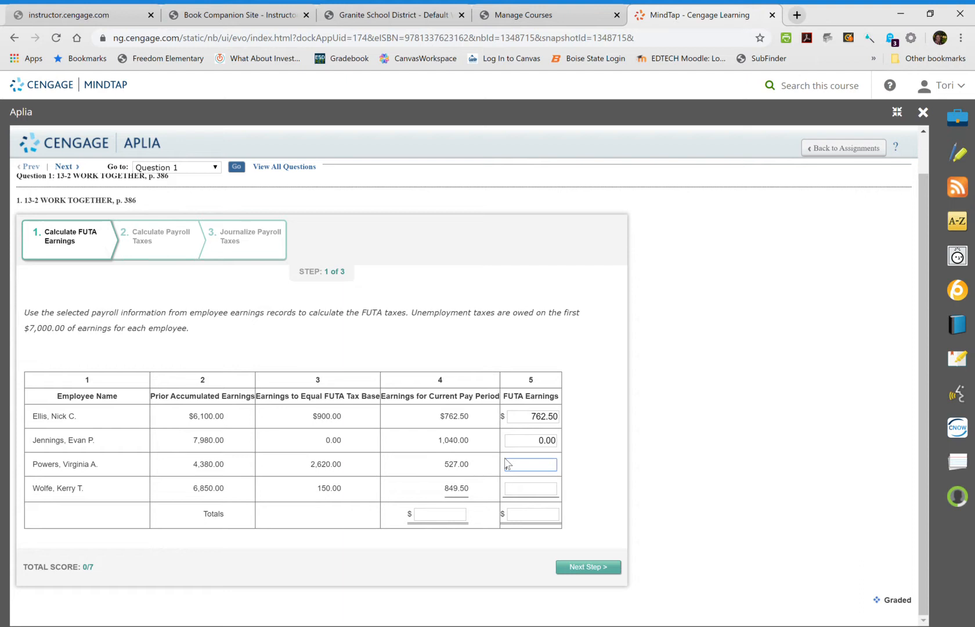
text(5)
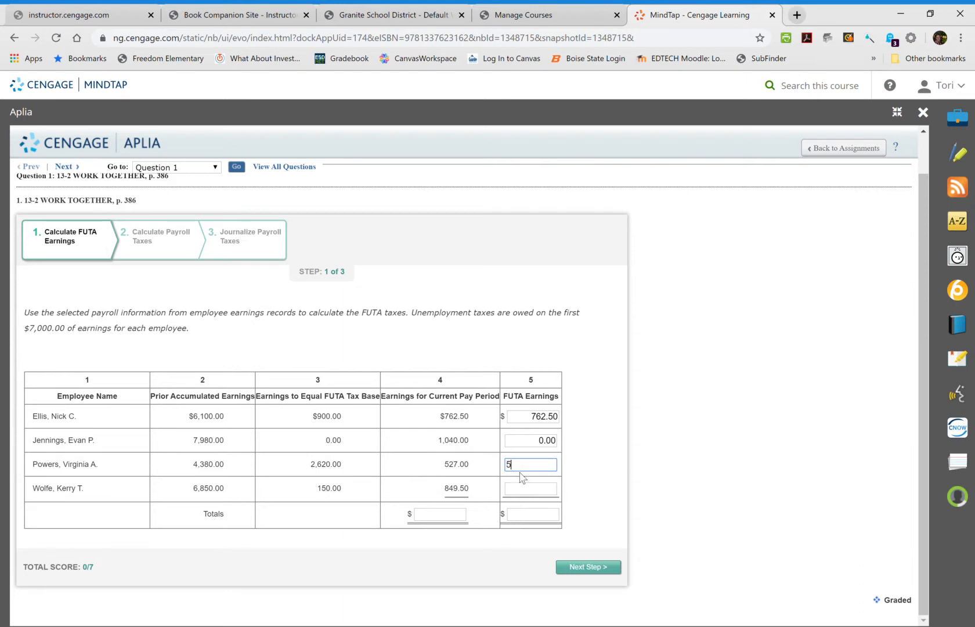
text(27.00)
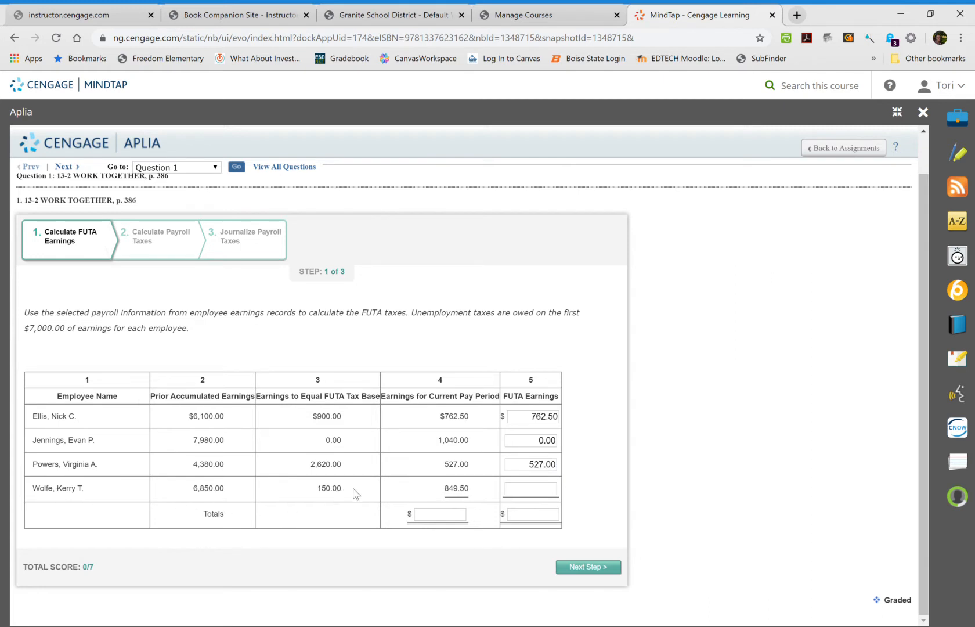
mouse_move(231, 498)
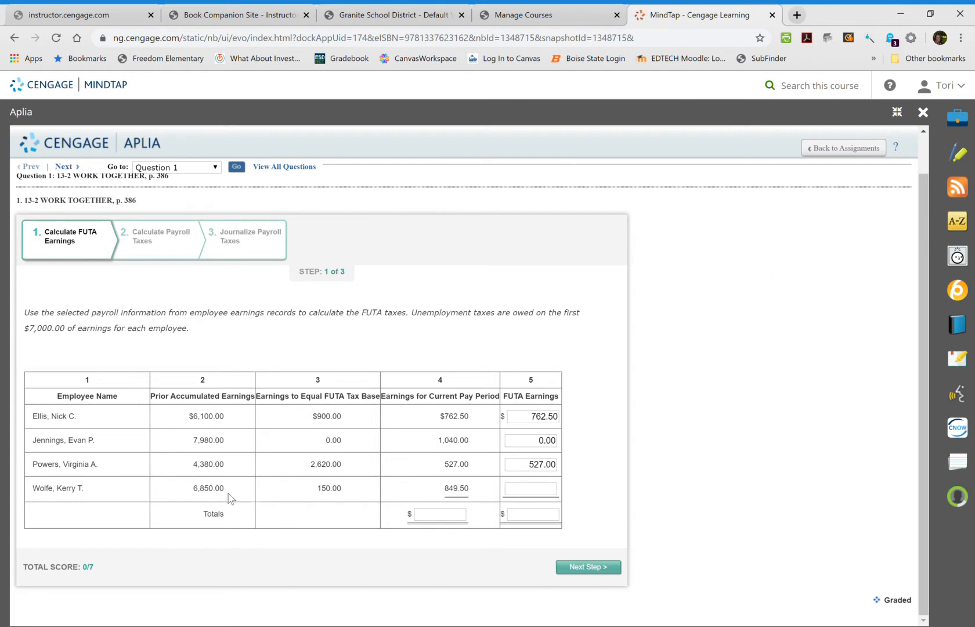
mouse_move(333, 490)
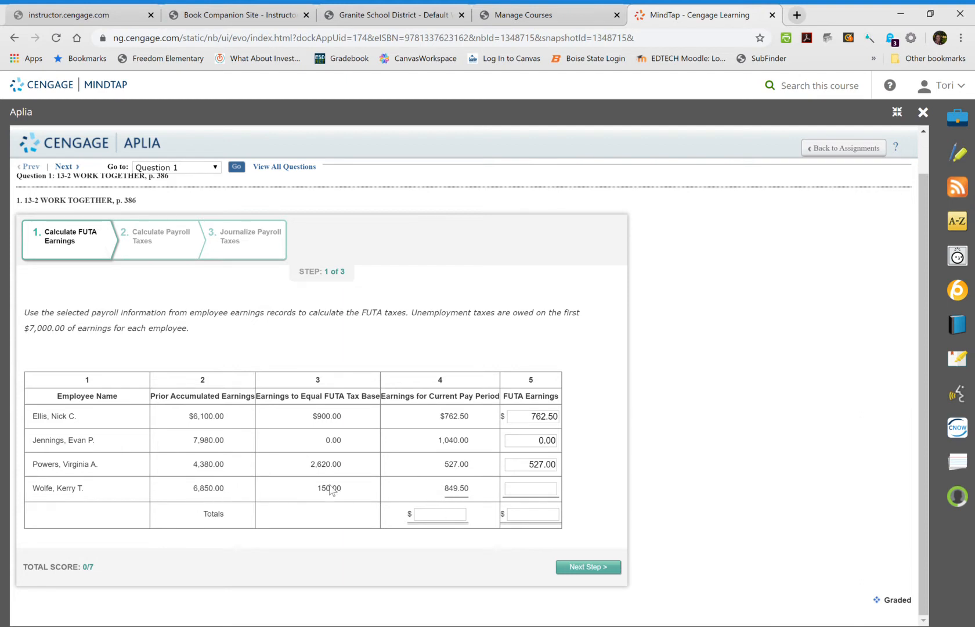
mouse_move(374, 501)
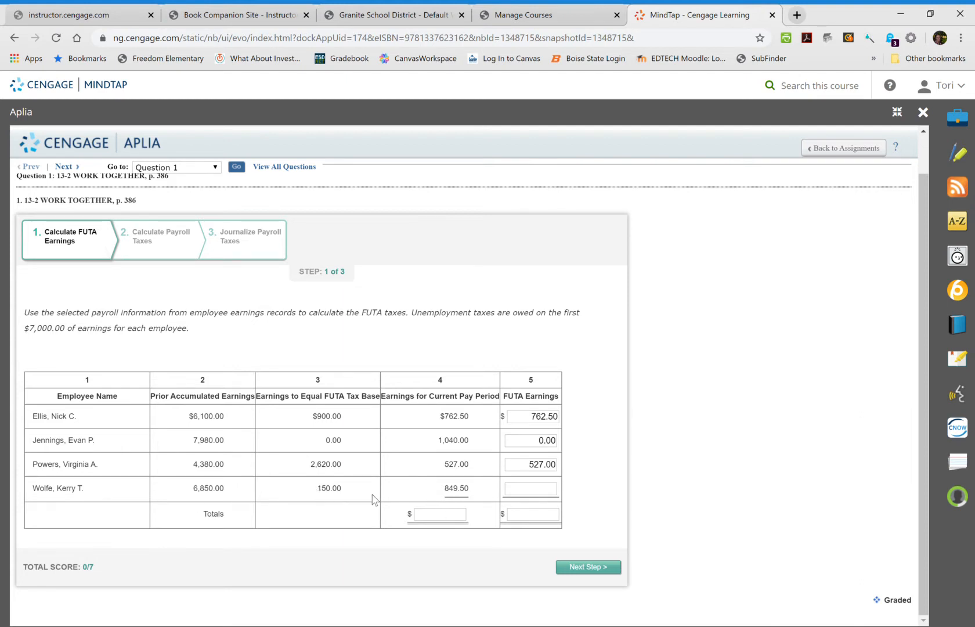
mouse_move(369, 497)
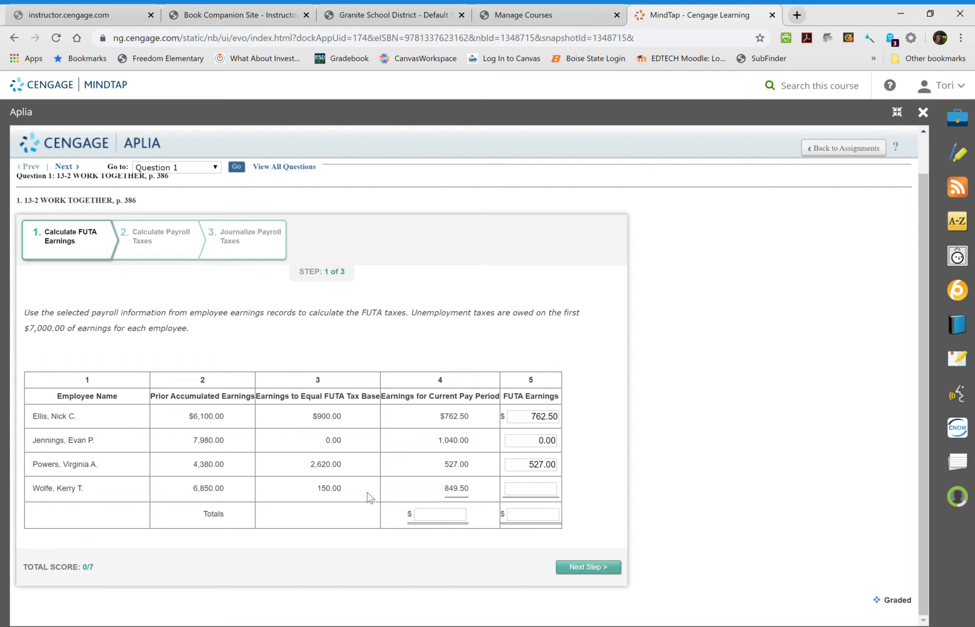
text(1)
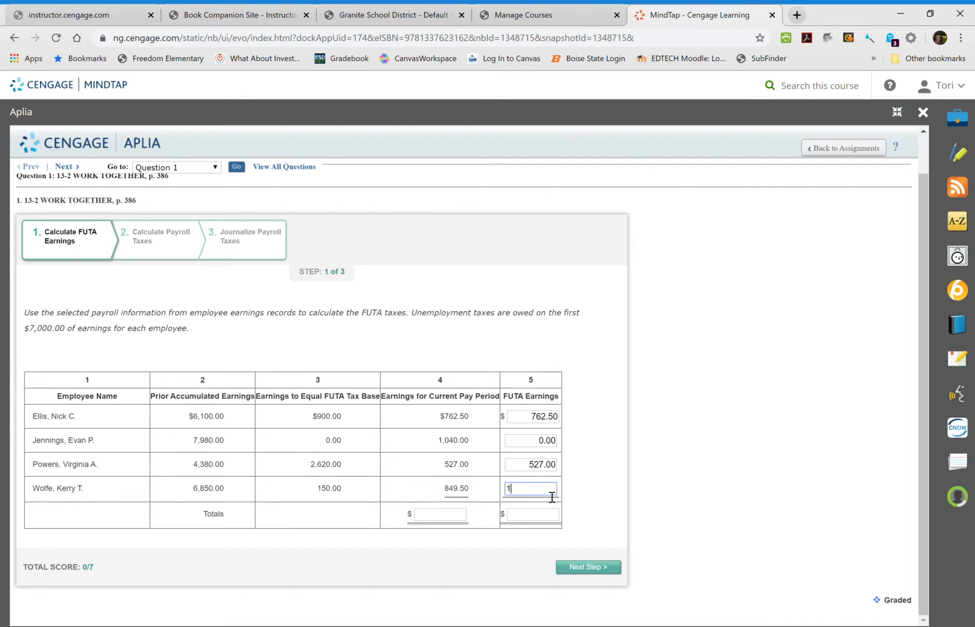
text(50.00)
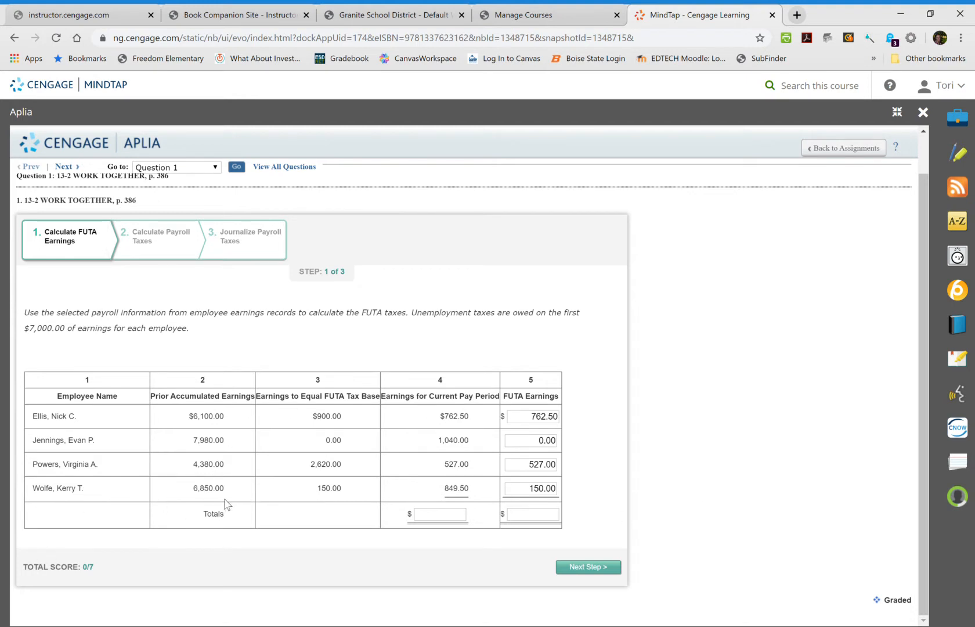
mouse_move(417, 446)
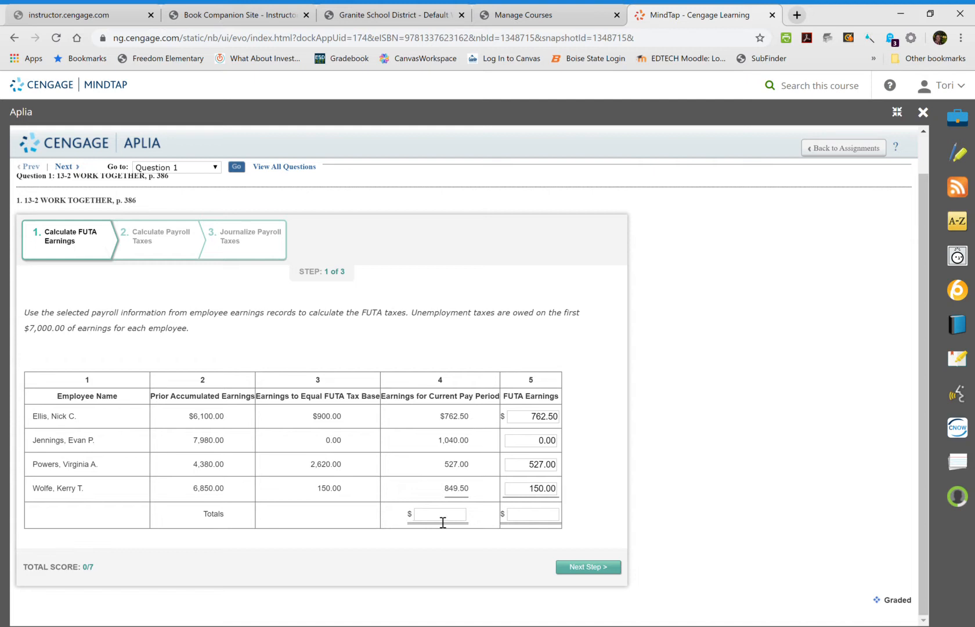
- Enter totals of 3179.00 current-period earnings and 1439.50 FUTA earnings
click(439, 513)
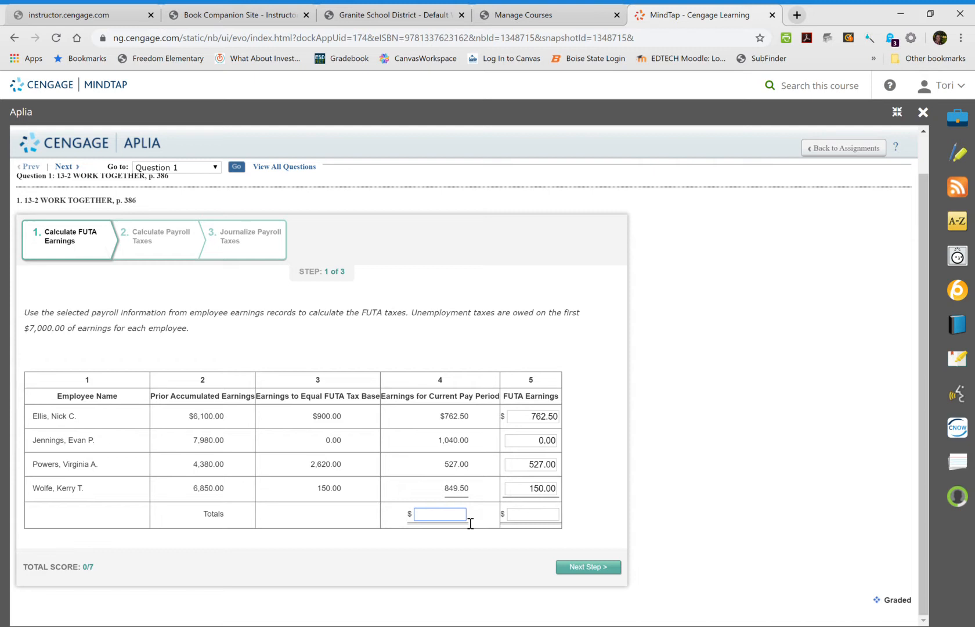
text(31)
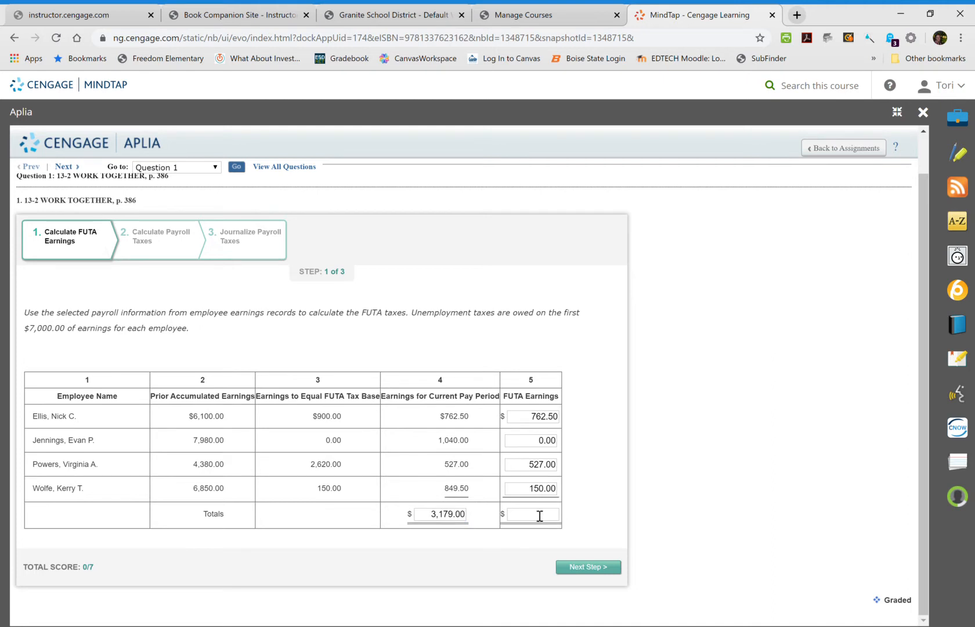
click(533, 513)
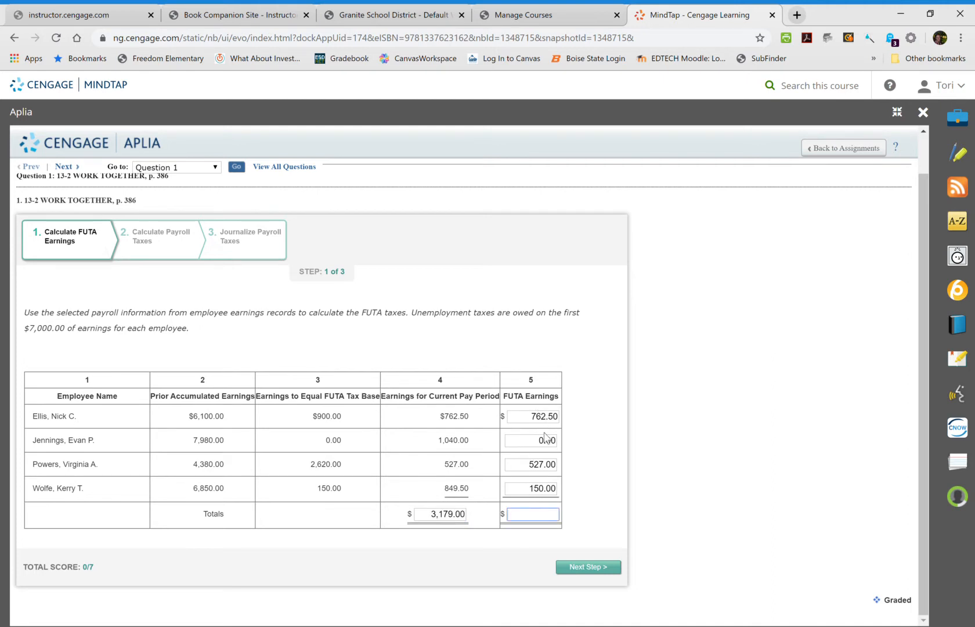
text(1)
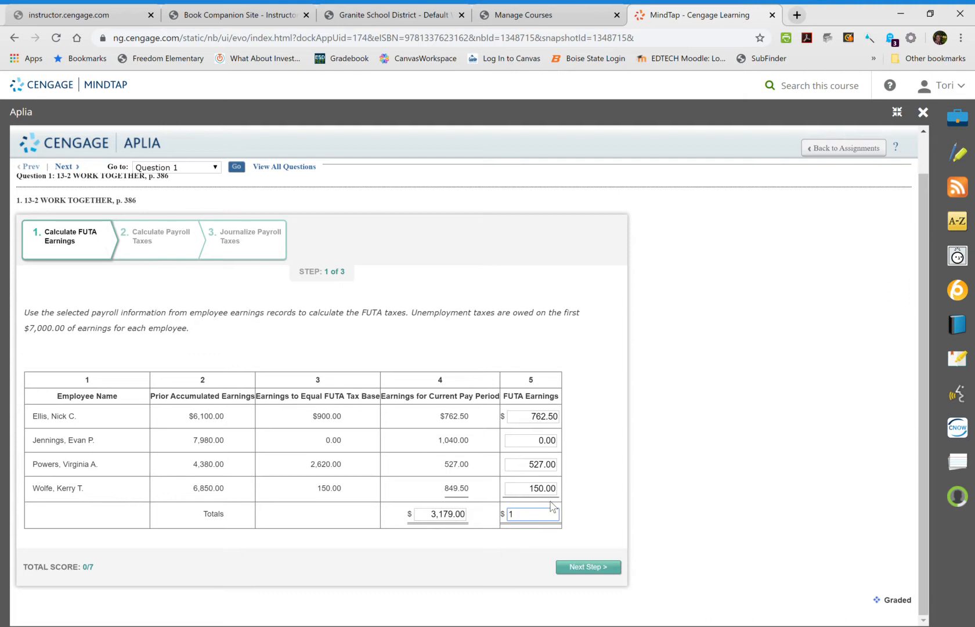
text(439)
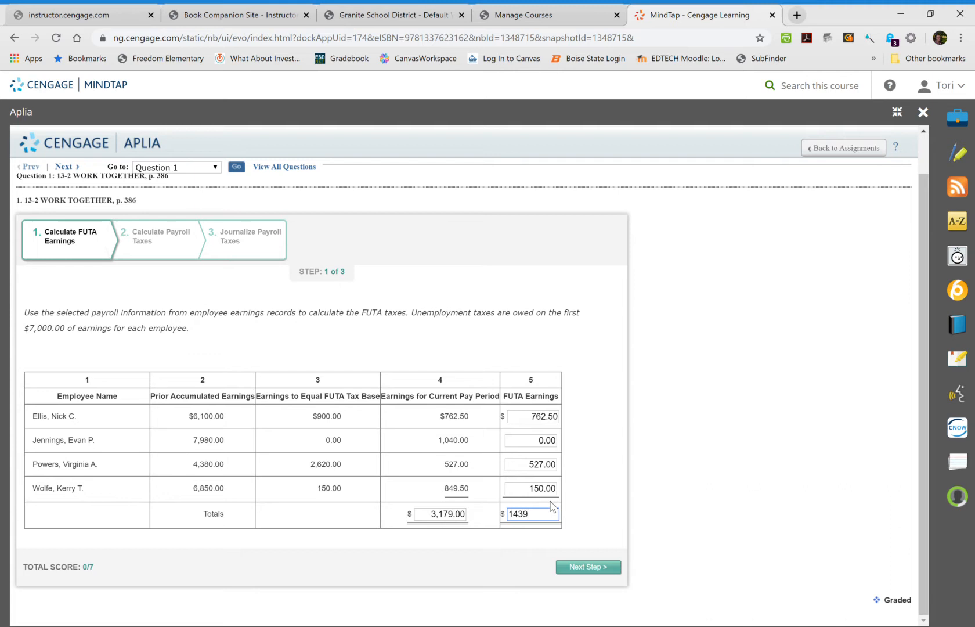
text(.50)
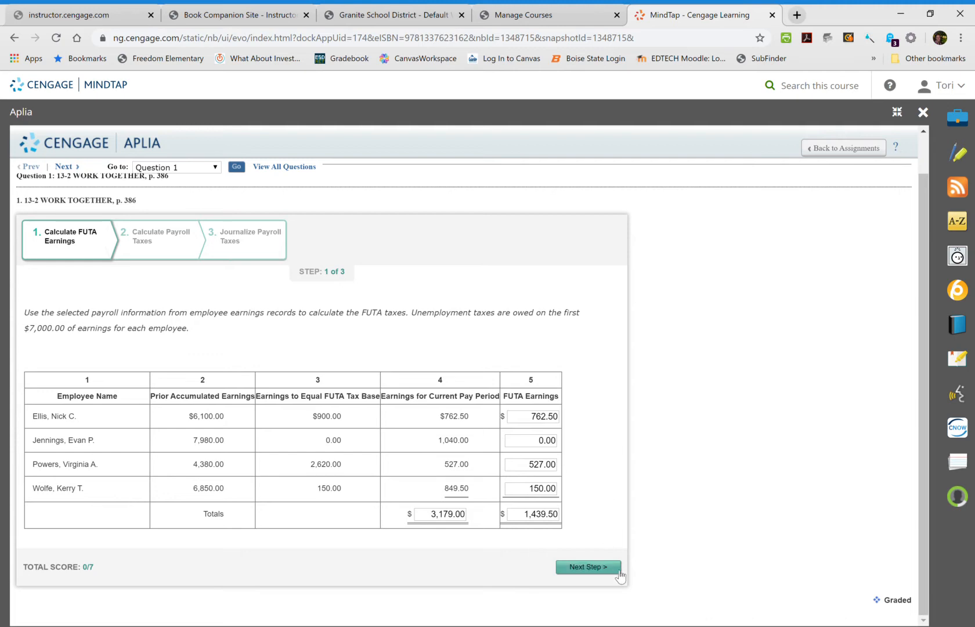
- Advance to step 2, Calculate Payroll Taxes, and reach the payroll tax table
click(587, 567)
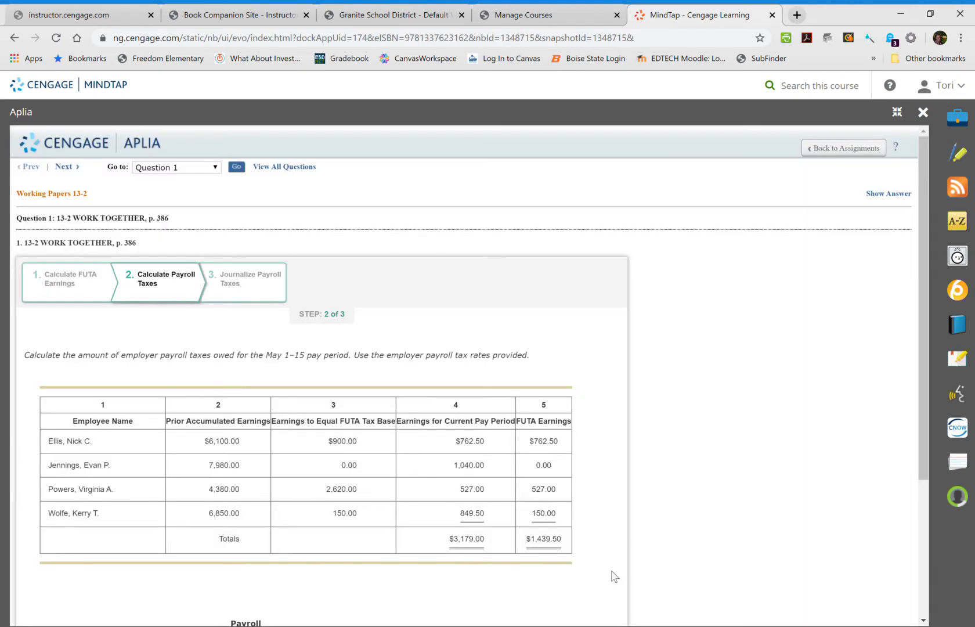
scroll(down, 3)
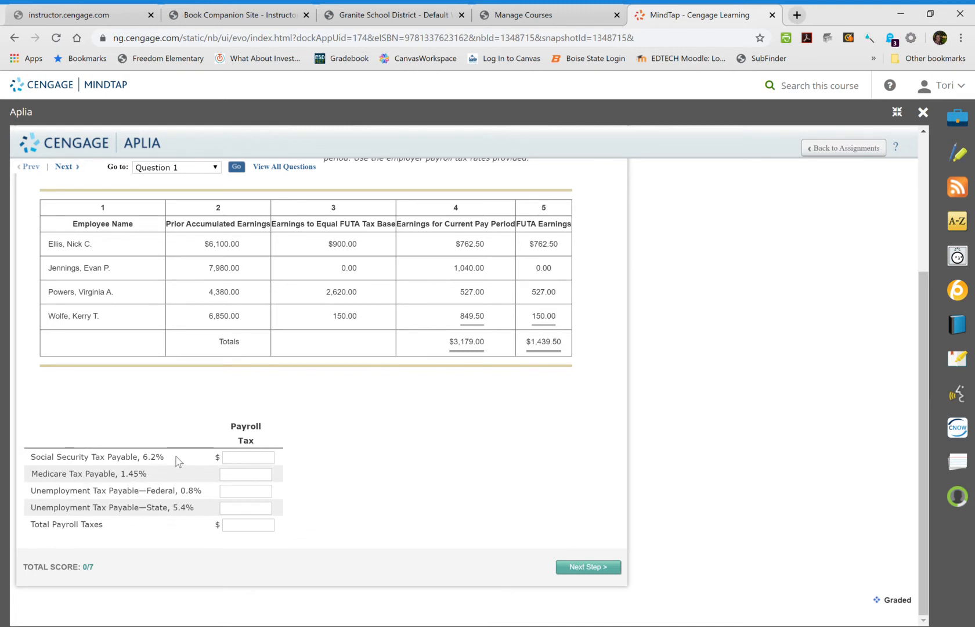
mouse_move(471, 214)
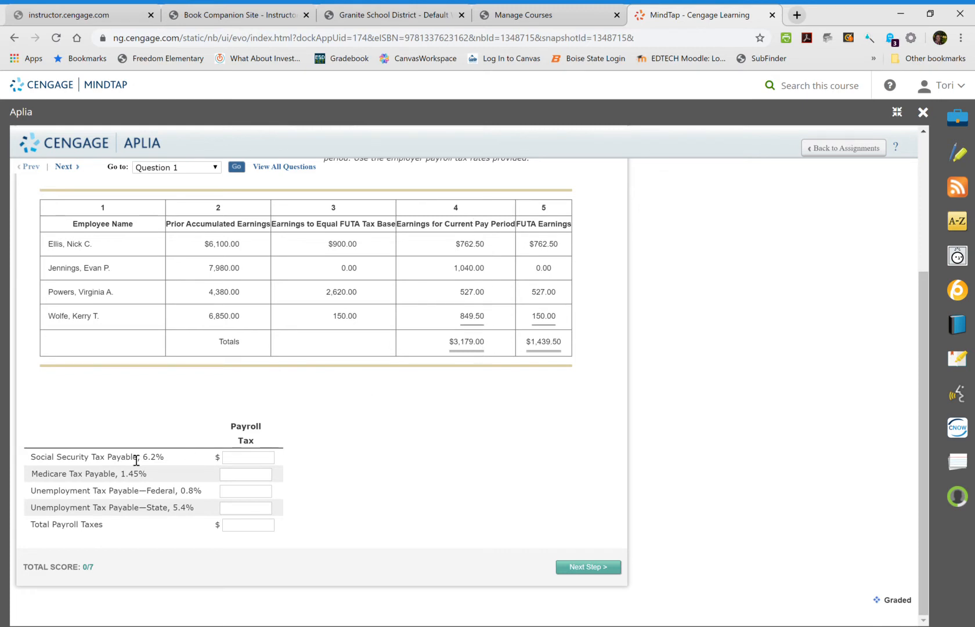
mouse_move(173, 471)
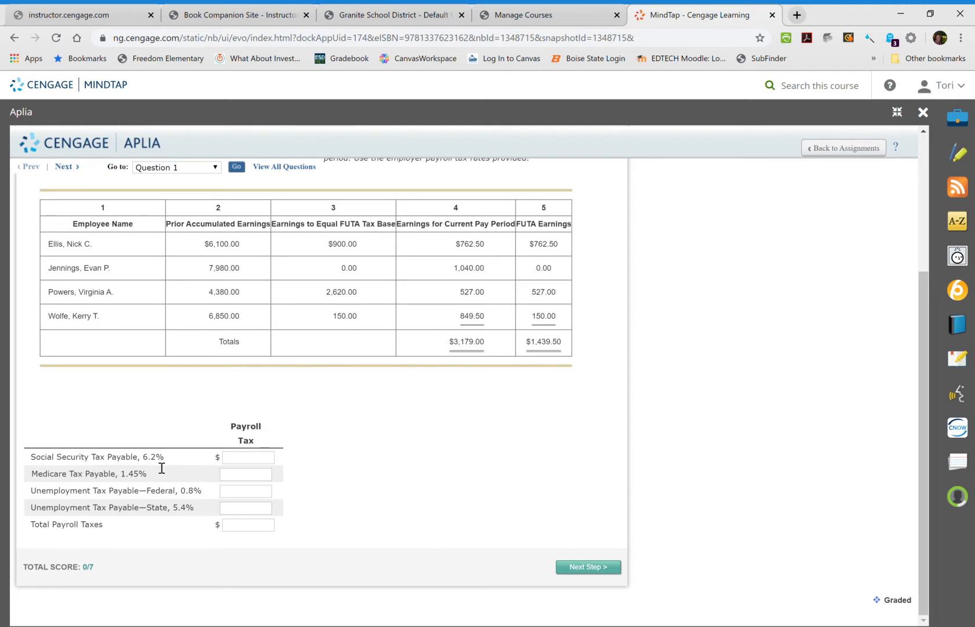
click(247, 457)
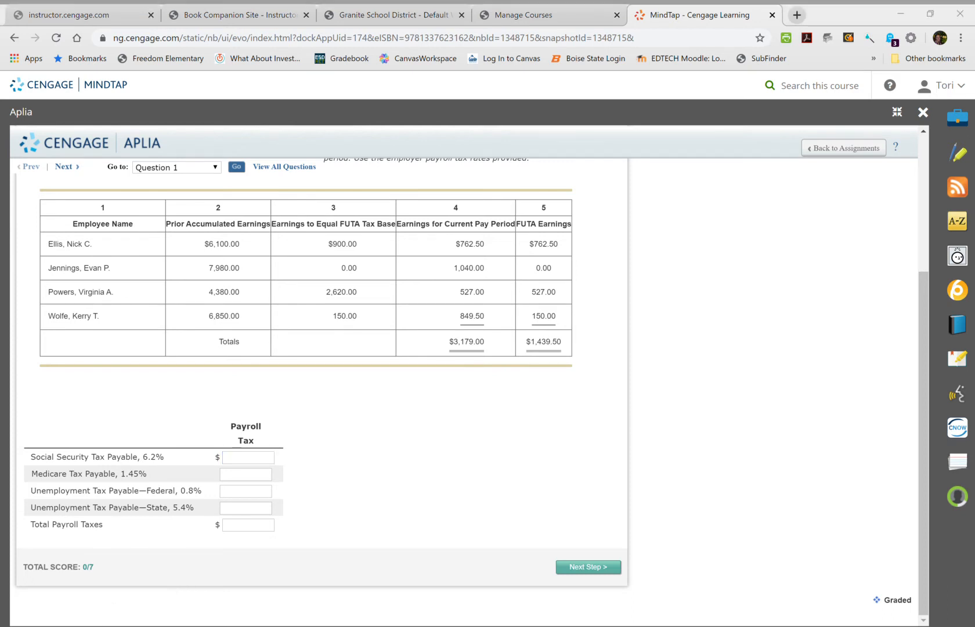
mouse_move(105, 285)
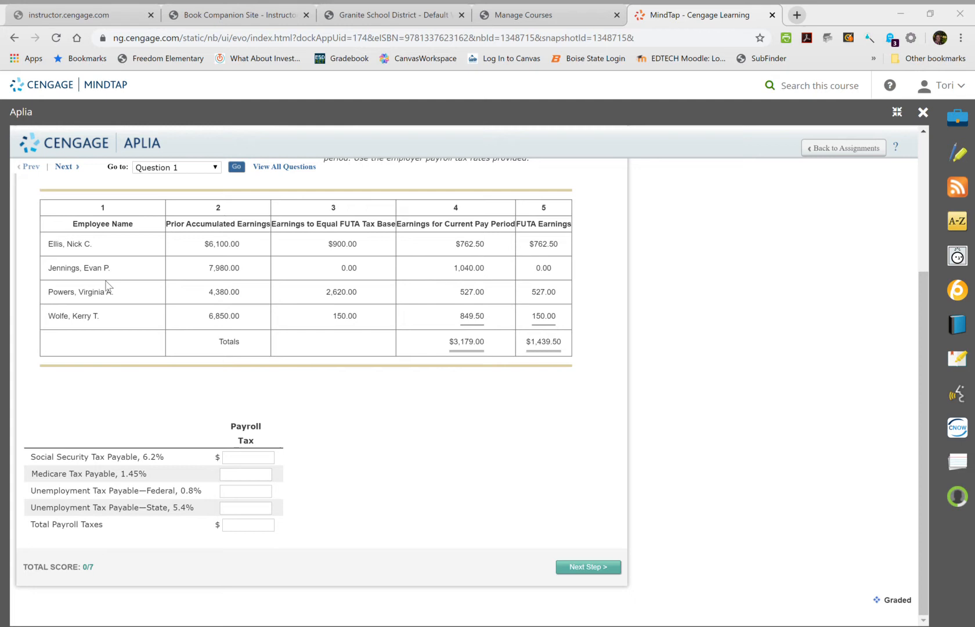
mouse_move(651, 54)
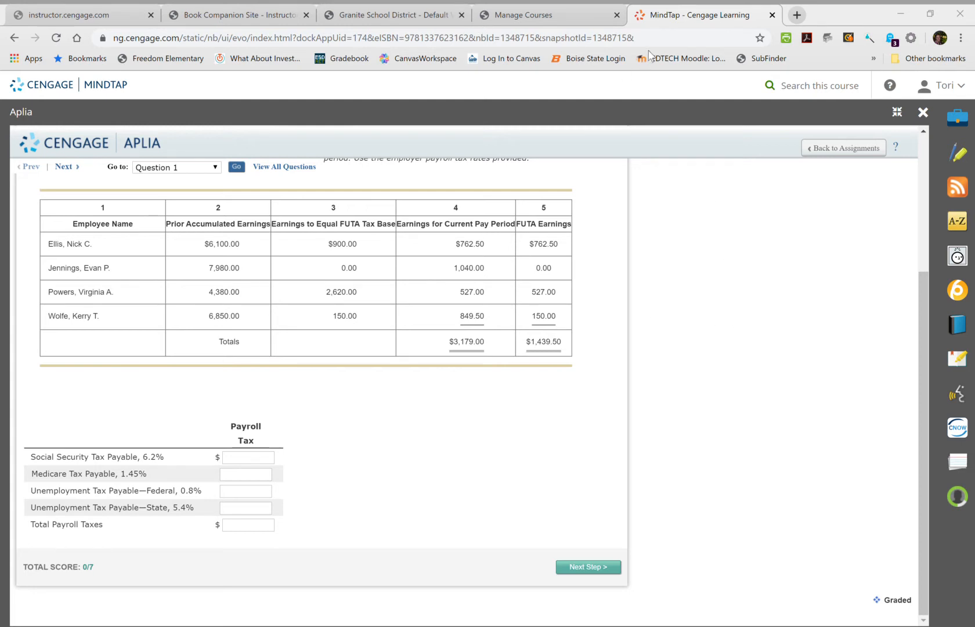
mouse_move(690, 39)
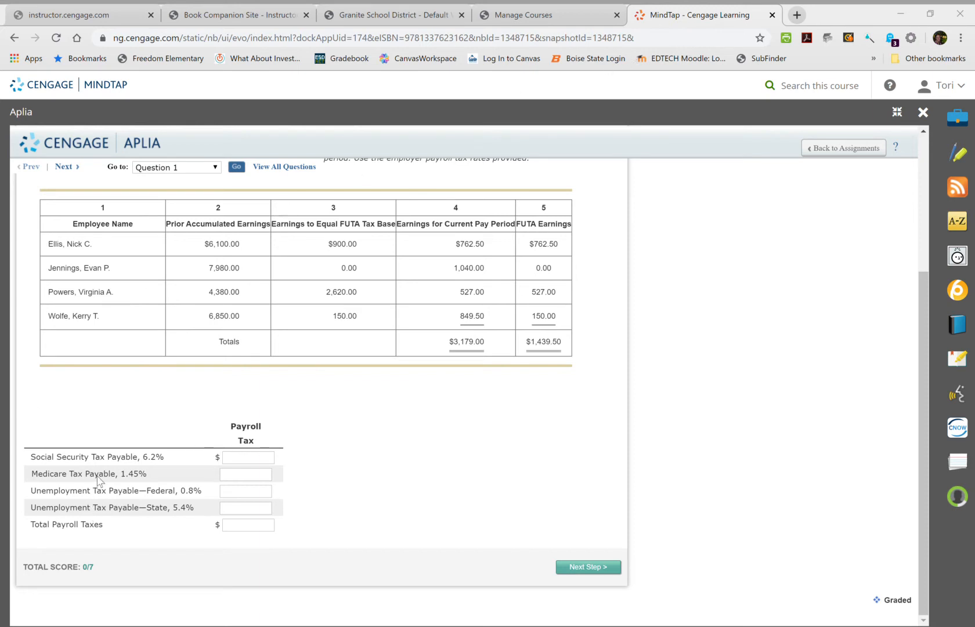
mouse_move(153, 469)
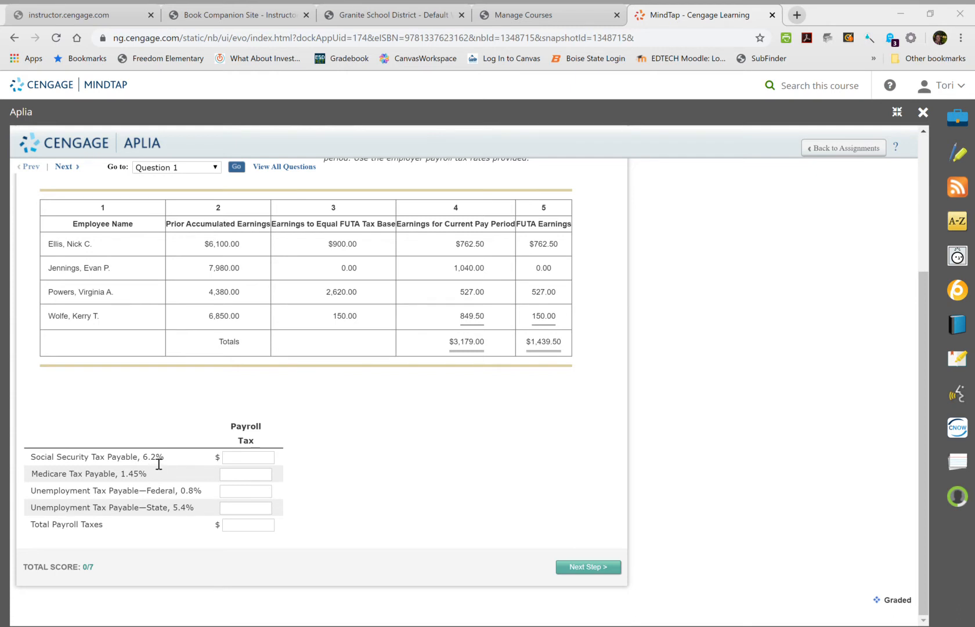
mouse_move(962, 402)
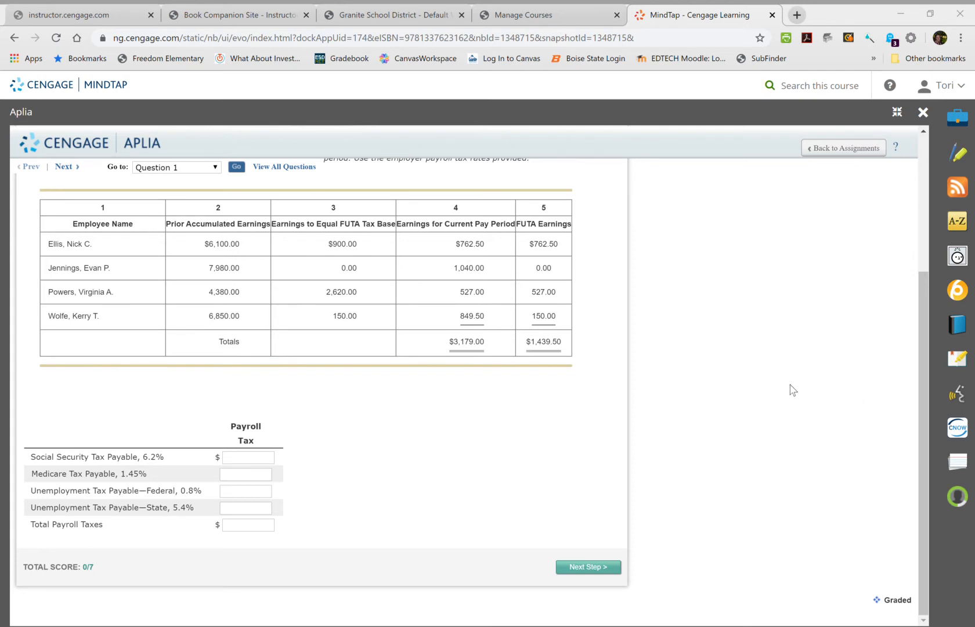
mouse_move(754, 146)
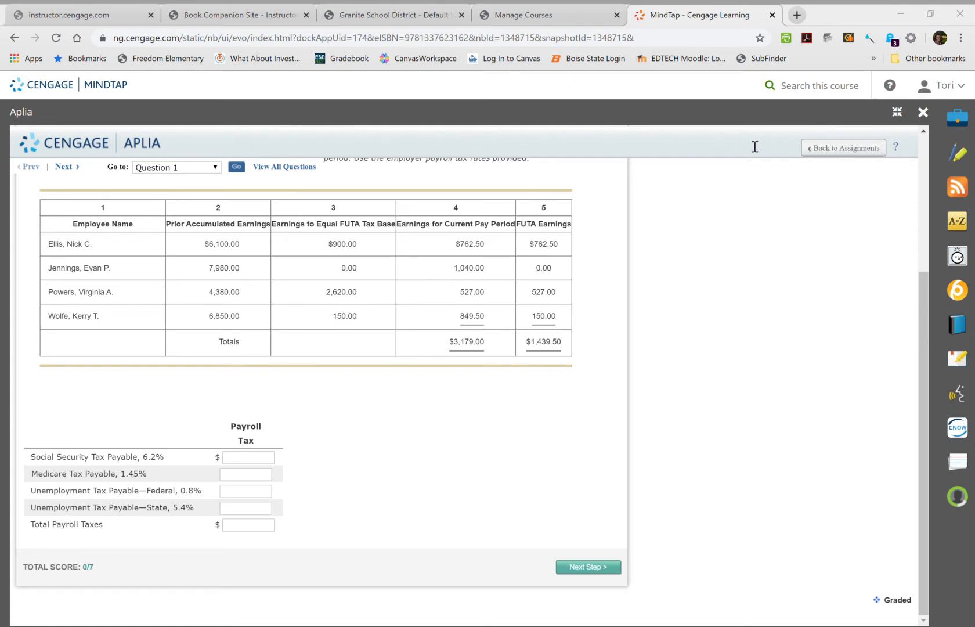
- Enter Social Security tax payable 197.10 and begin Medicare tax payable 46.10
click(249, 458)
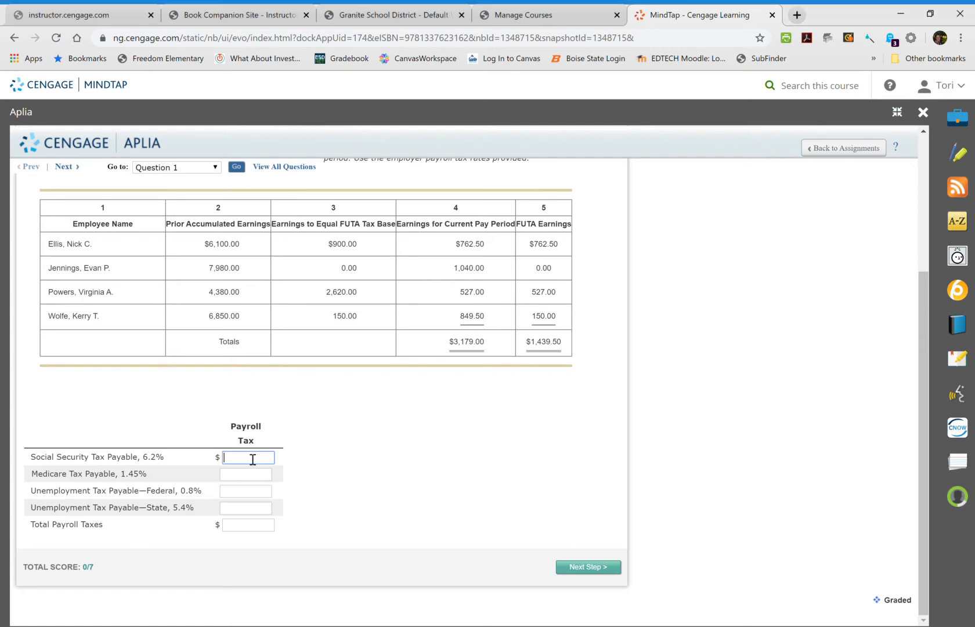
text(1)
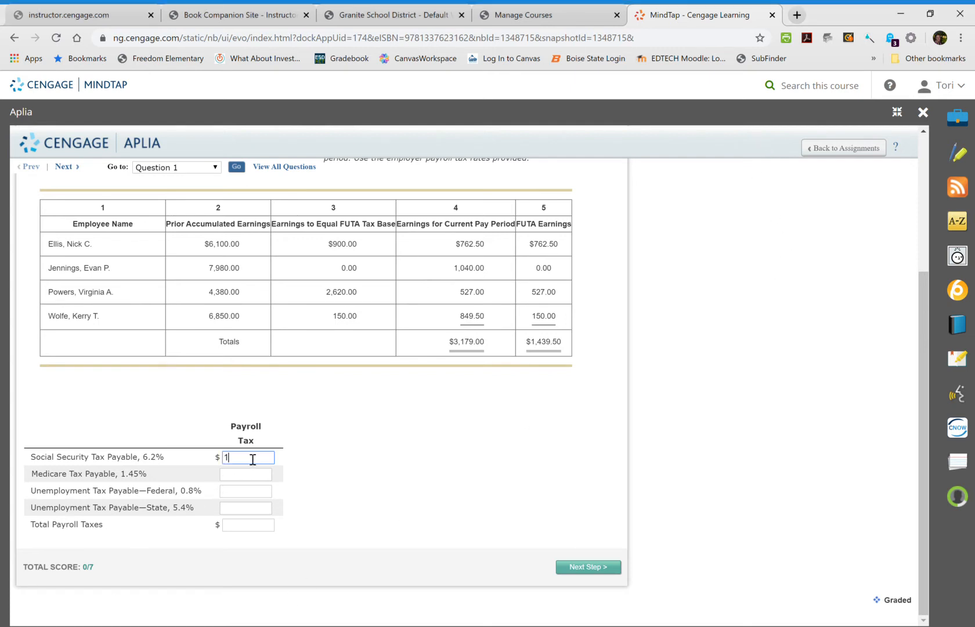
text(97.10)
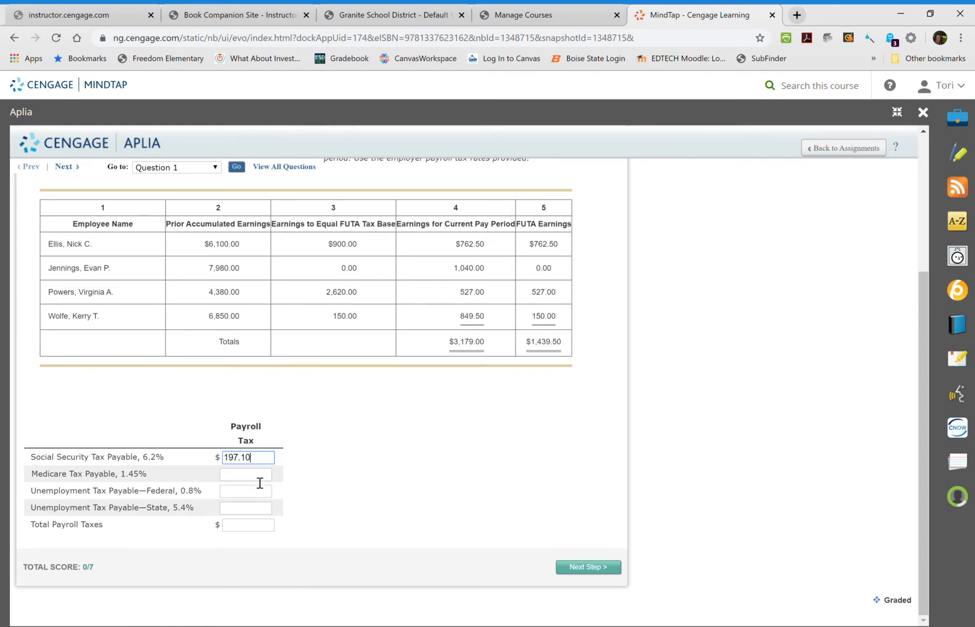
click(245, 473)
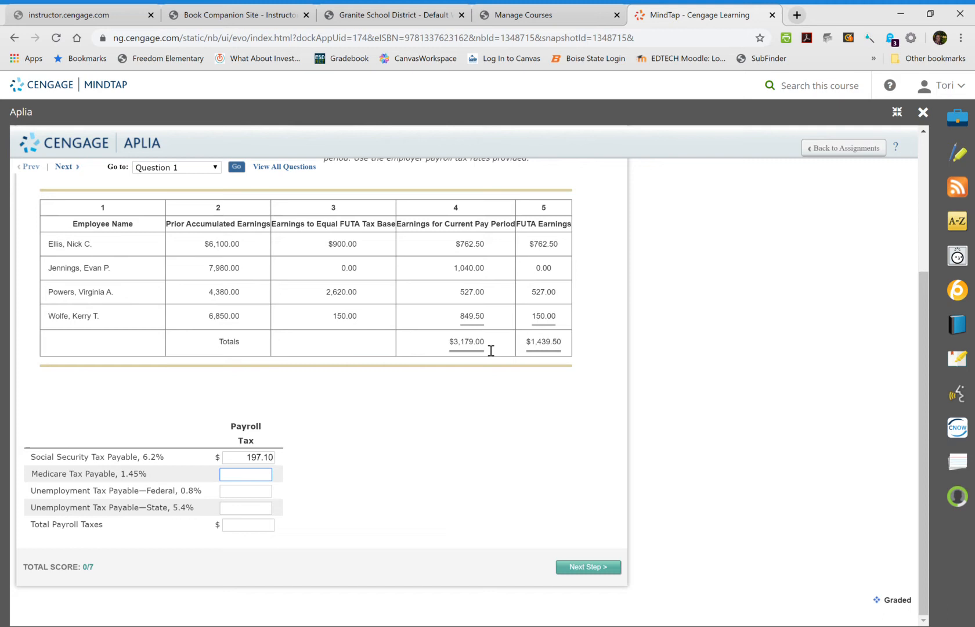
mouse_move(469, 360)
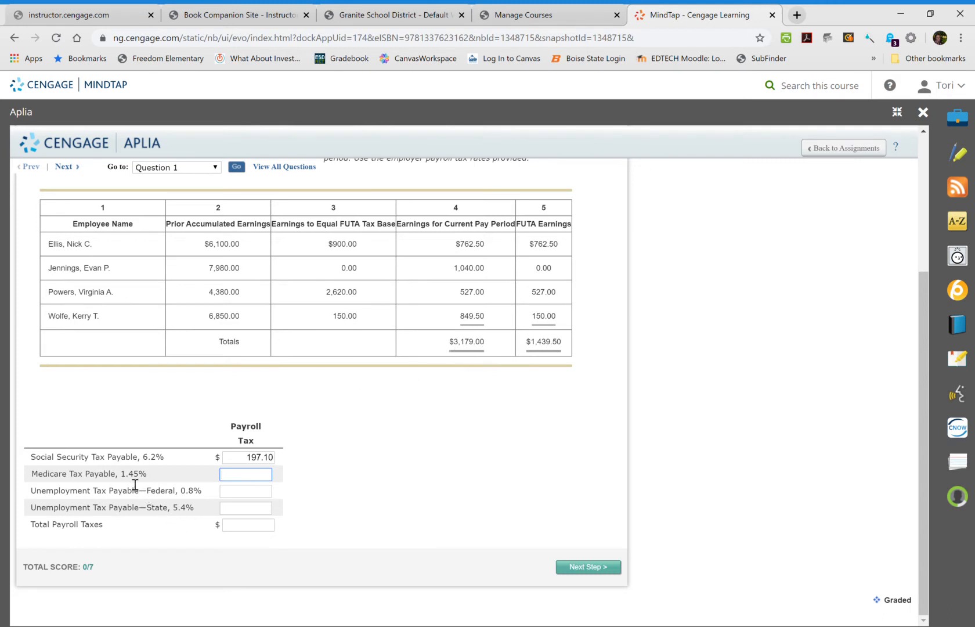
click(245, 473)
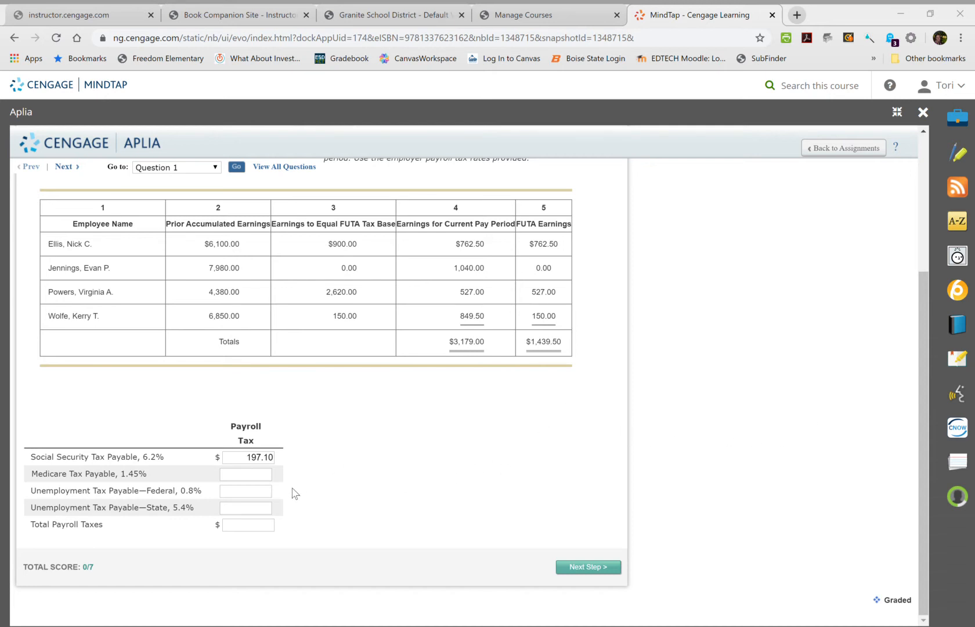
text(46.10)
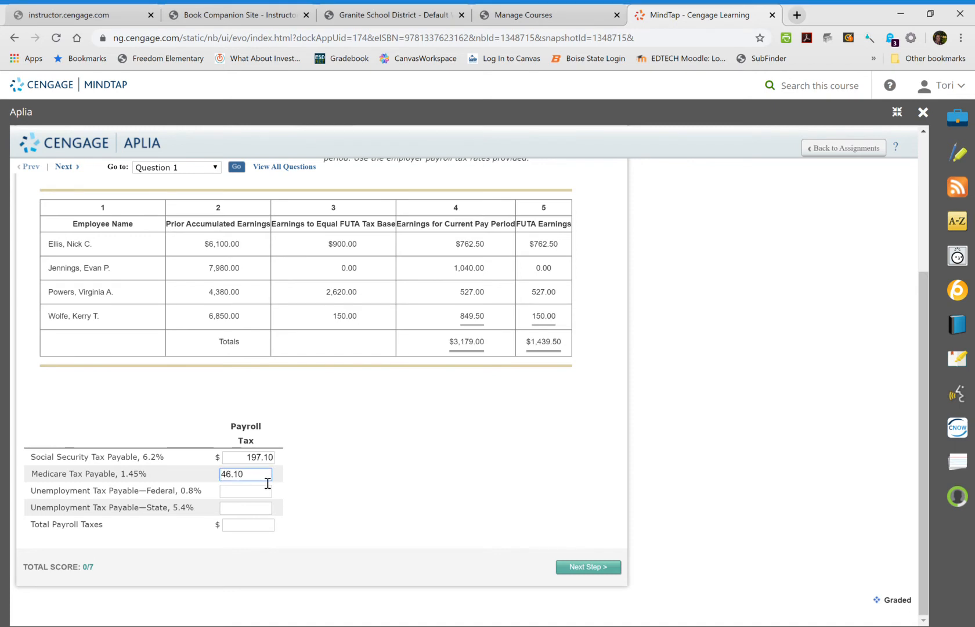
click(245, 491)
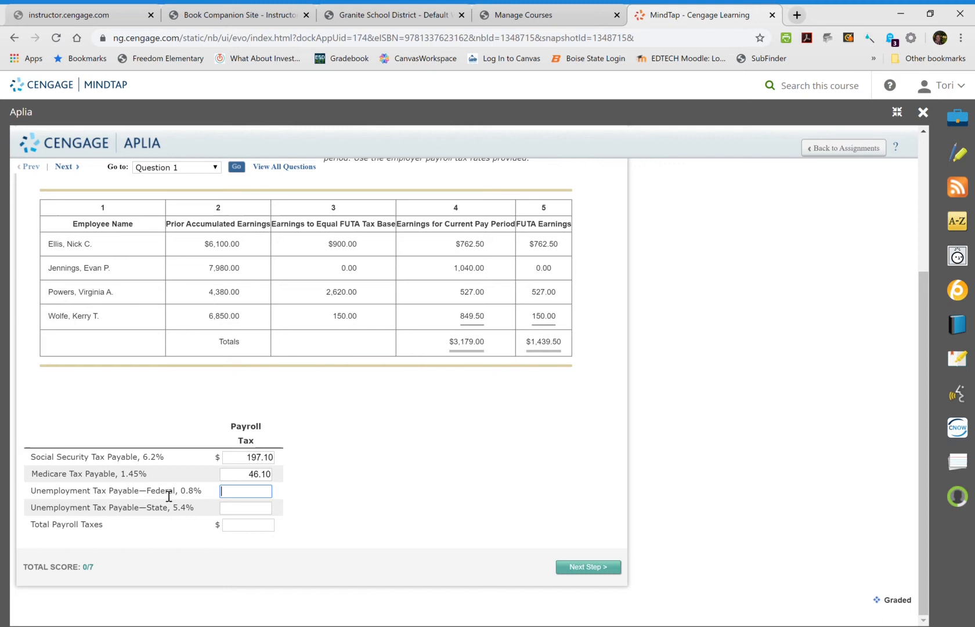
mouse_move(179, 518)
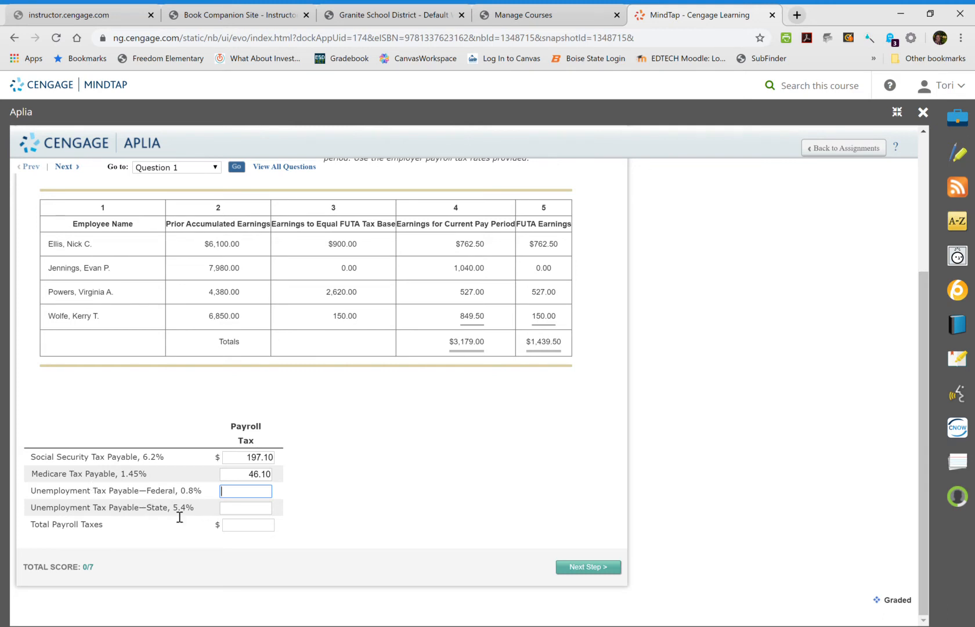
mouse_move(526, 350)
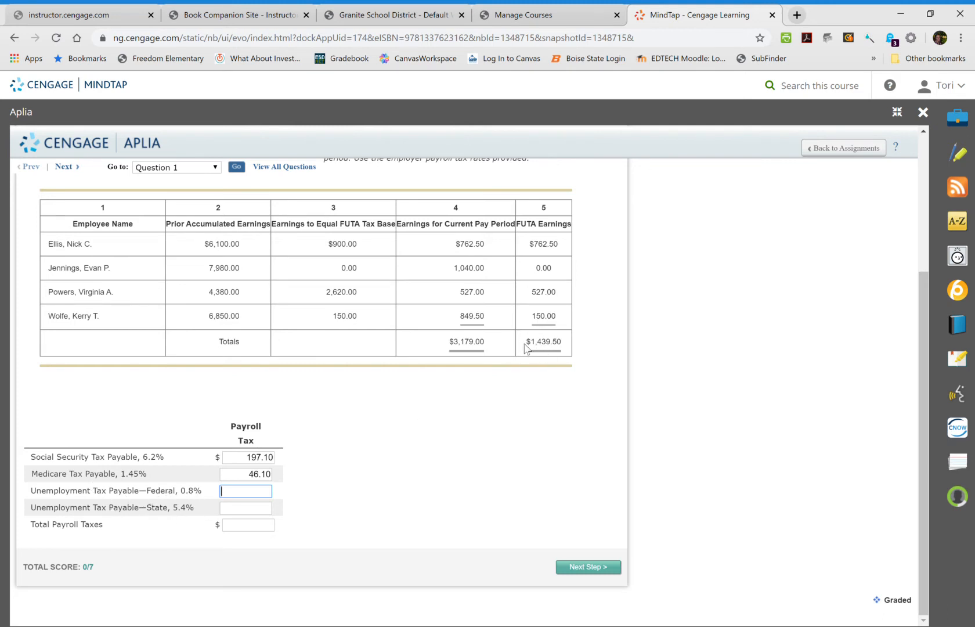
mouse_move(561, 271)
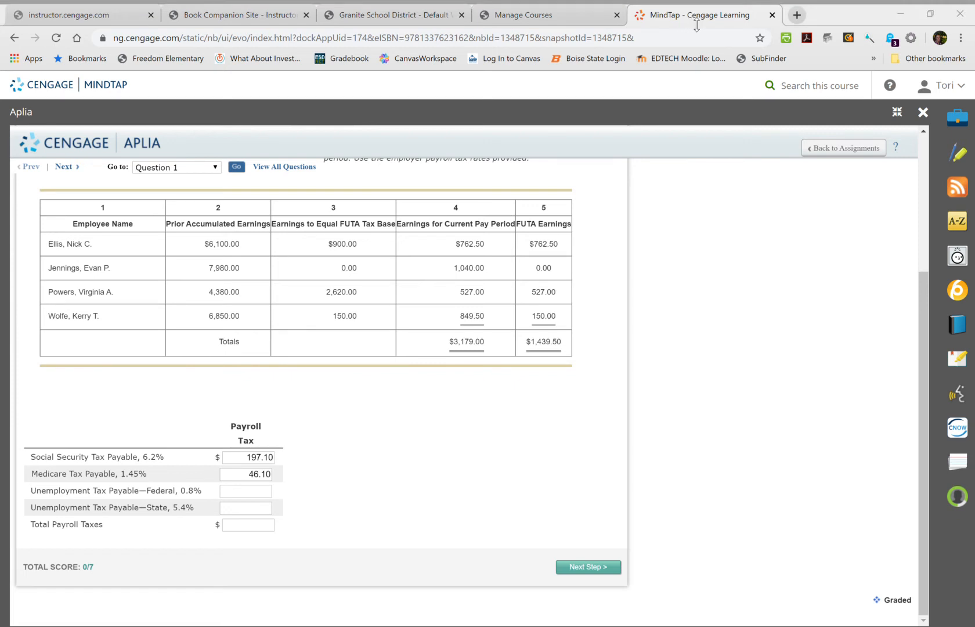
mouse_move(671, 318)
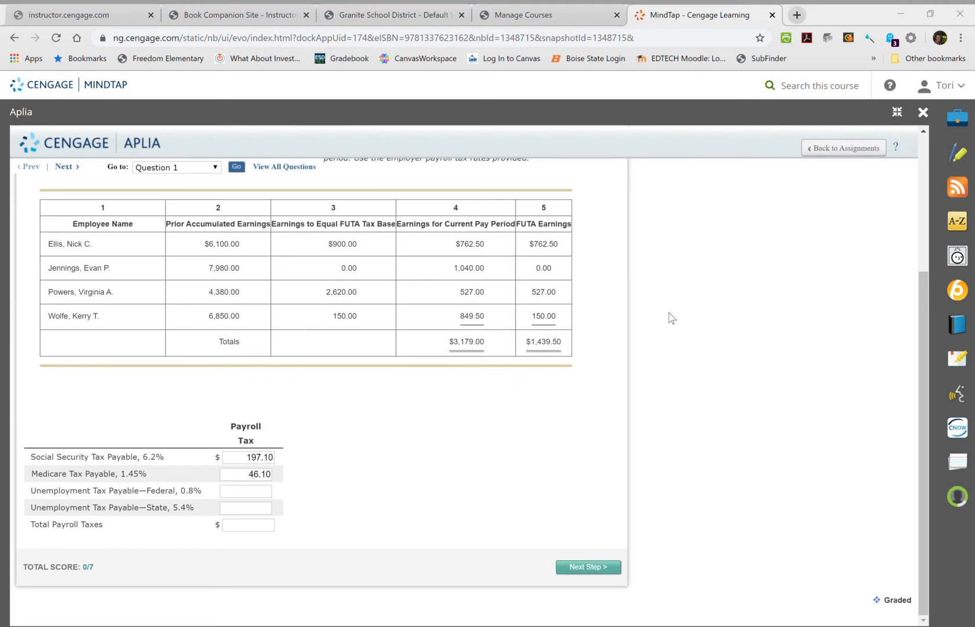
mouse_move(634, 532)
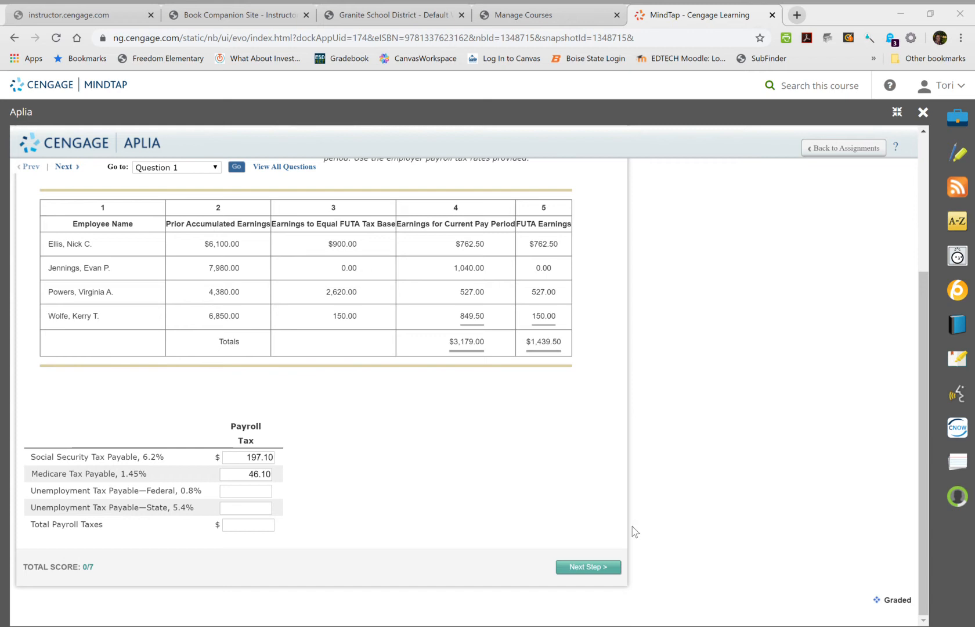
mouse_move(673, 525)
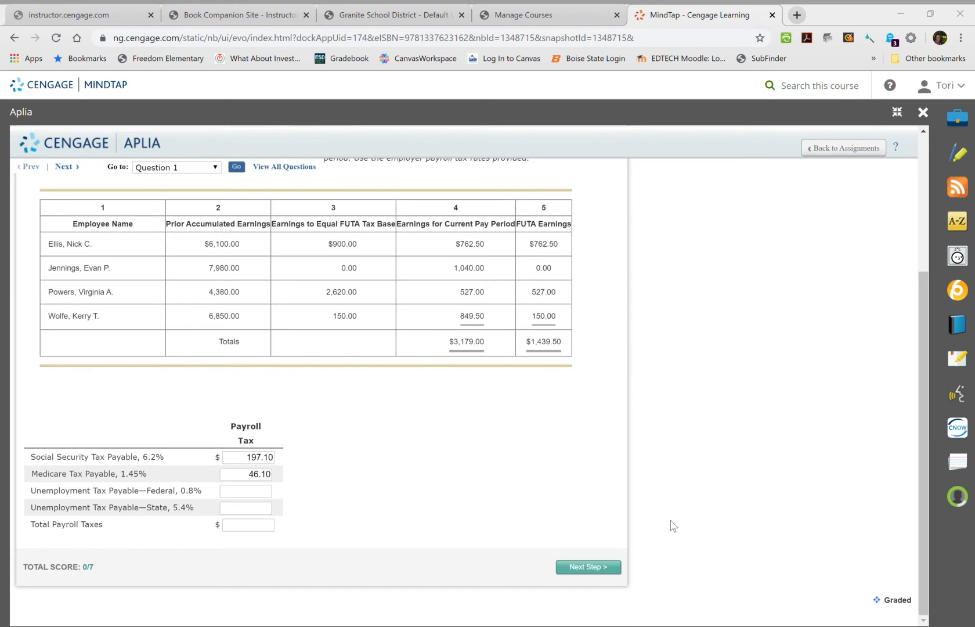
mouse_move(747, 580)
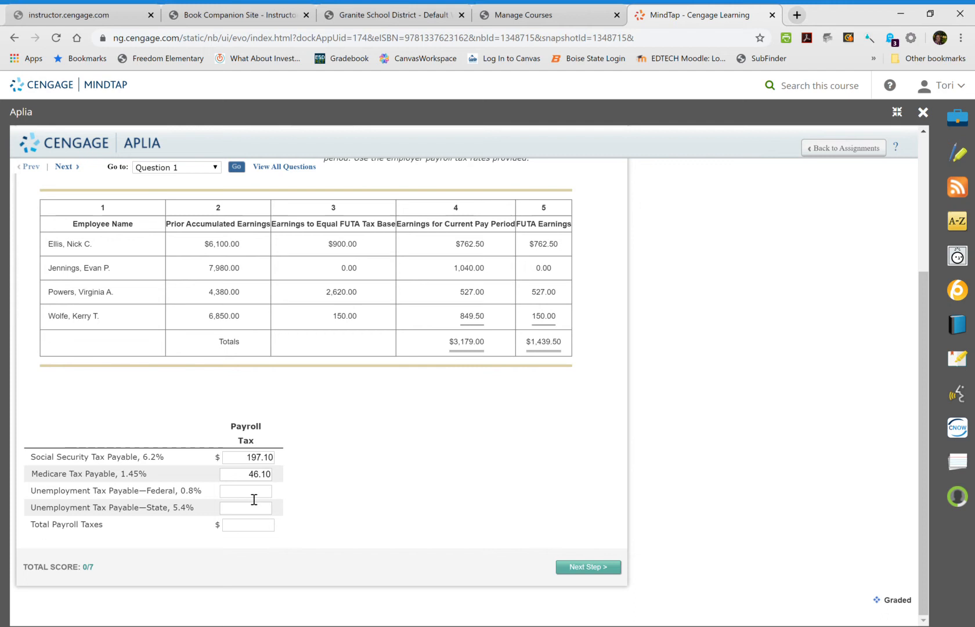
- Enter unemployment taxes 11.52 federal and 77.73 state, total 332.45, and advance to step 3
text(11.52)
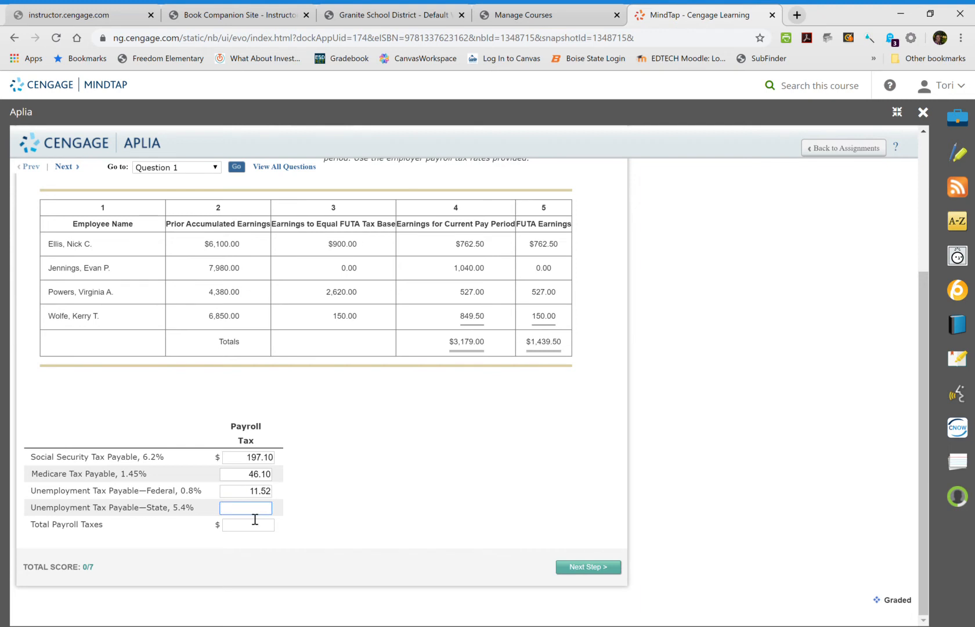
text(77.73)
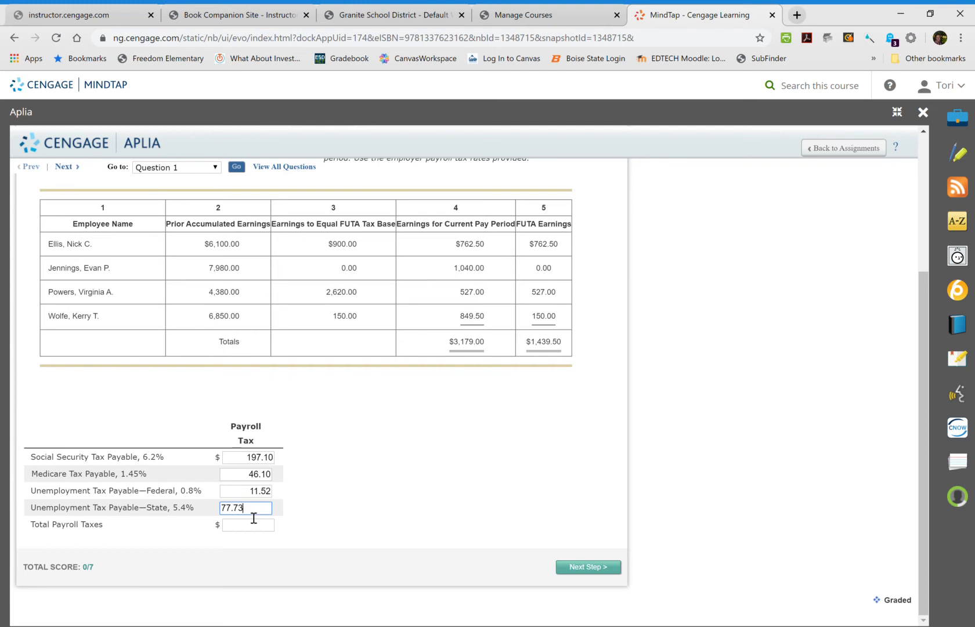
click(247, 525)
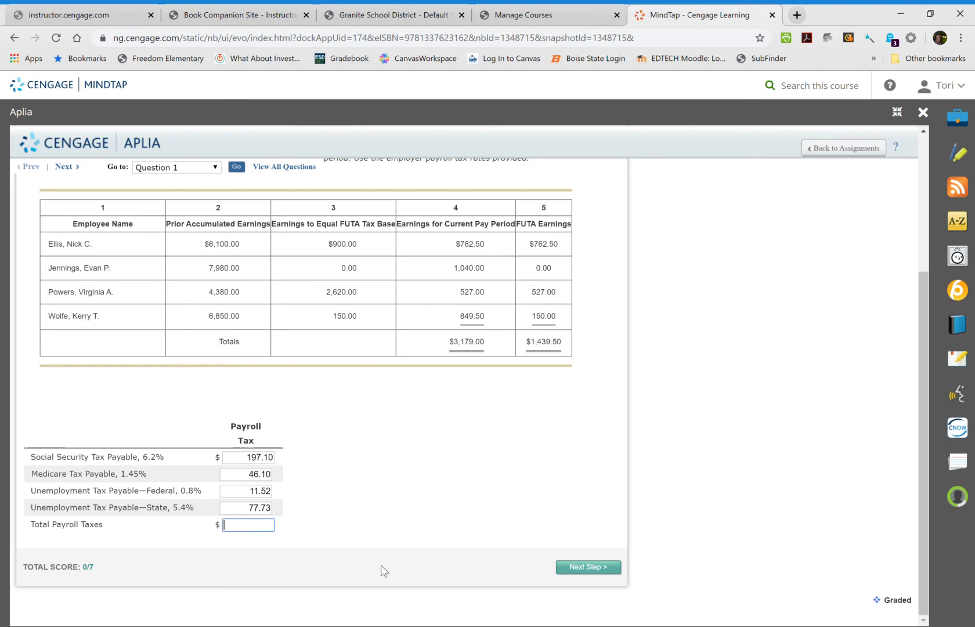
mouse_move(270, 544)
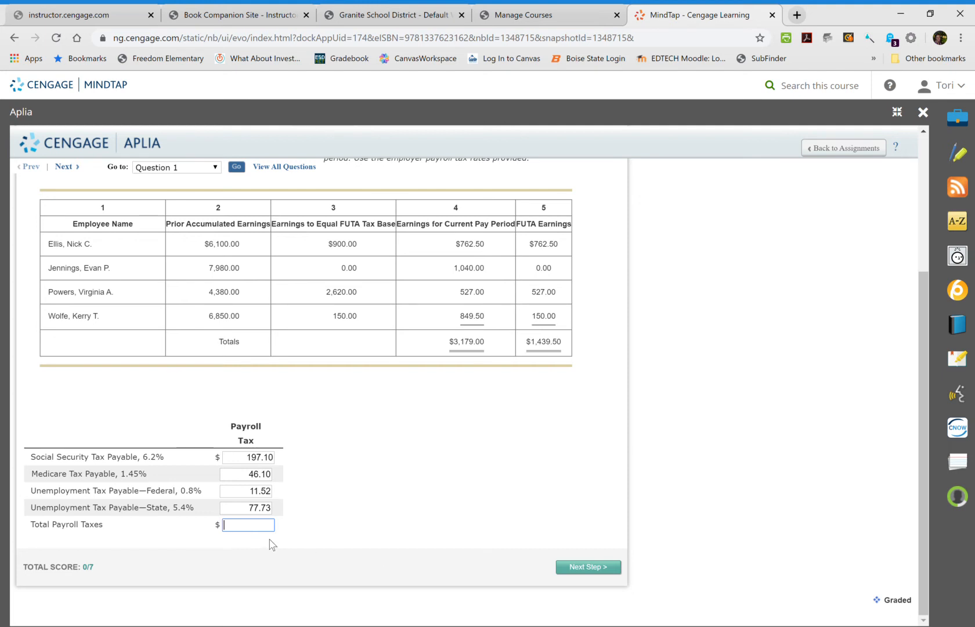
text(332)
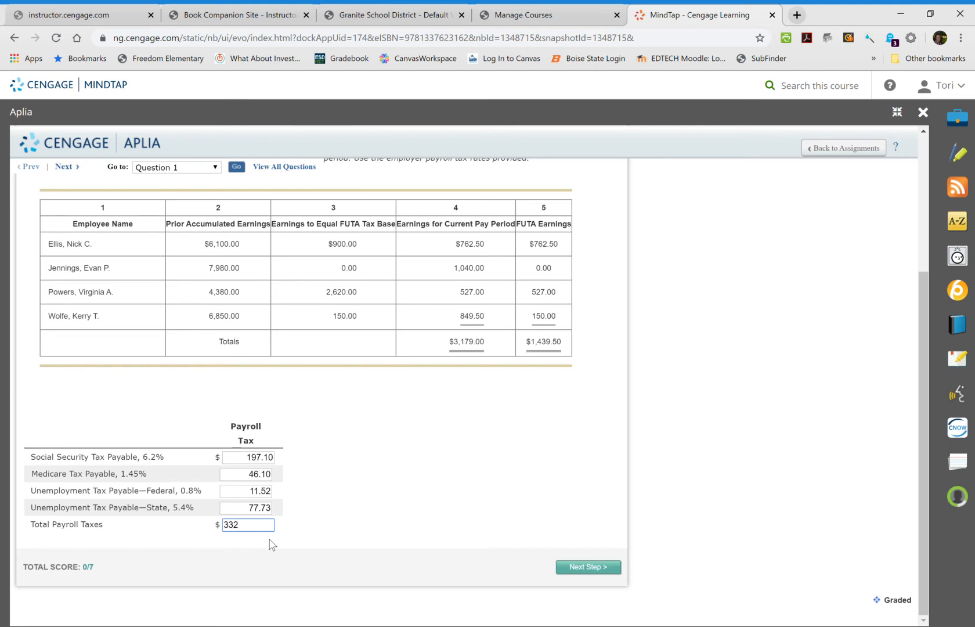
text(.)
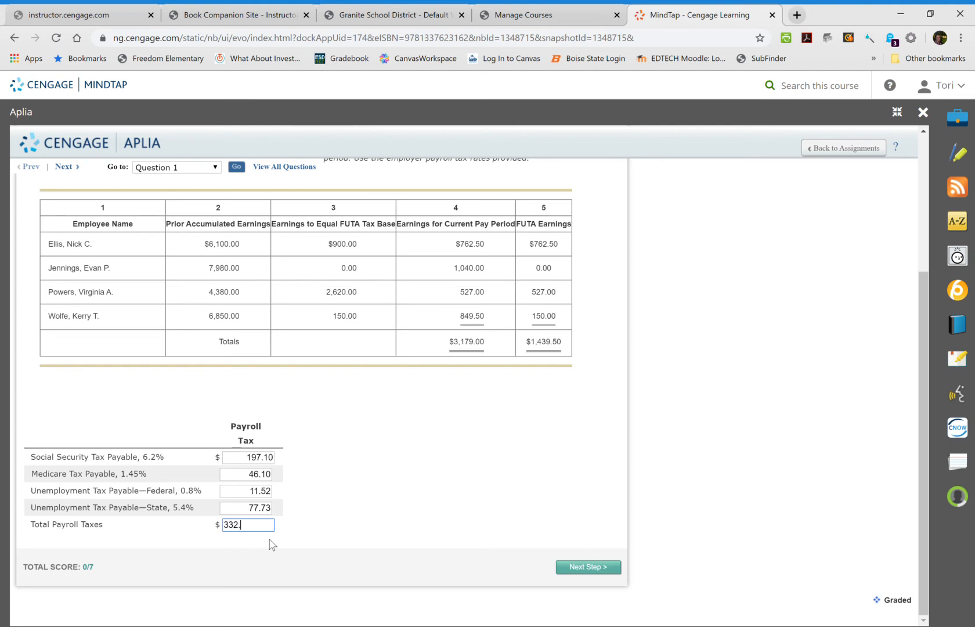
text(45)
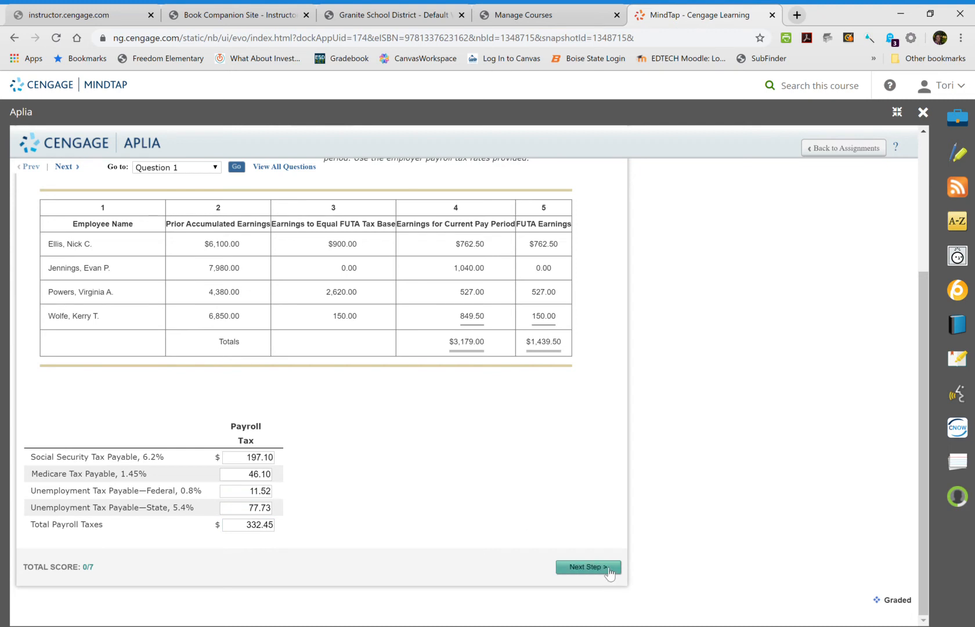
click(587, 567)
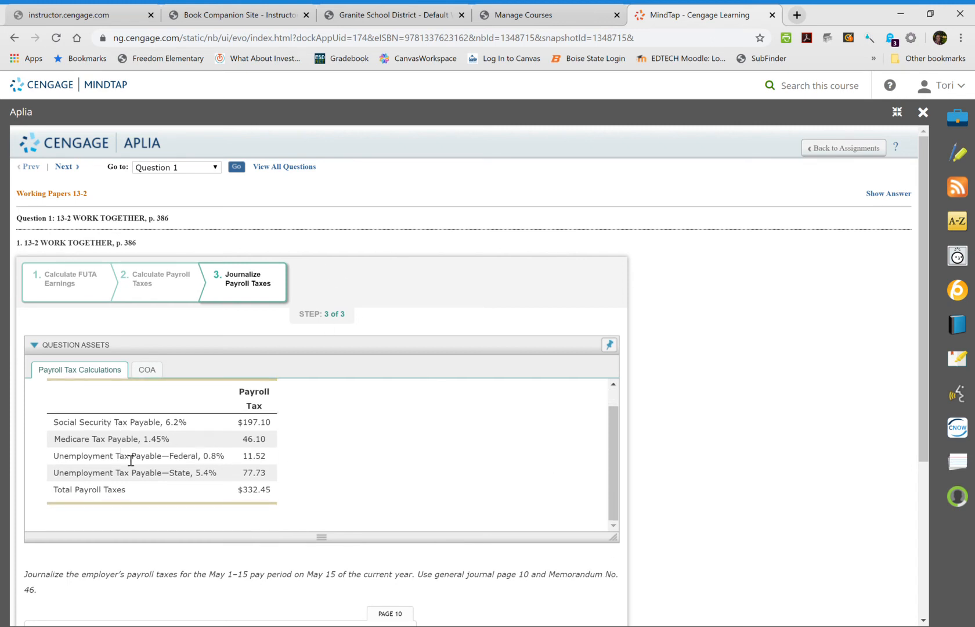
- Date the journal entry May 15 with account title Payroll Taxes Expense
scroll(down, 3)
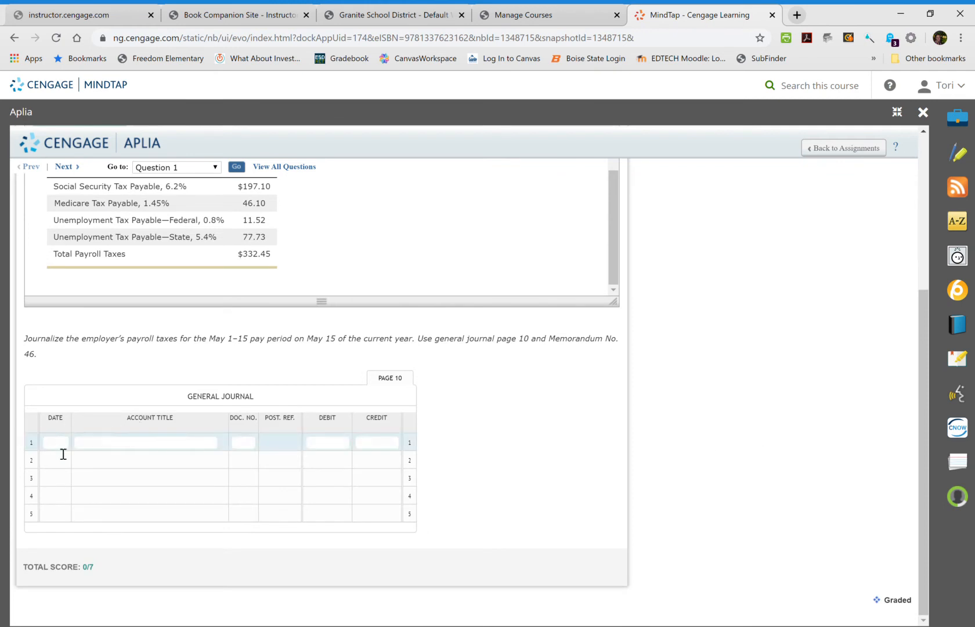
text(May)
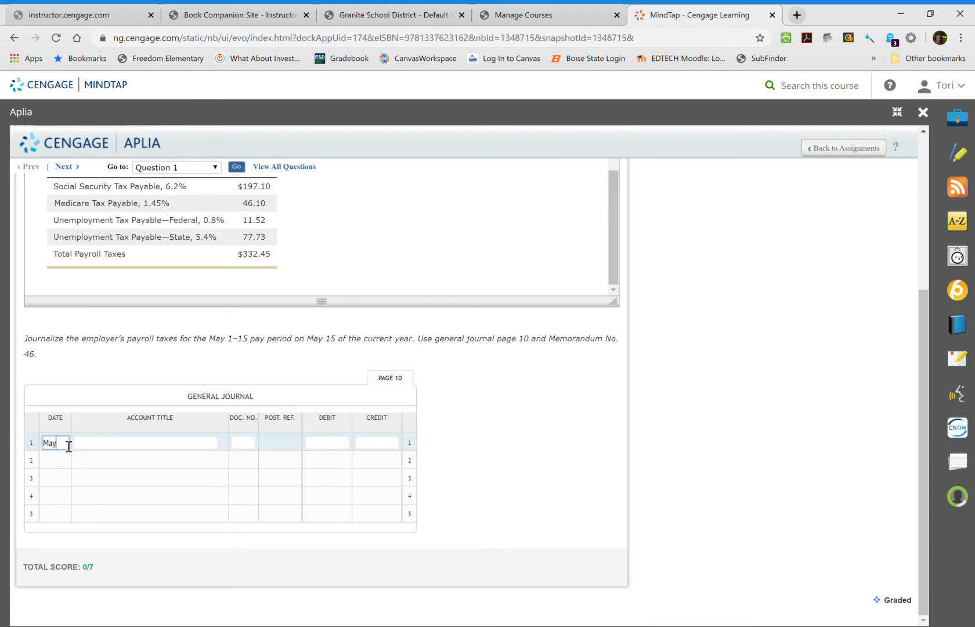
text(15)
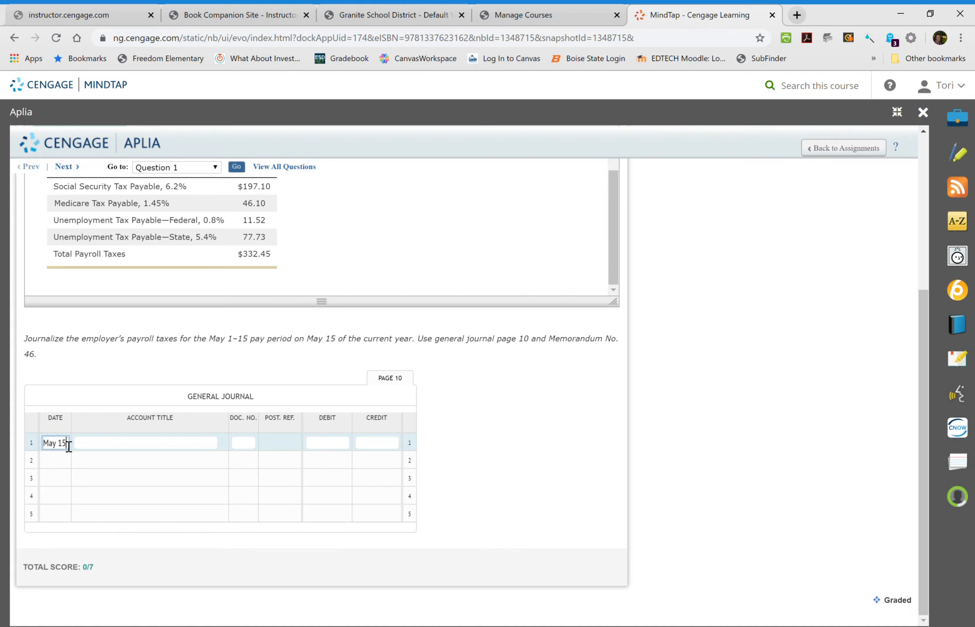
click(145, 442)
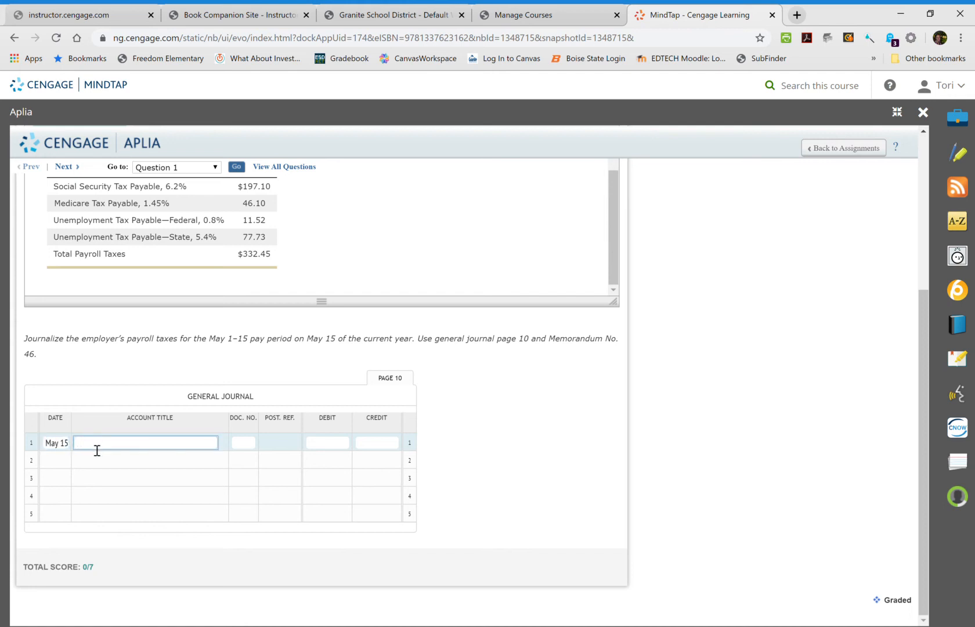
text(Payro)
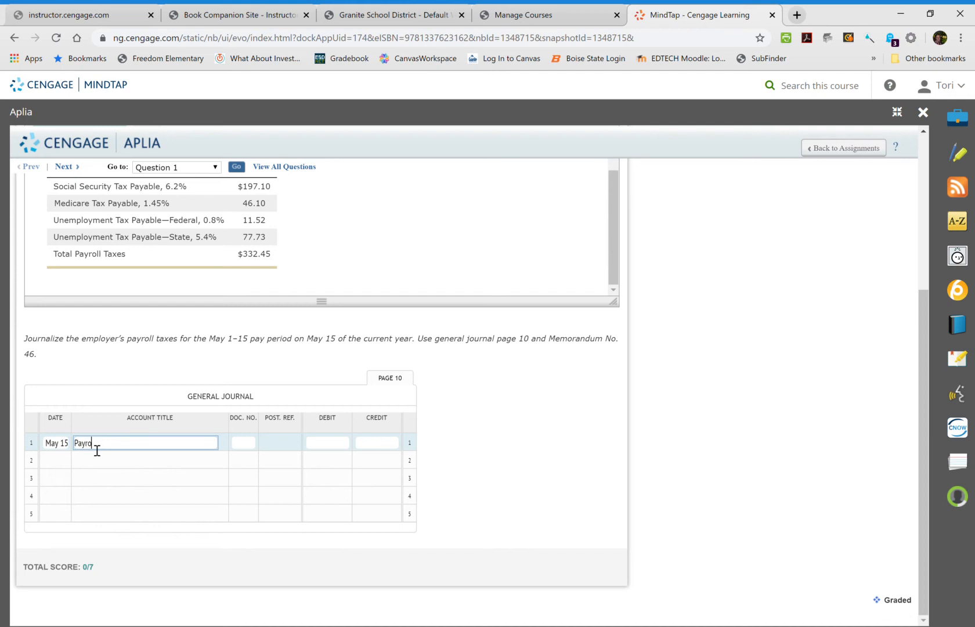
text(ll)
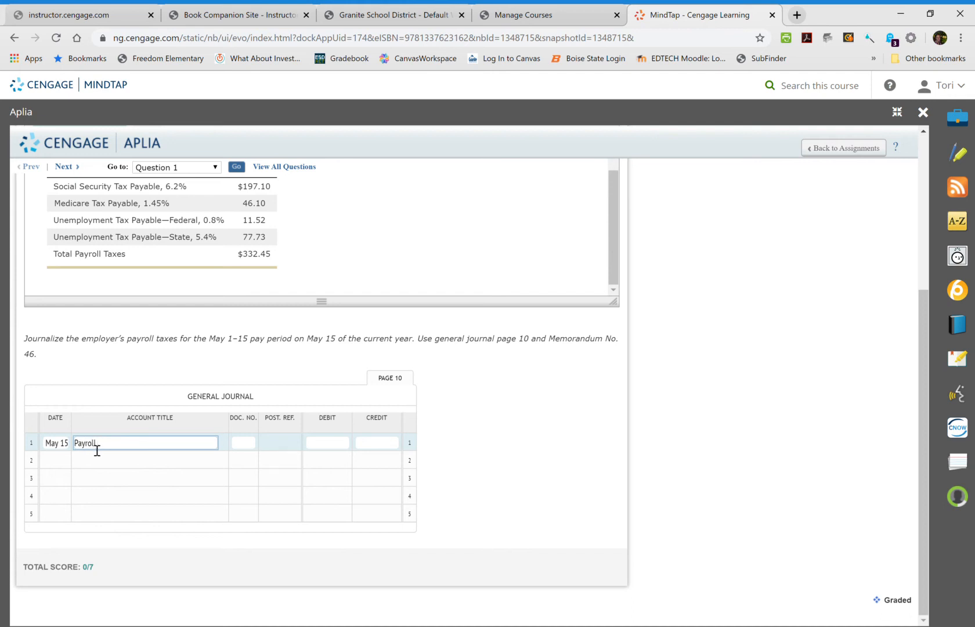
text(Taxe E)
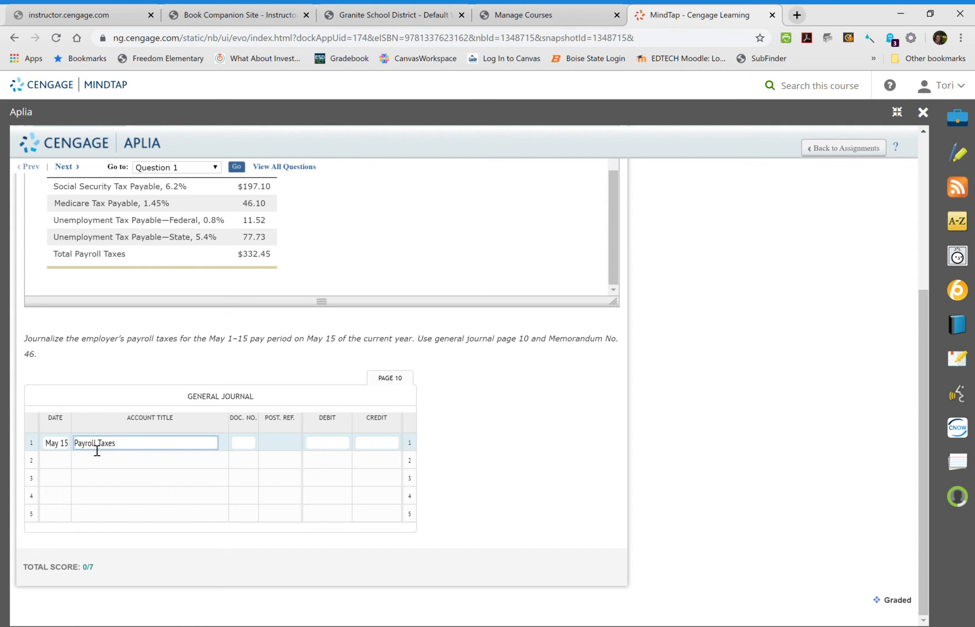
text(Expense)
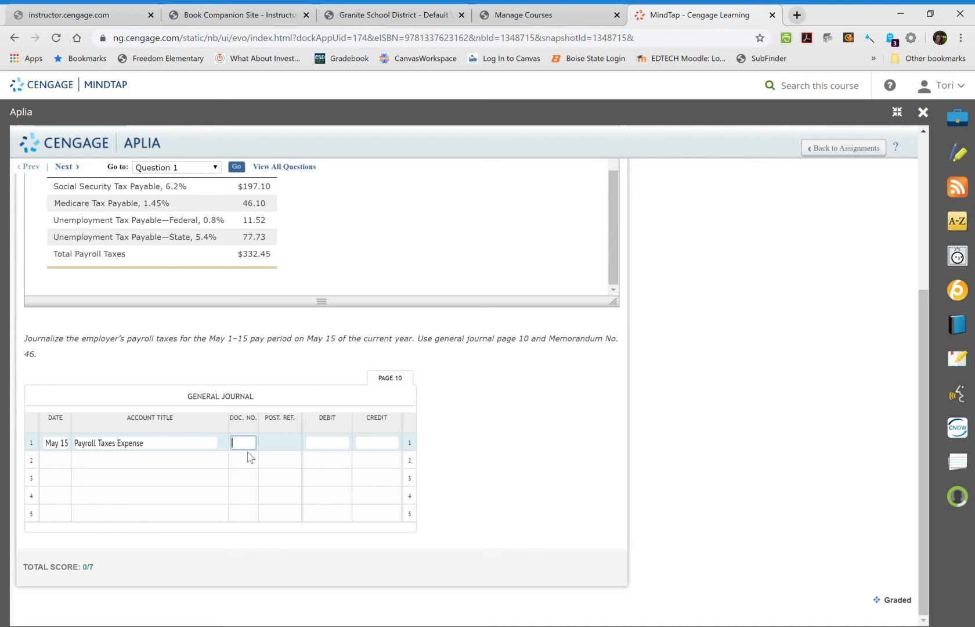
- Add document number M46 and a debit of 332.45 to the expense line
text(M46)
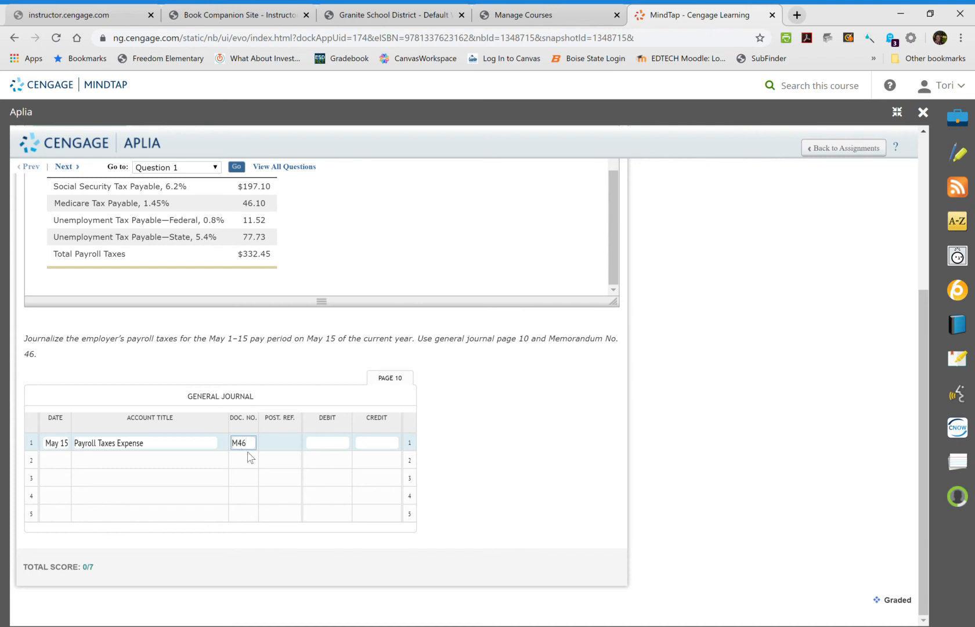
click(326, 442)
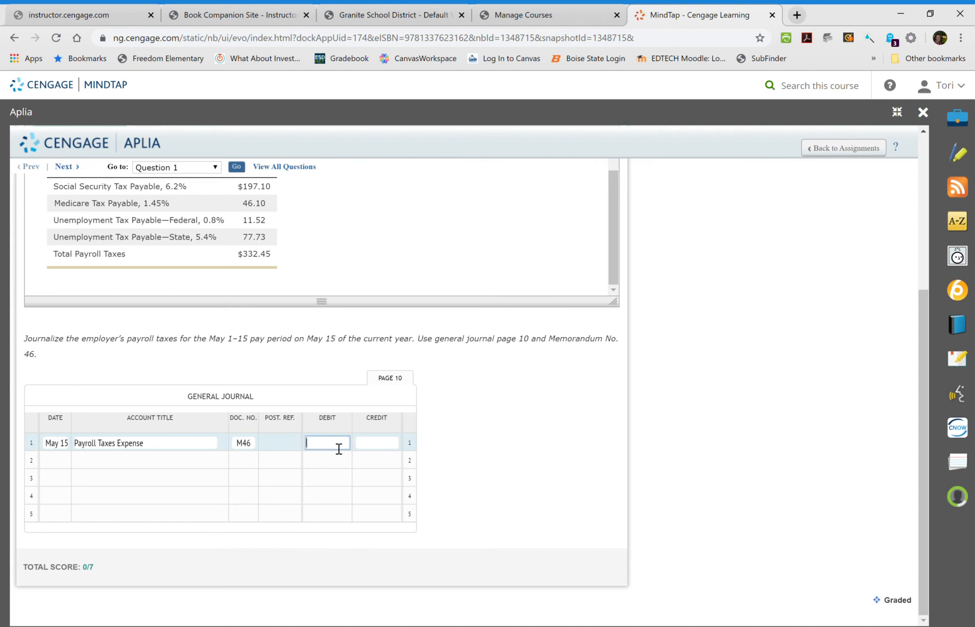
text(332.45)
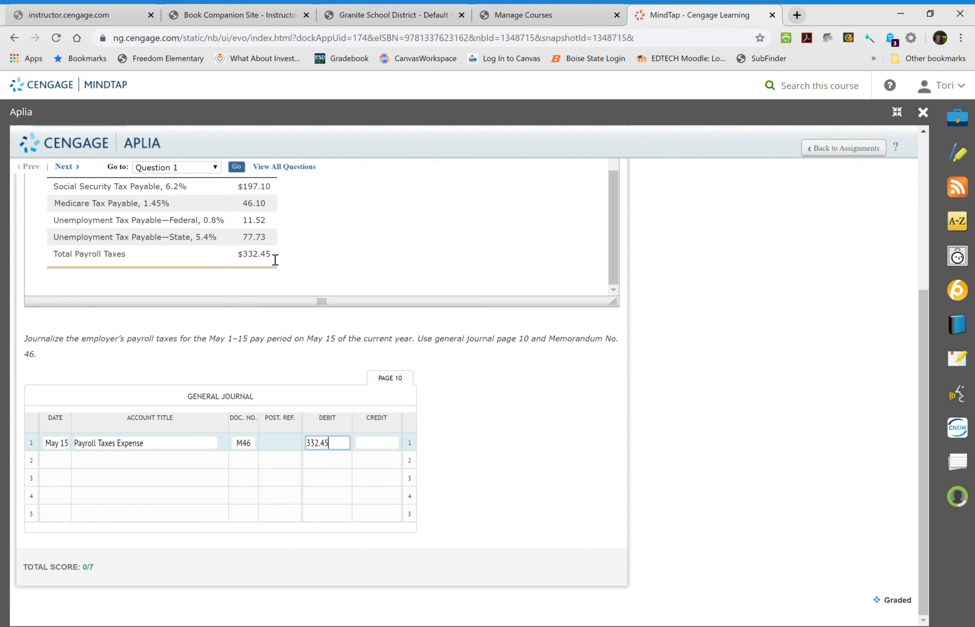
click(150, 477)
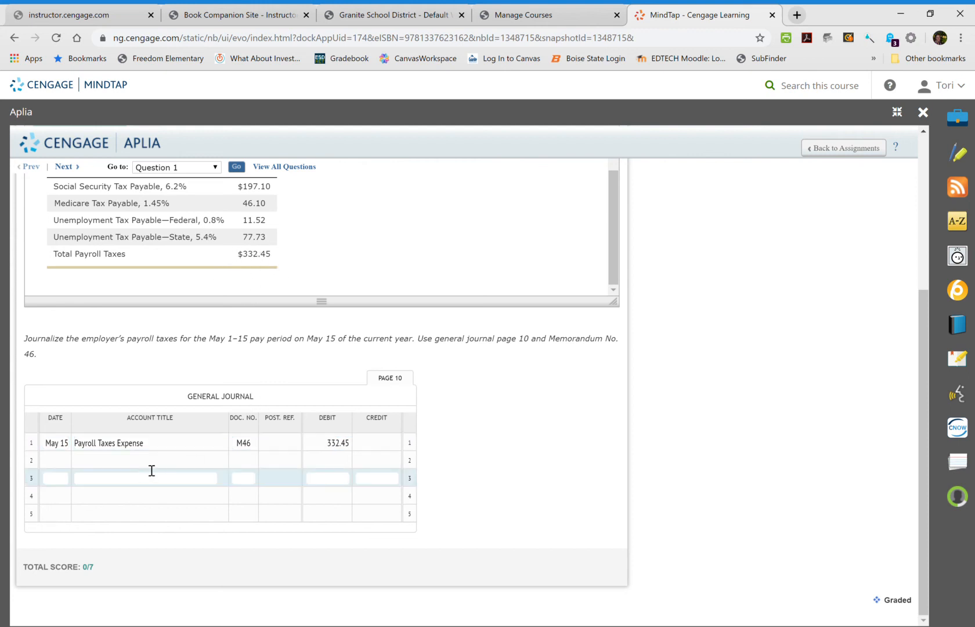
- Credit Social Security Tax Payable 197.10 on line 2
click(145, 459)
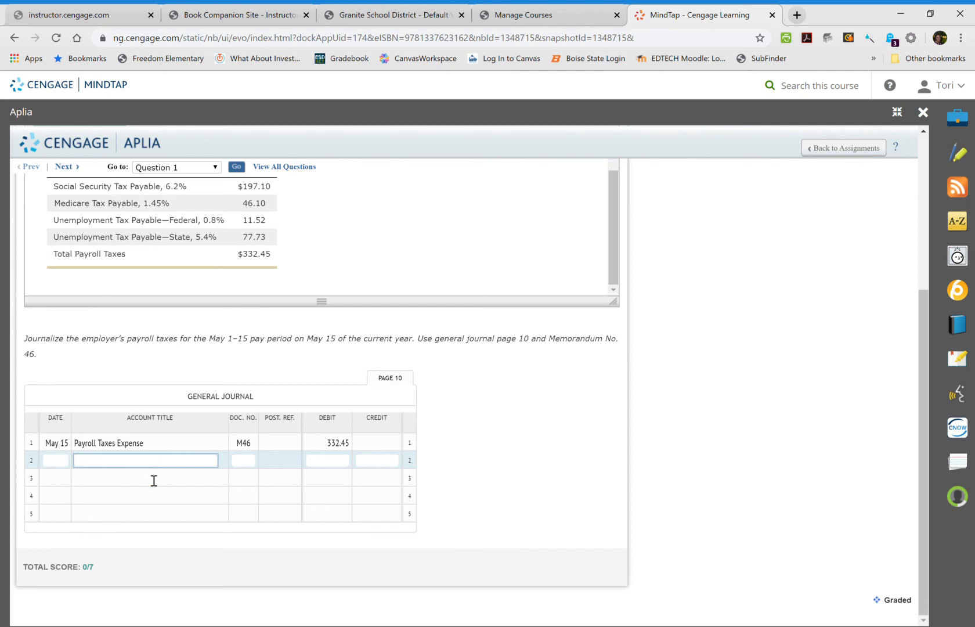
text(Social Security Tax Payable)
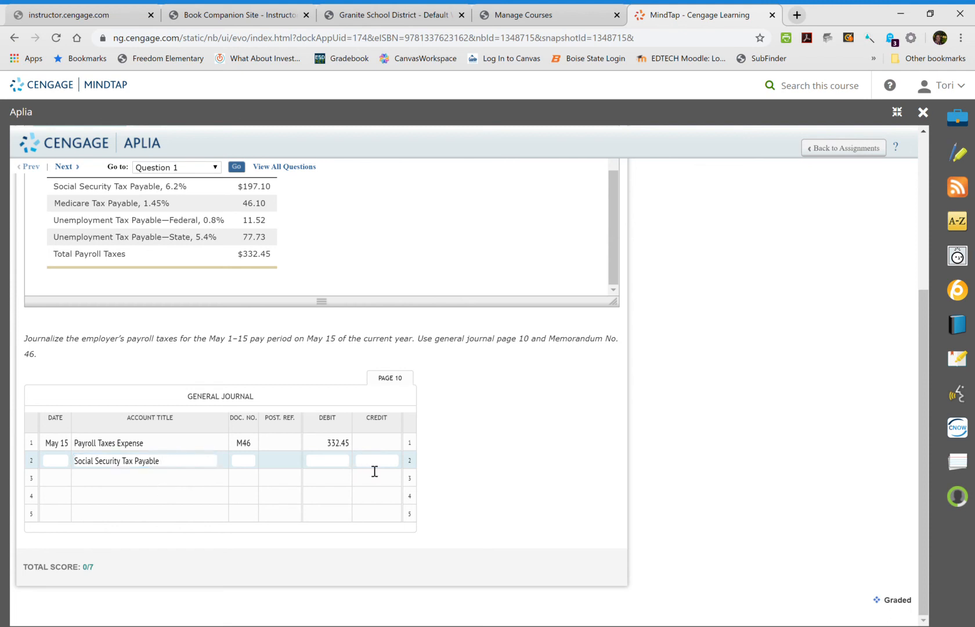
click(376, 460)
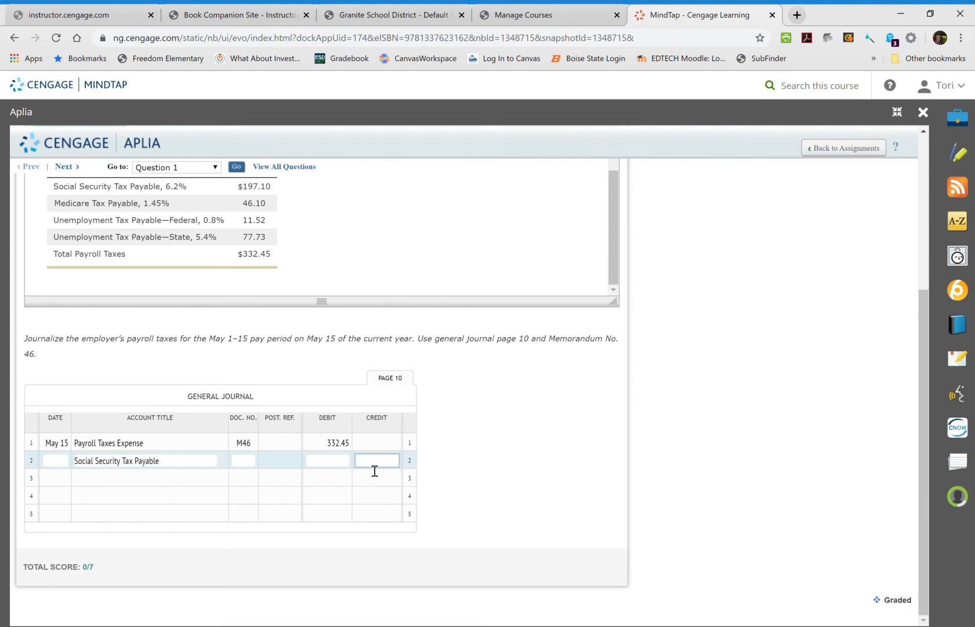
text(197.10)
click(149, 478)
text(M)
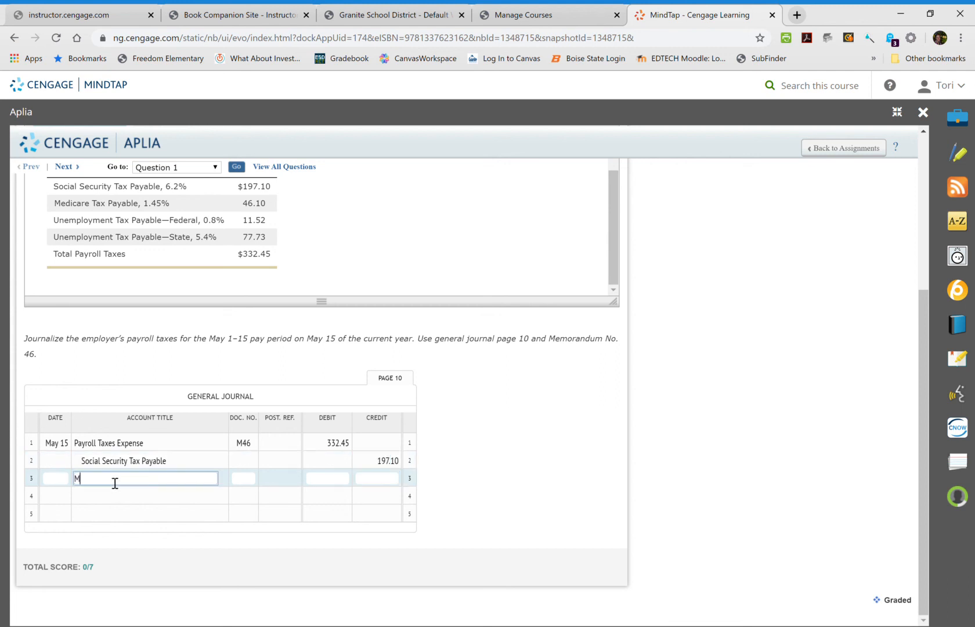
- Credit Medicare Tax Payable 46.10 on line 3
text(edicare Tax Payable)
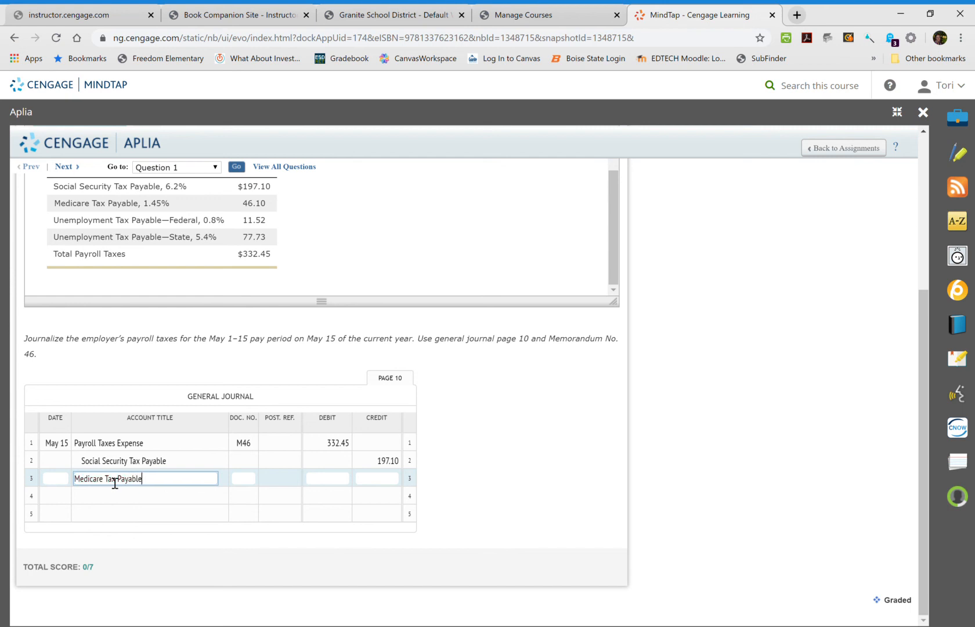
click(376, 478)
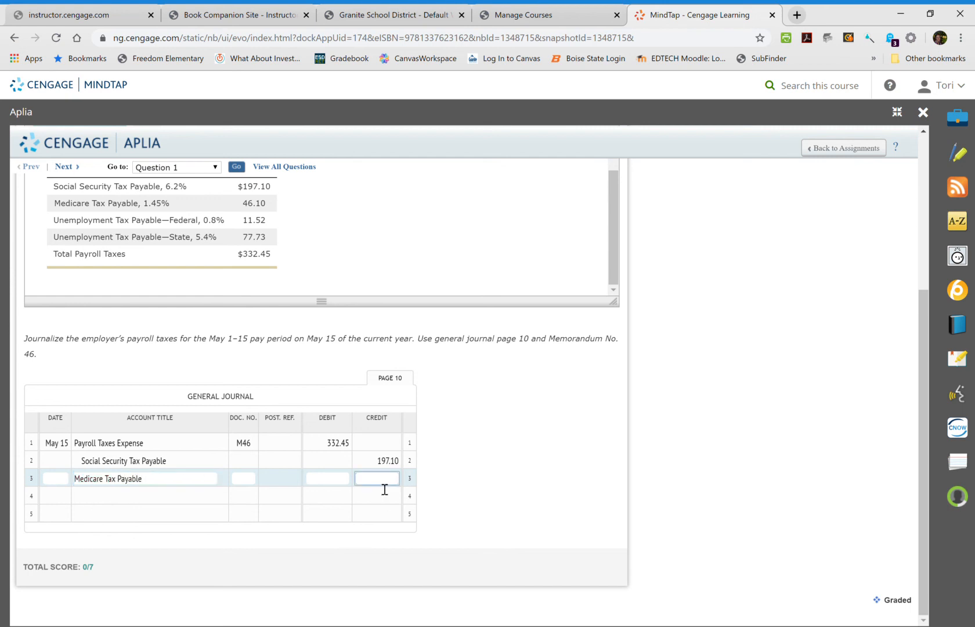
text(4)
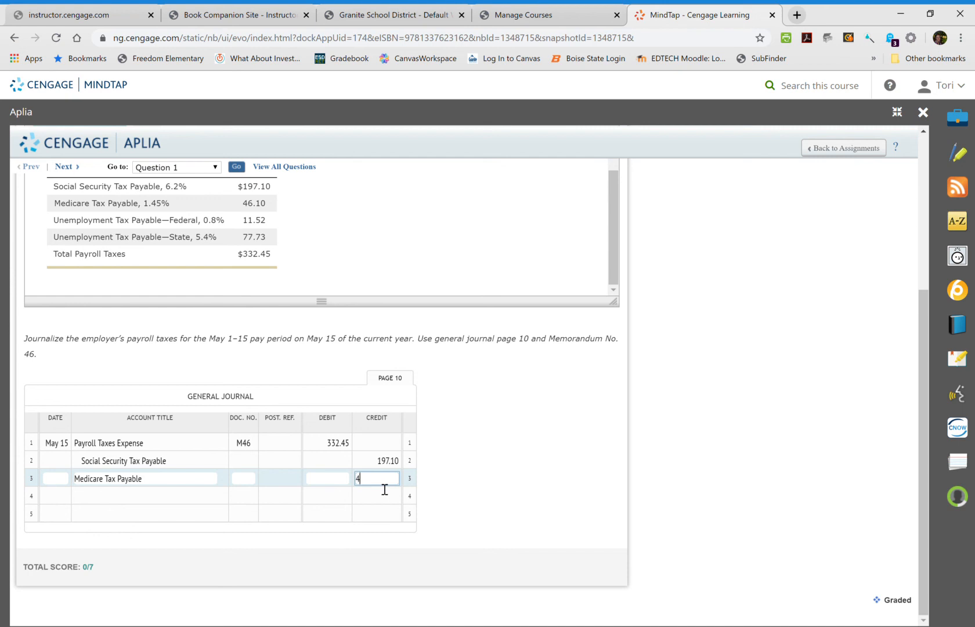
text(6.10)
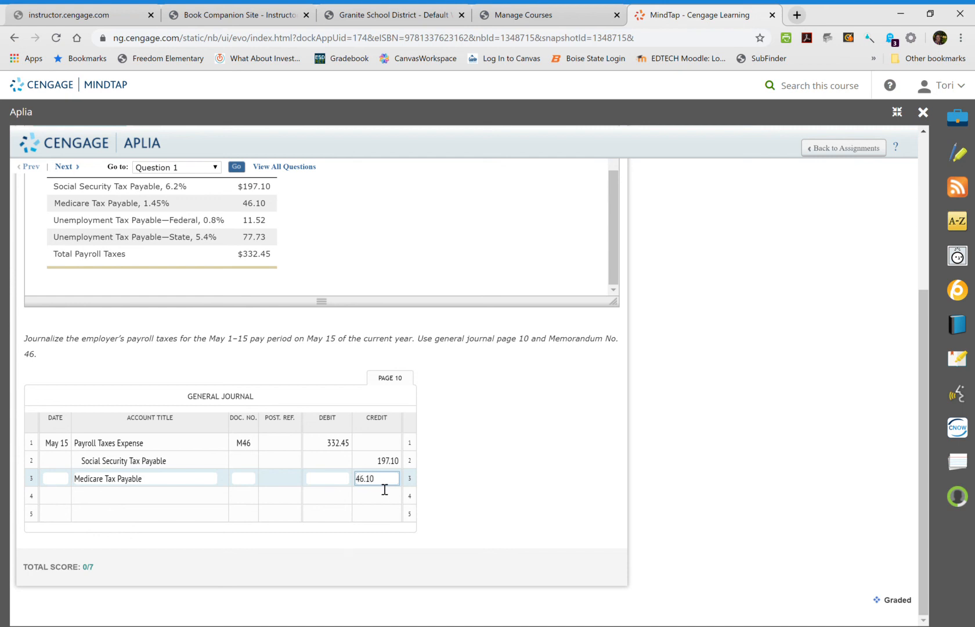
text(U)
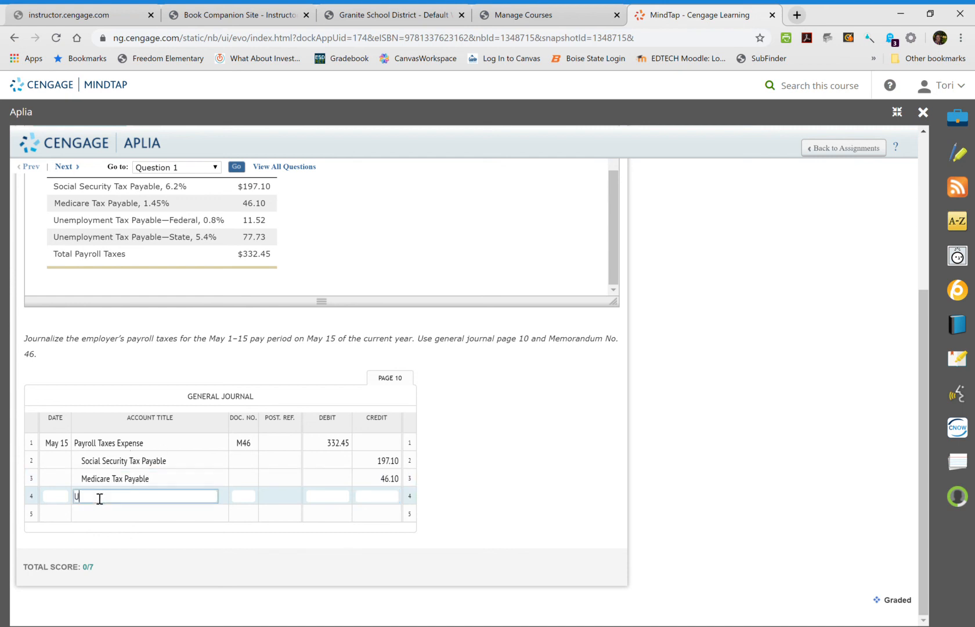
- Credit Unemployment Tax Payable-Federal 11.52 on line 4
text(Unemployment ta)
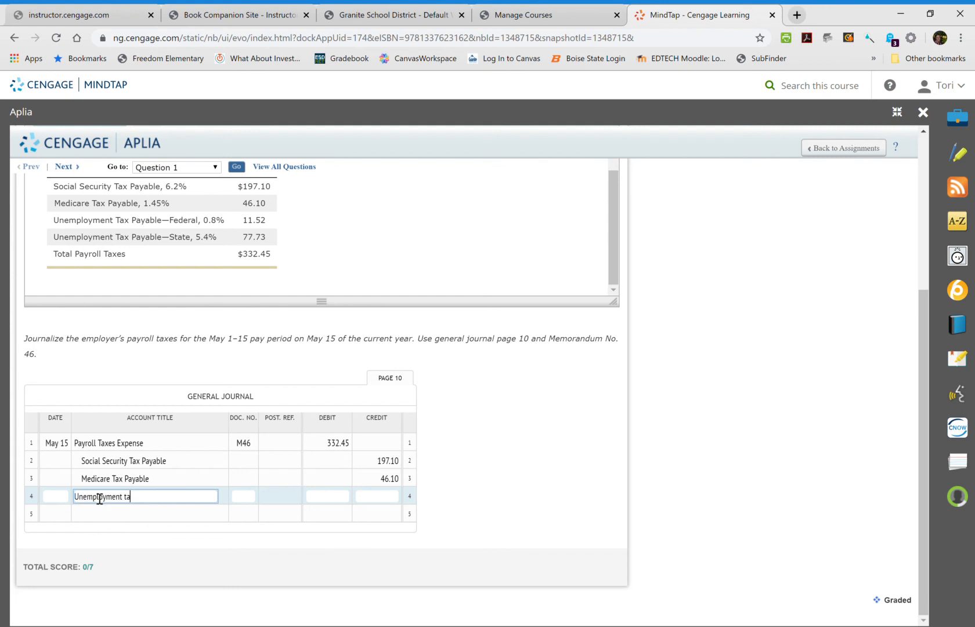
text(x Pa)
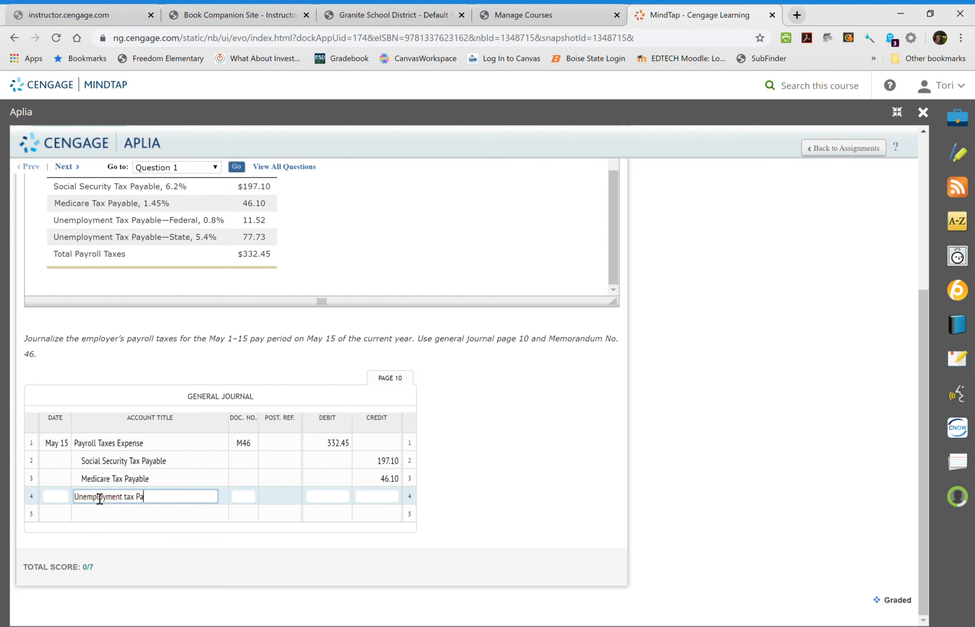
text(yable-)
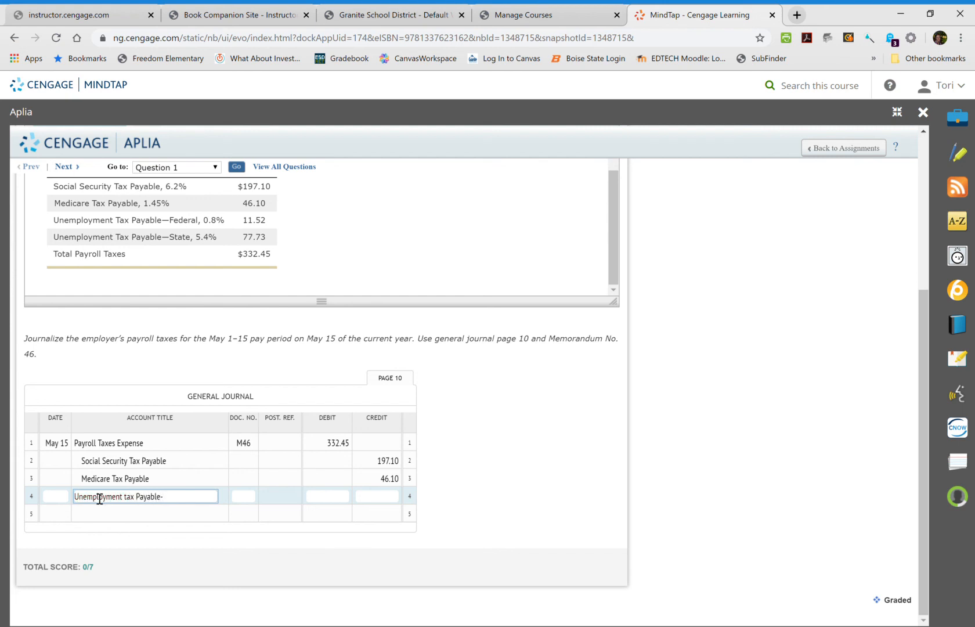
text(Federal)
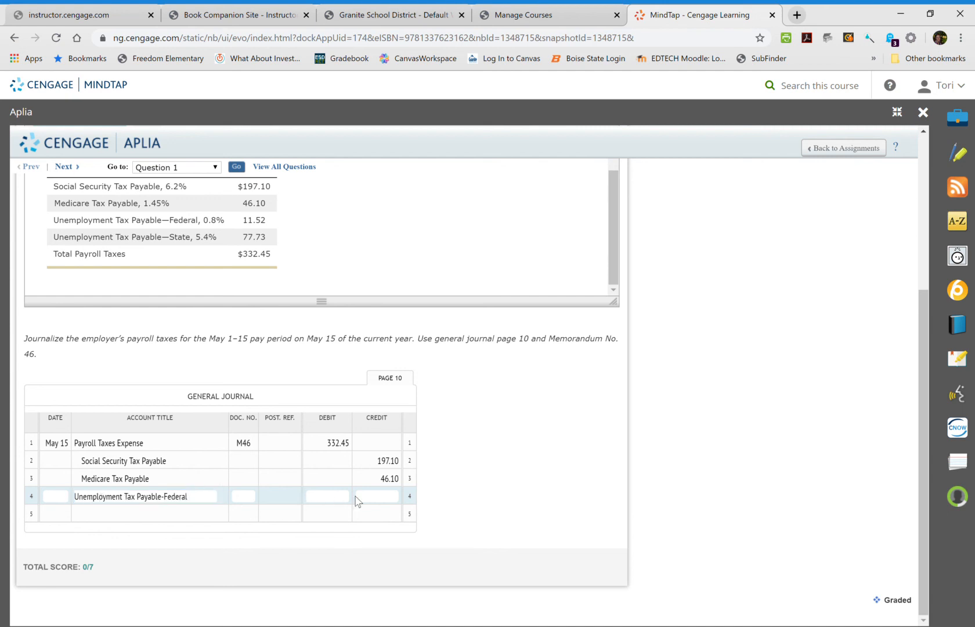
click(376, 496)
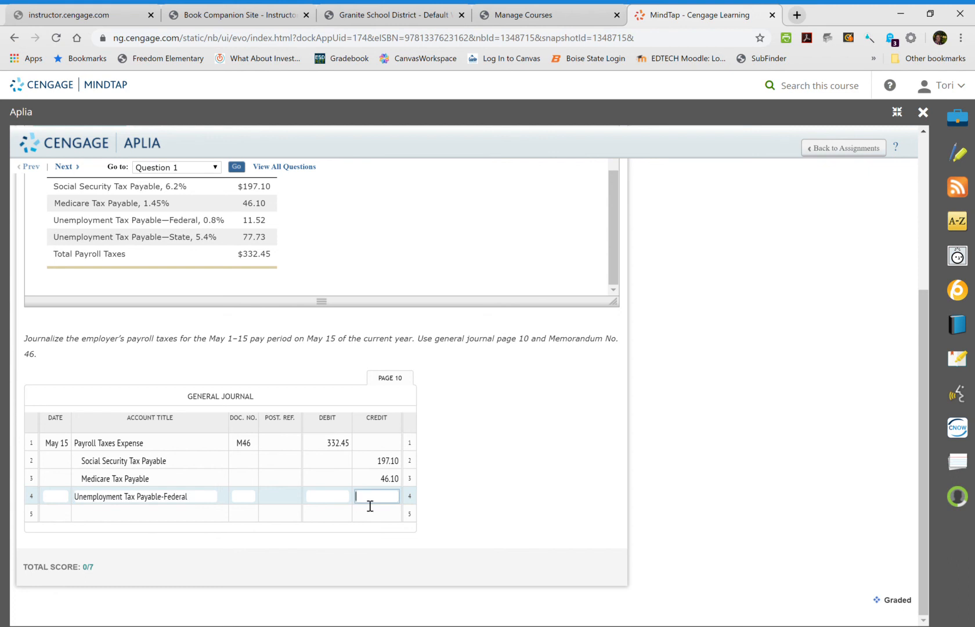
text(11.52)
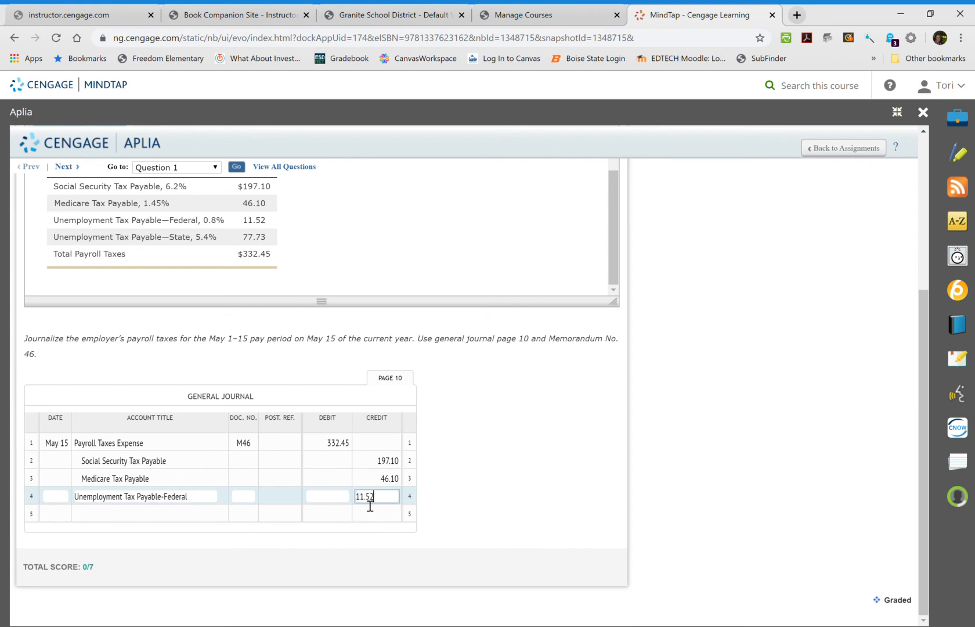
- Credit Unemployment Tax Payable-State 77.73 on line 5
click(146, 513)
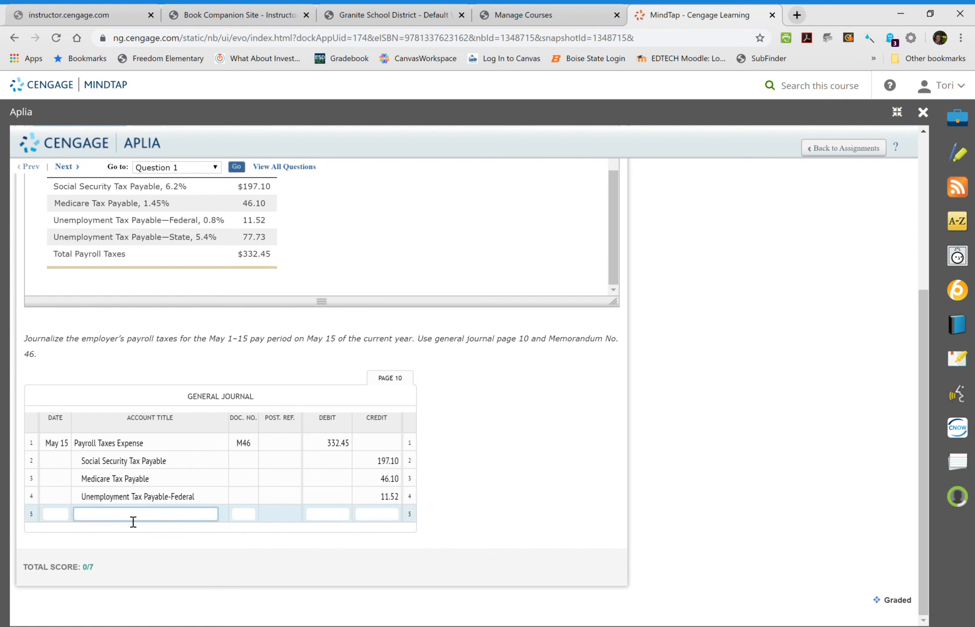
text(Unempl)
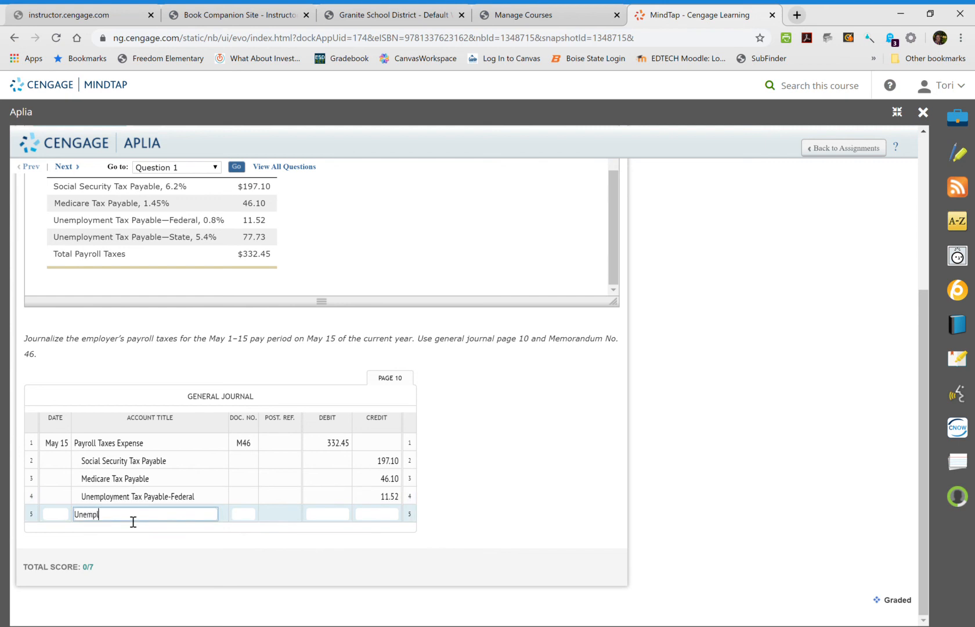
text(oyment tax)
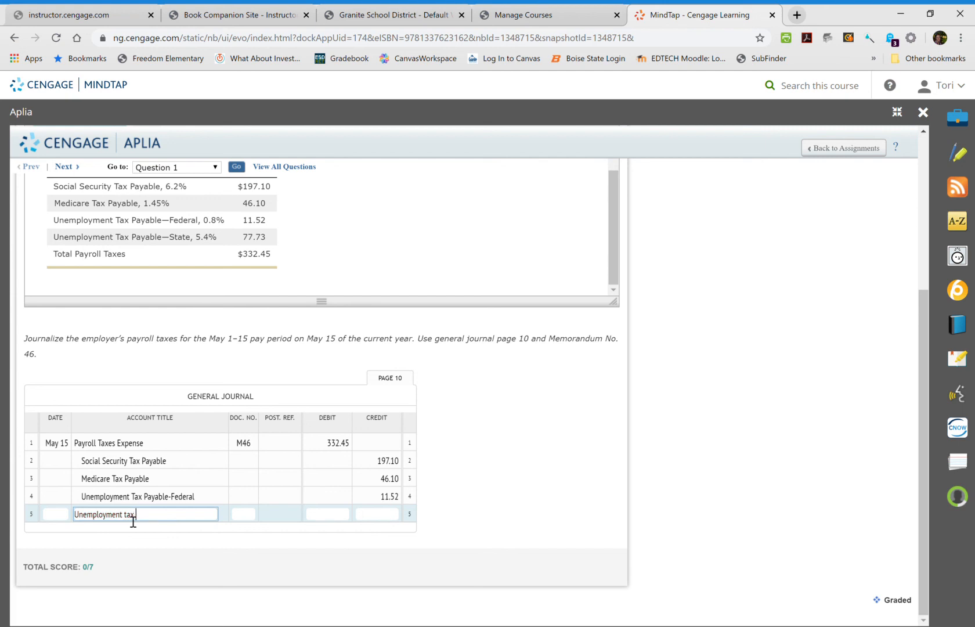
text(Payable-)
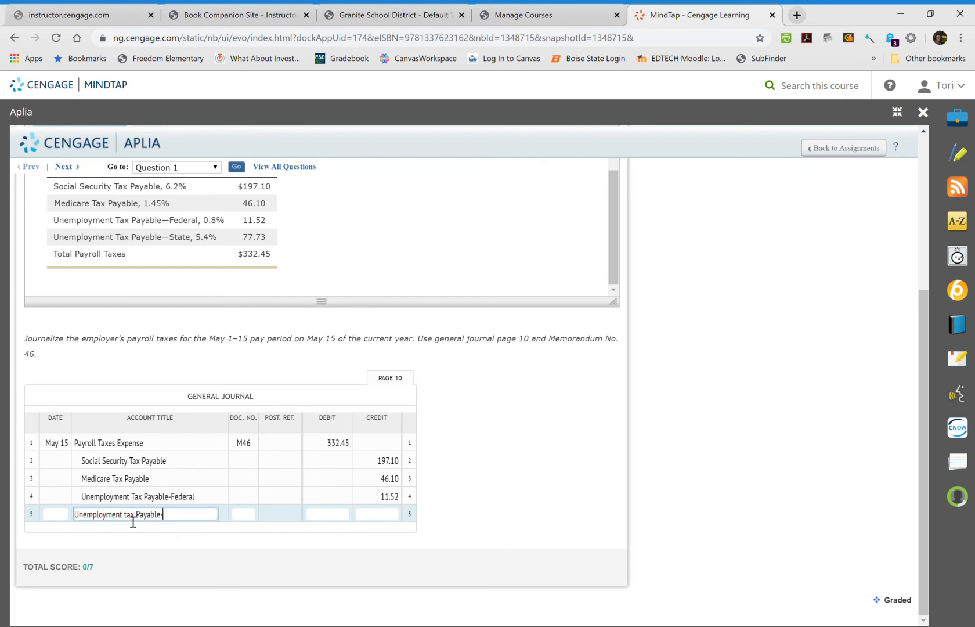
text(State)
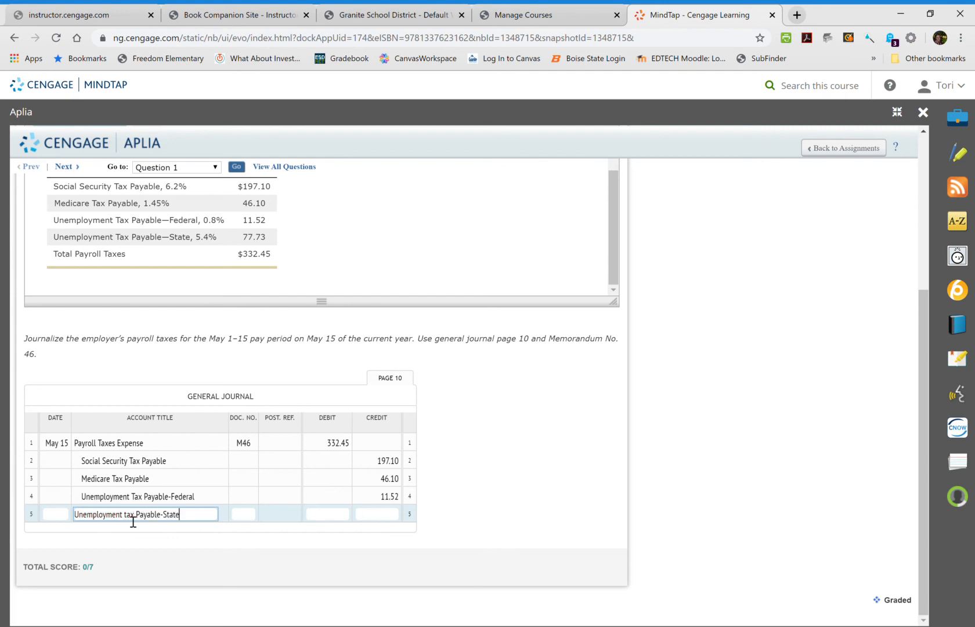
click(376, 512)
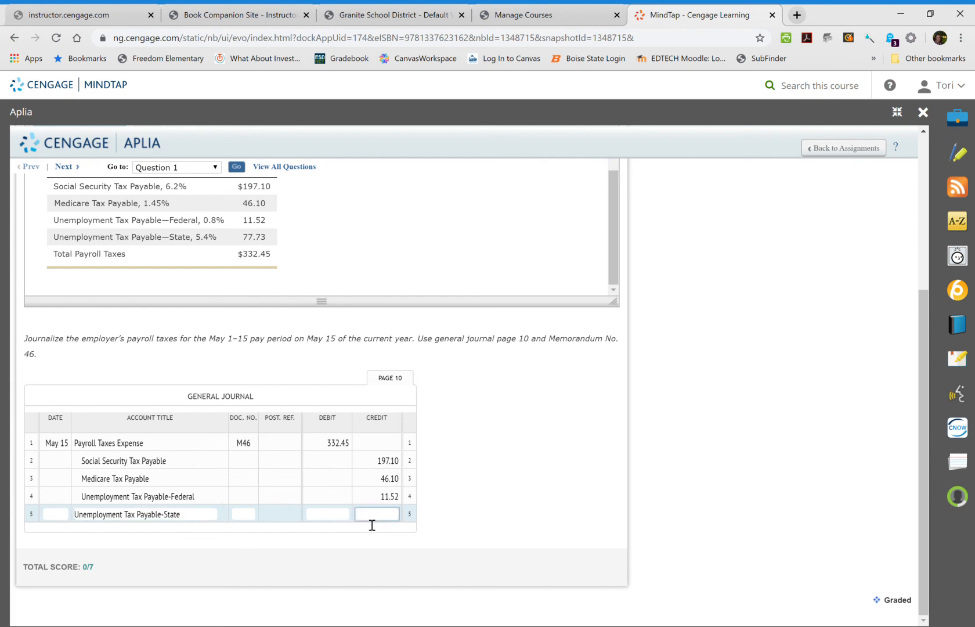
text(77.73)
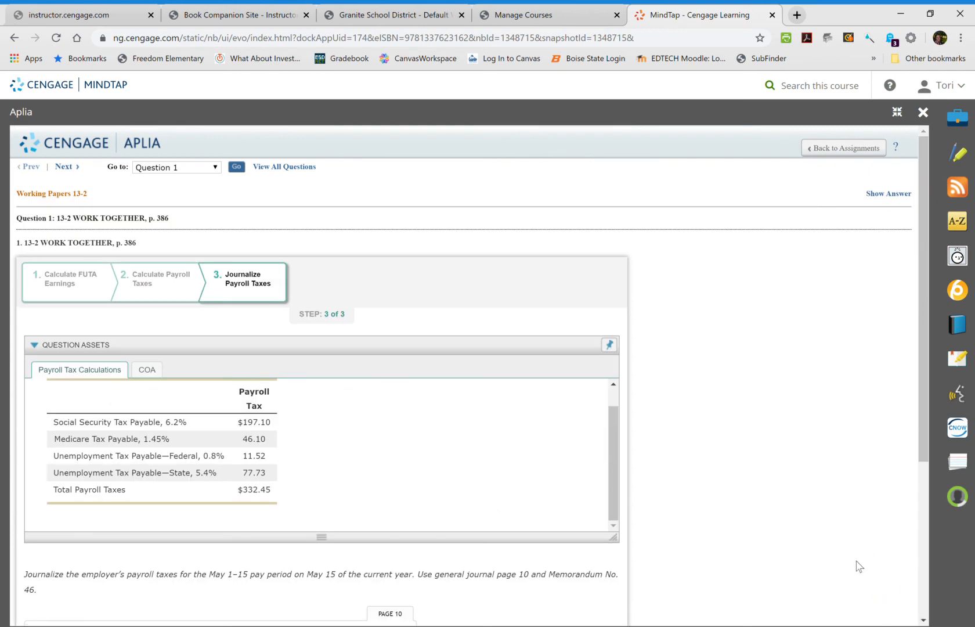
mouse_move(691, 134)
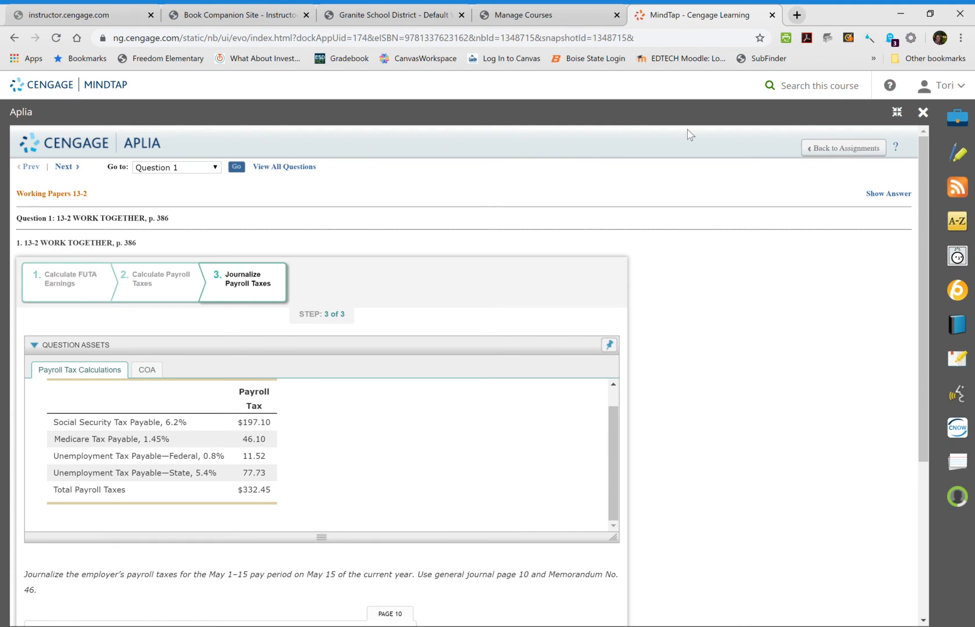